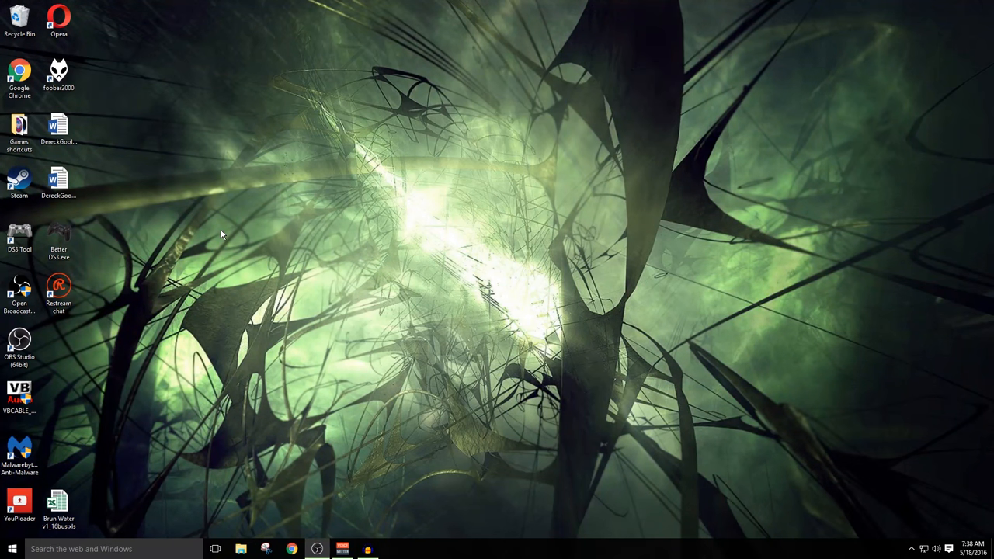
Launch OBS Studio from its desktop shortcut.
{"action": "left_click", "coordinate": [19, 344]}
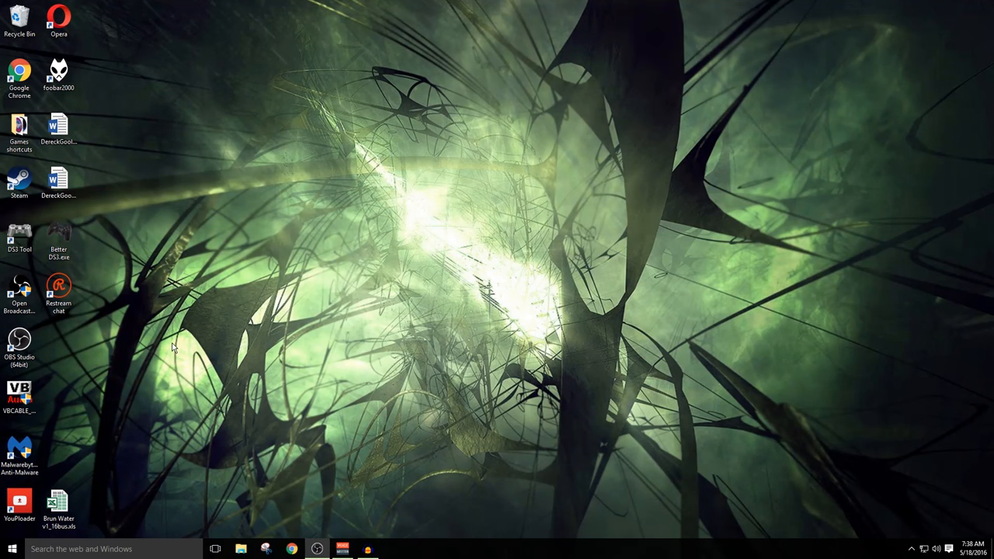
{"action": "mouse_move", "coordinate": [245, 334]}
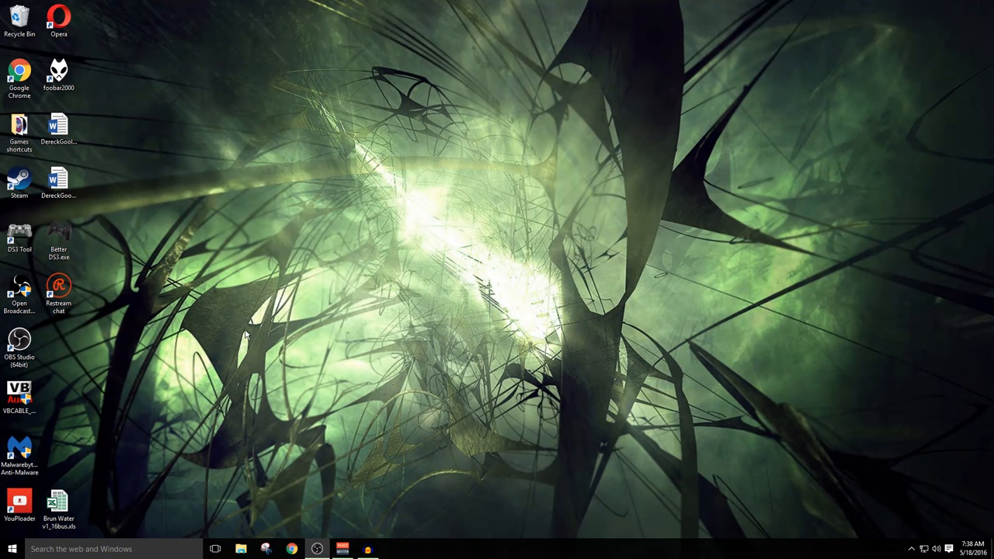
{"action": "left_click", "coordinate": [19, 343]}
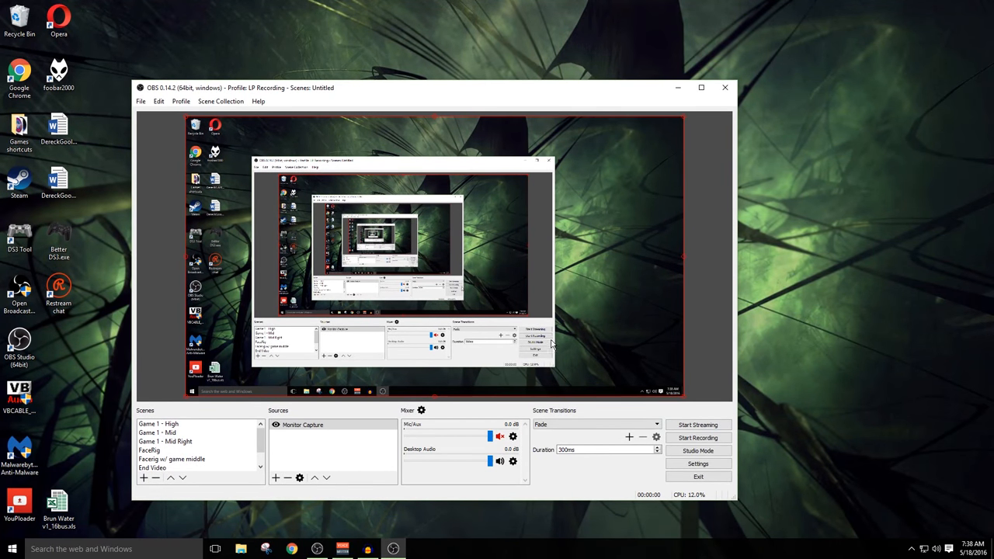
Make 'Game 1 - Mid Right' the active scene and show the Profile list.
{"action": "left_click", "coordinate": [164, 441]}
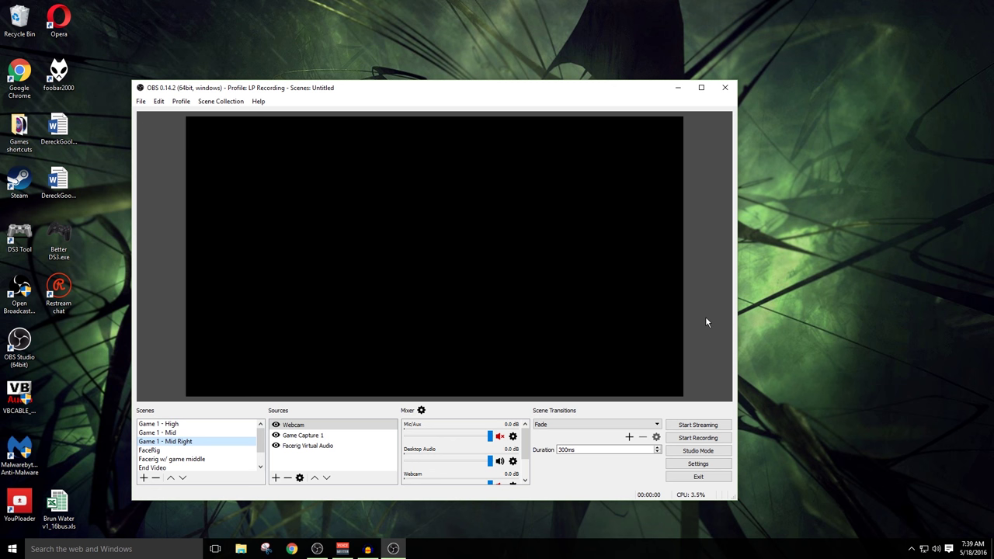
{"action": "mouse_move", "coordinate": [425, 205]}
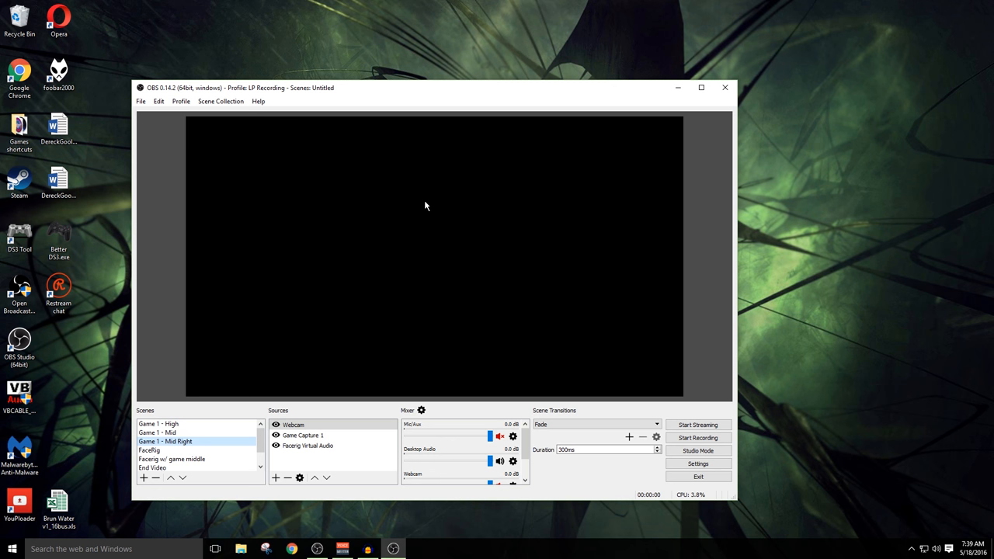
{"action": "mouse_move", "coordinate": [385, 100]}
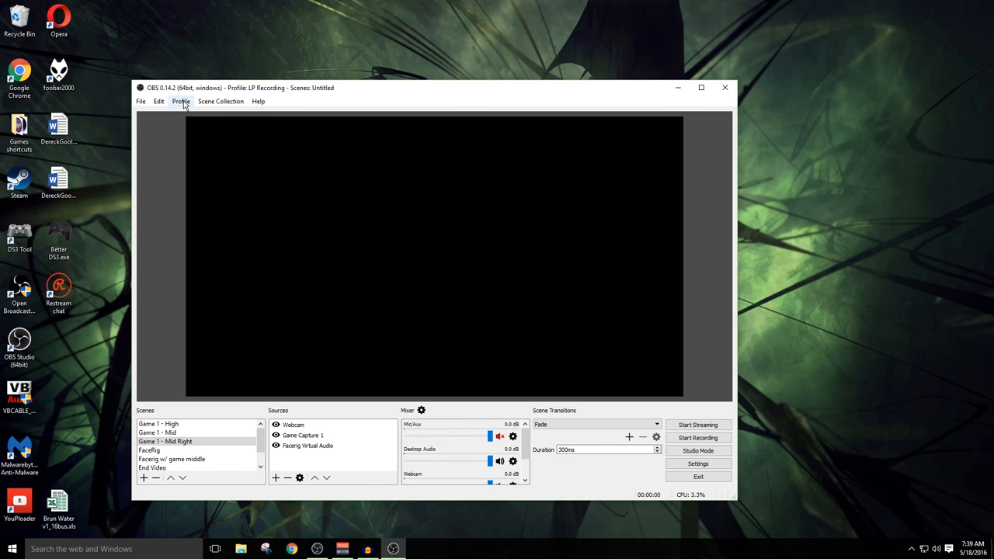
{"action": "left_click", "coordinate": [181, 101]}
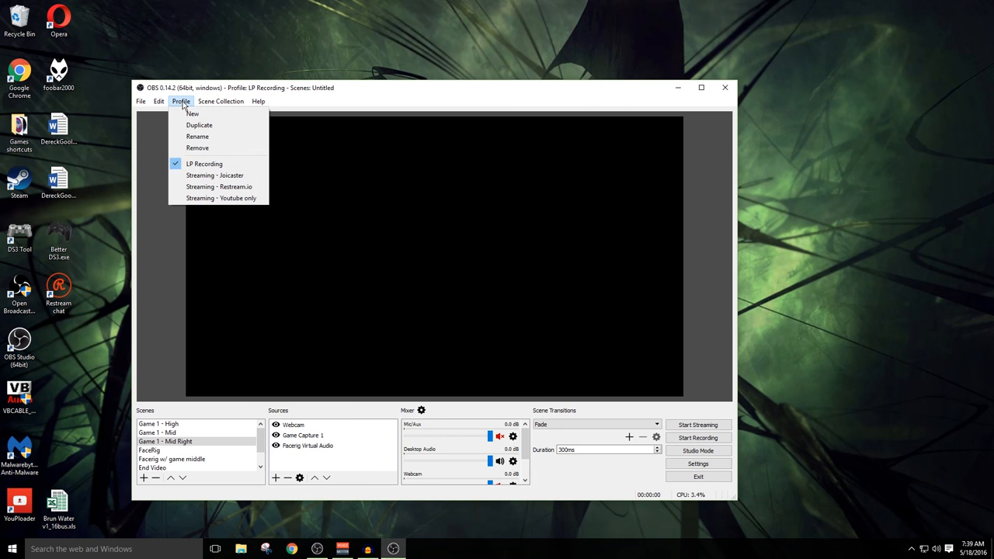
{"action": "mouse_move", "coordinate": [225, 148]}
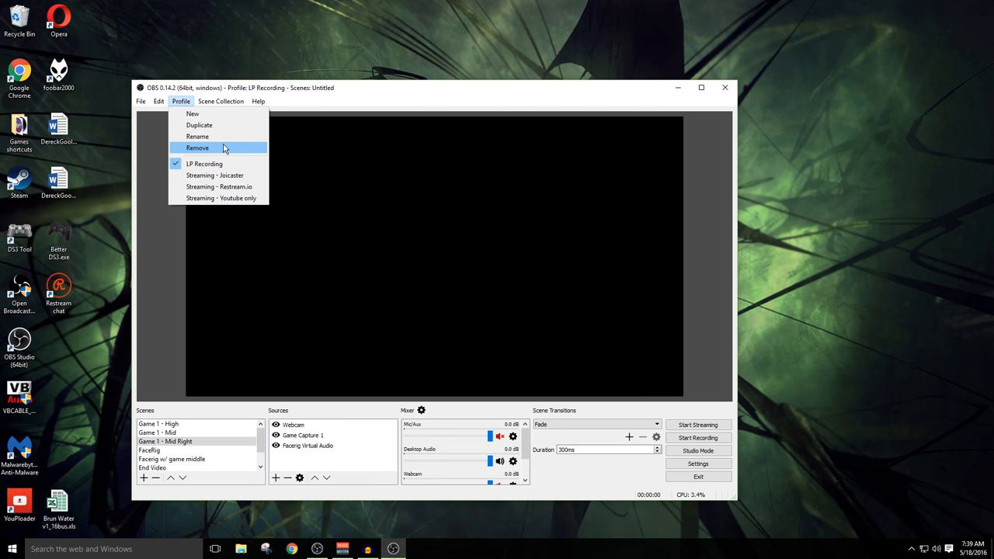
{"action": "mouse_move", "coordinate": [227, 187]}
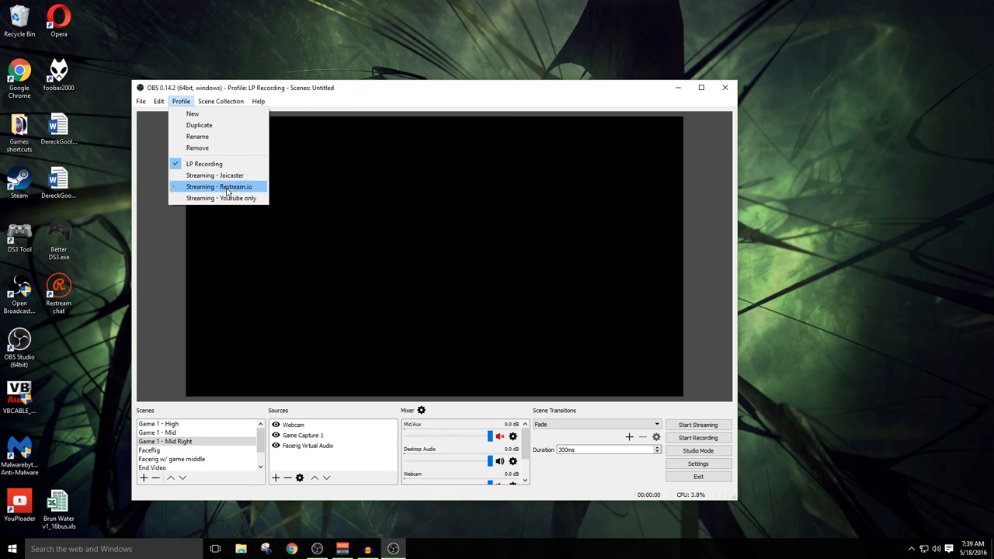
{"action": "mouse_move", "coordinate": [243, 165]}
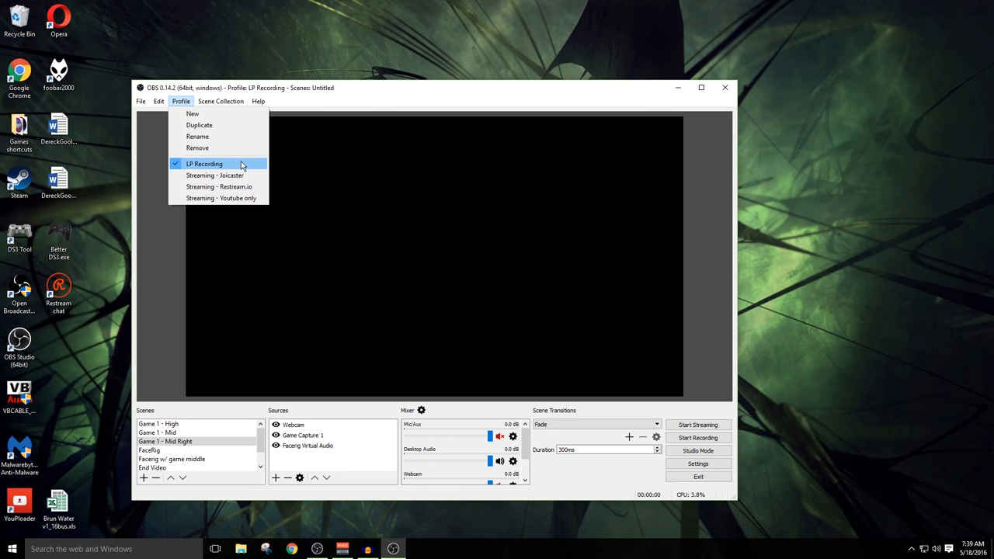
{"action": "mouse_move", "coordinate": [221, 165]}
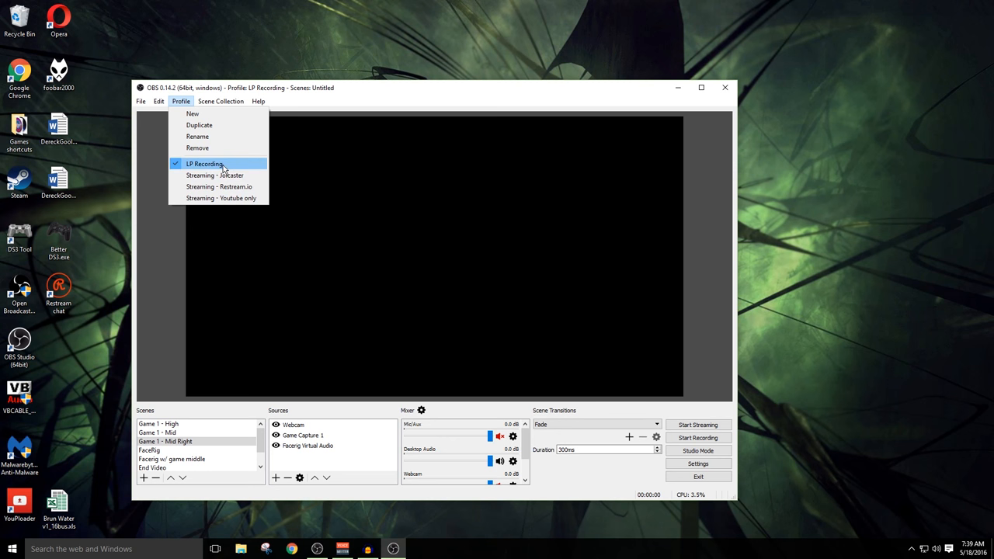
{"action": "mouse_move", "coordinate": [246, 186]}
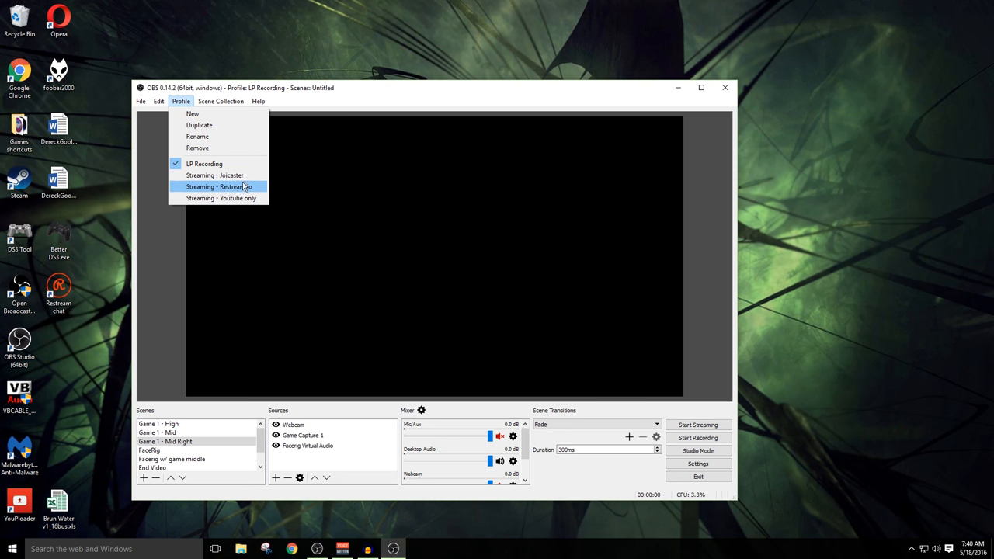
{"action": "mouse_move", "coordinate": [222, 165]}
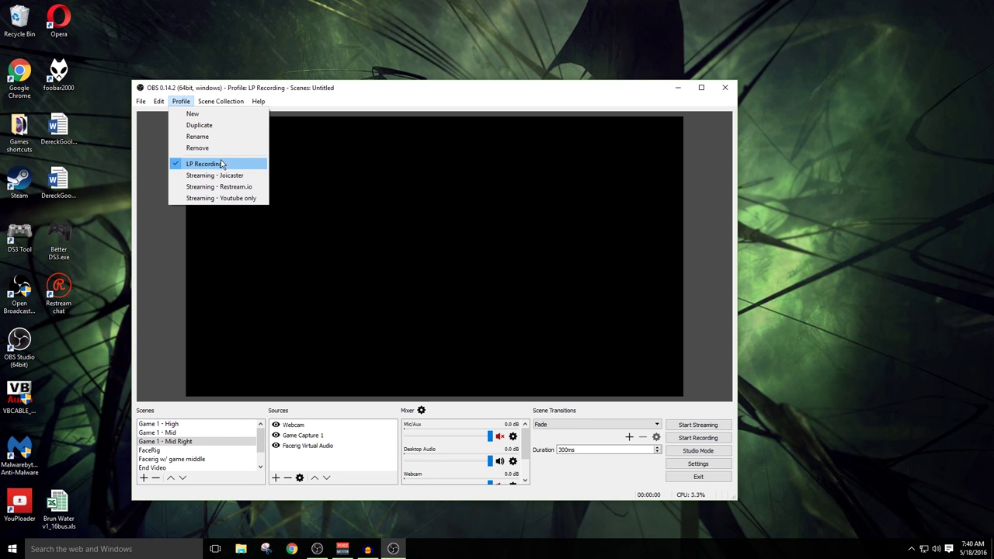
{"action": "mouse_move", "coordinate": [193, 115]}
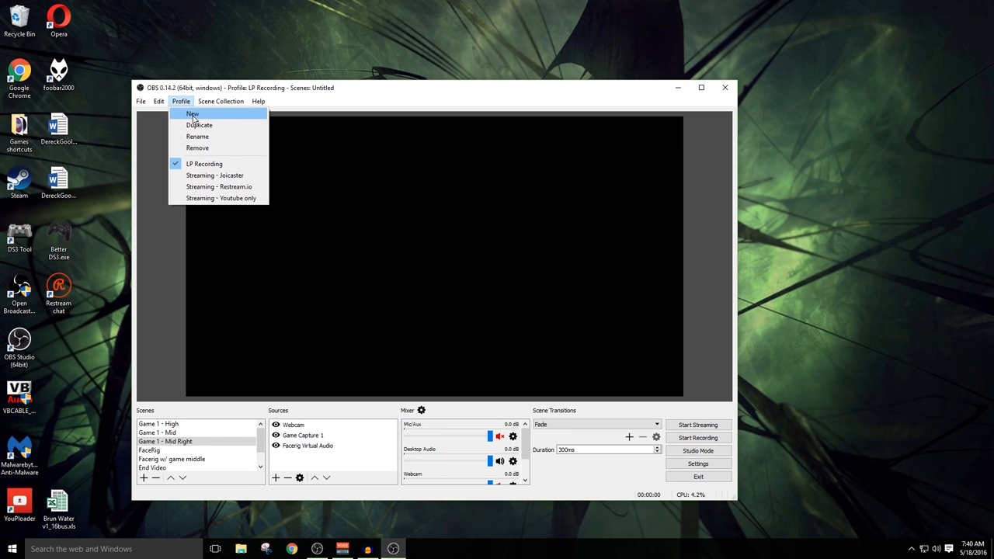
Create a new profile named 'Test Profile 1' and confirm it is the active profile.
{"action": "left_click", "coordinate": [191, 113]}
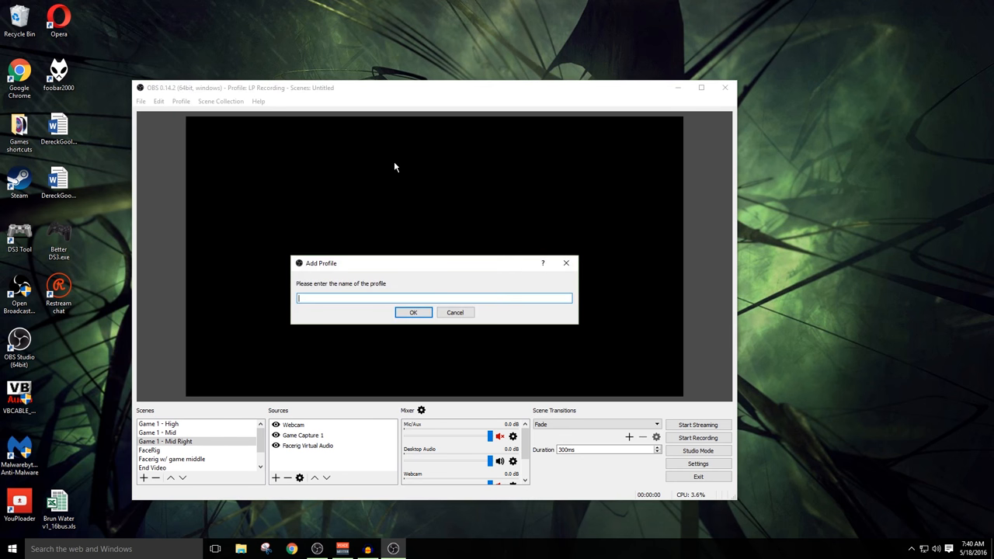
{"action": "type", "text": "T"}
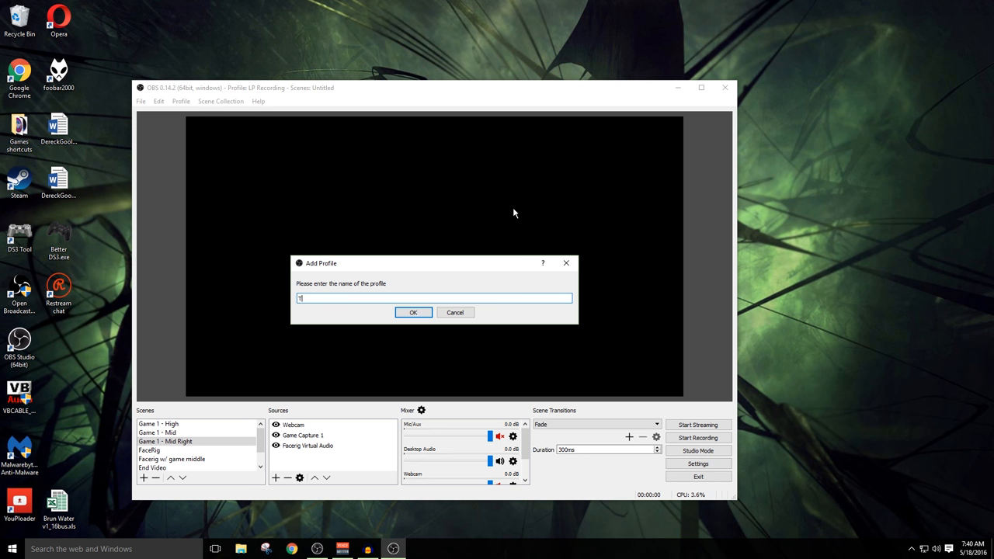
{"action": "type", "text": "est Profile 1"}
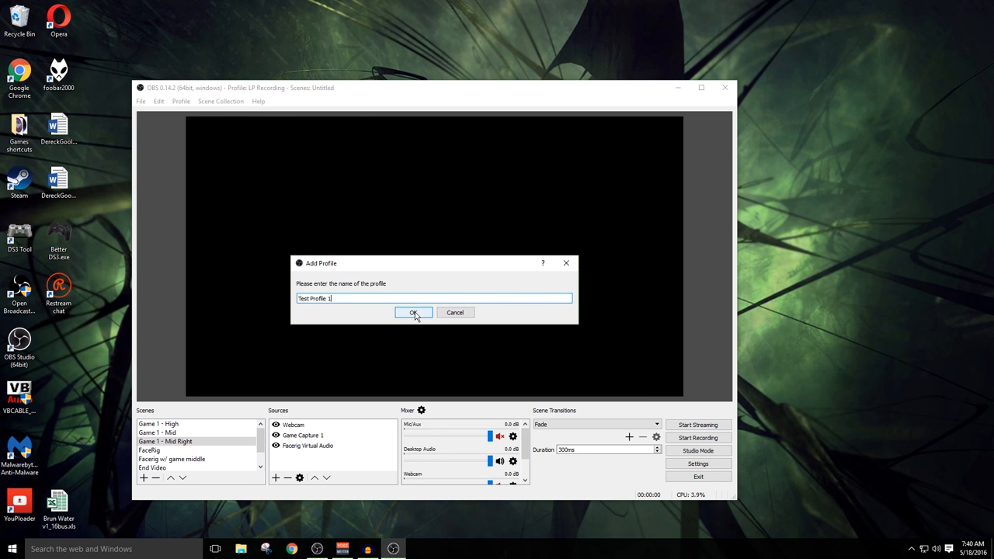
{"action": "left_click", "coordinate": [414, 313]}
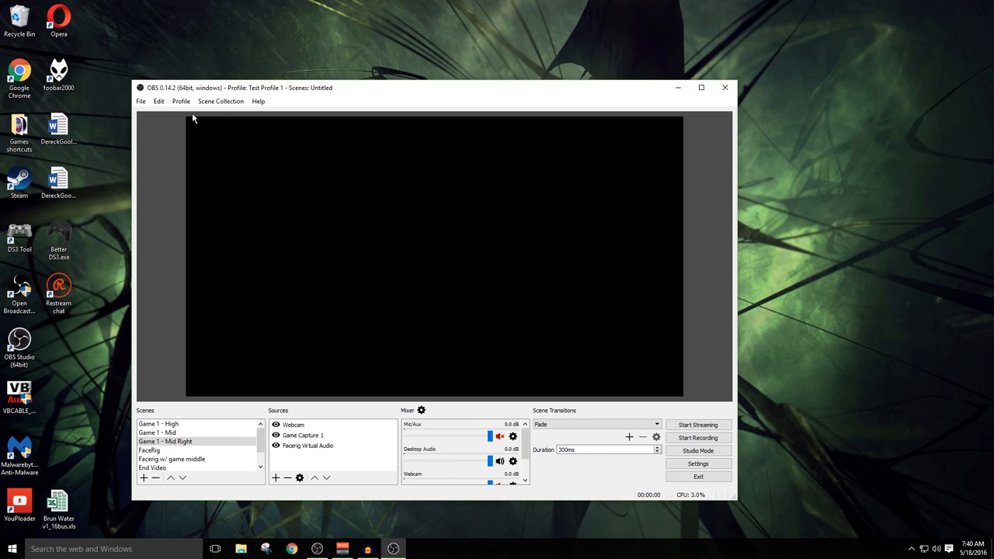
{"action": "left_click", "coordinate": [181, 101]}
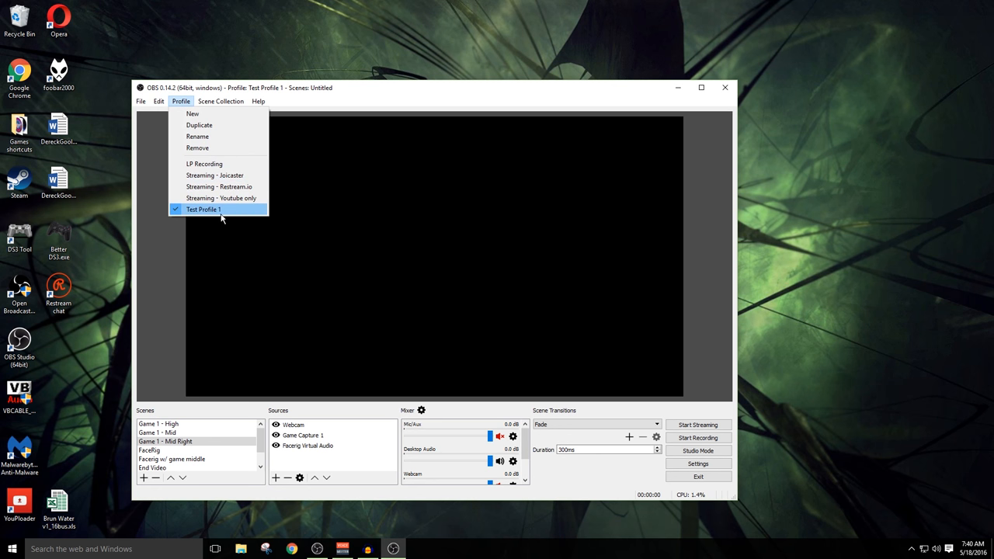
{"action": "mouse_move", "coordinate": [246, 199]}
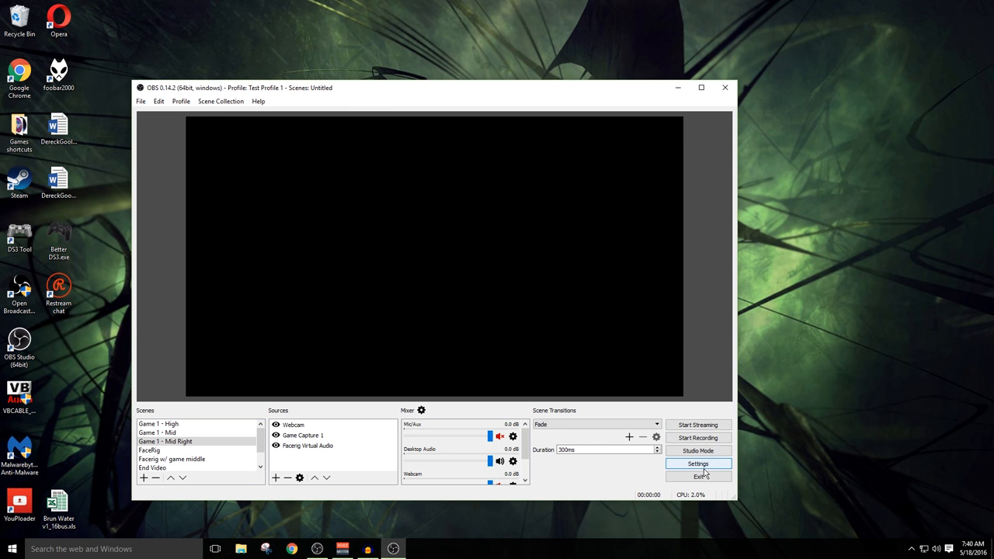
Bring up the Settings window on the General page for Test Profile 1.
{"action": "left_click", "coordinate": [698, 463]}
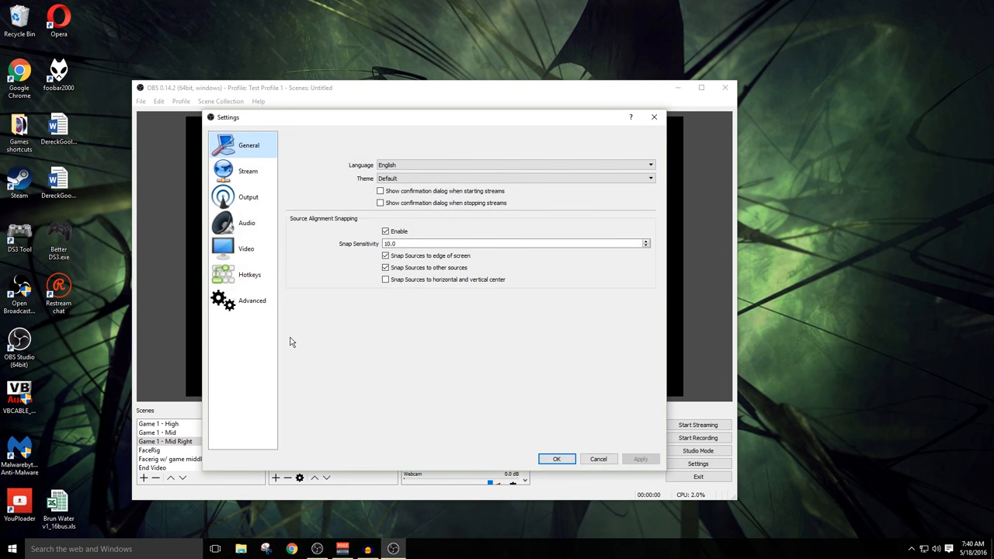
{"action": "mouse_move", "coordinate": [416, 153]}
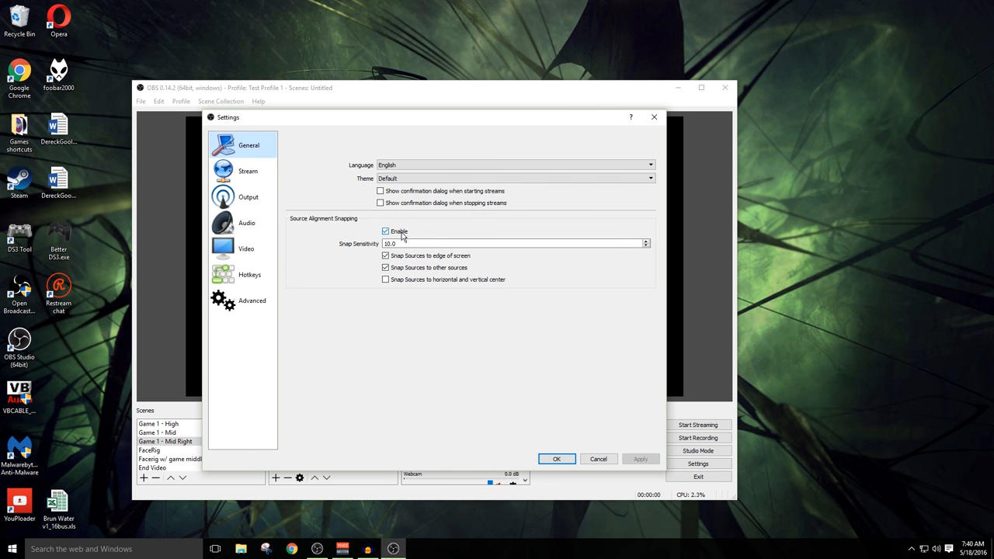
{"action": "mouse_move", "coordinate": [436, 244]}
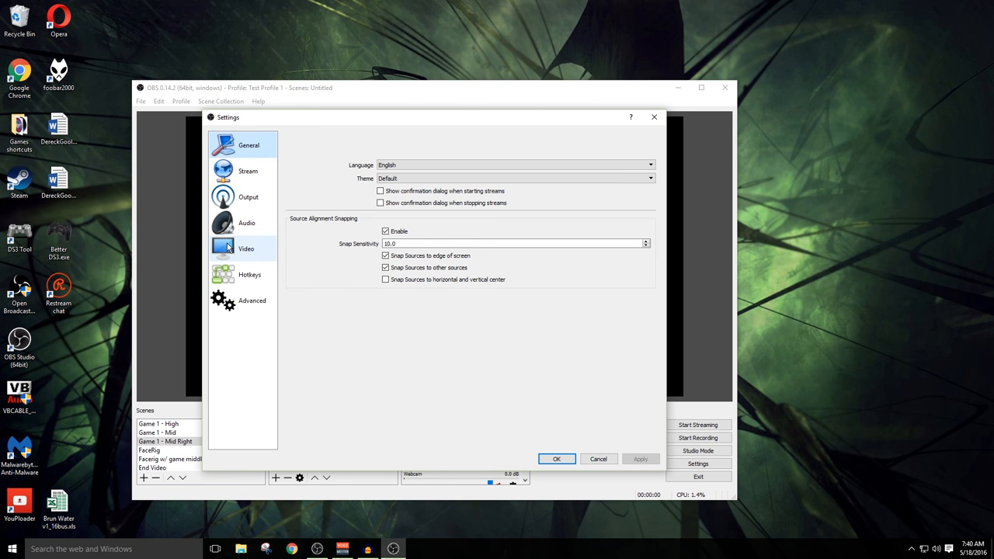
In Video settings keep the base resolution 1920x1080 and choose a 1280x720 output resolution.
{"action": "left_click", "coordinate": [246, 249]}
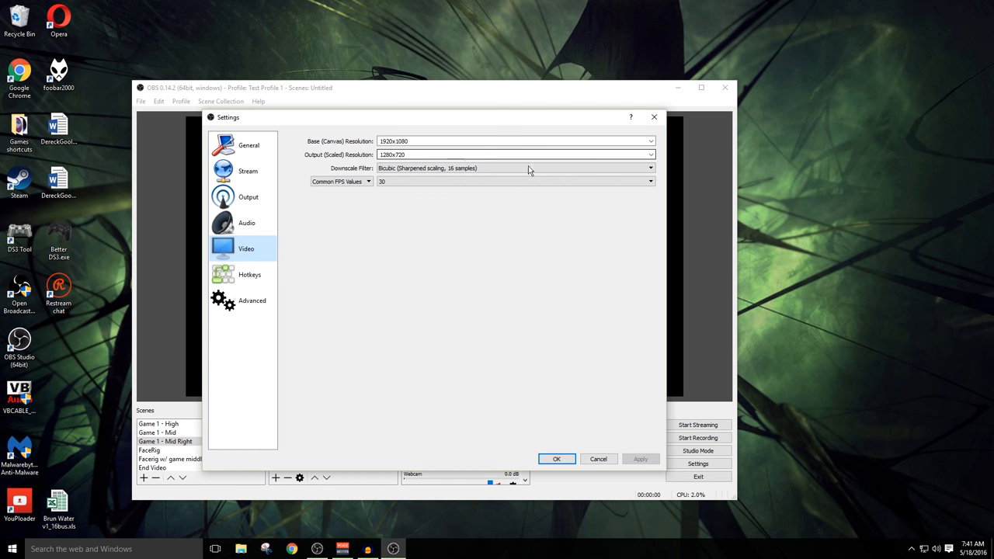
{"action": "left_click", "coordinate": [649, 154]}
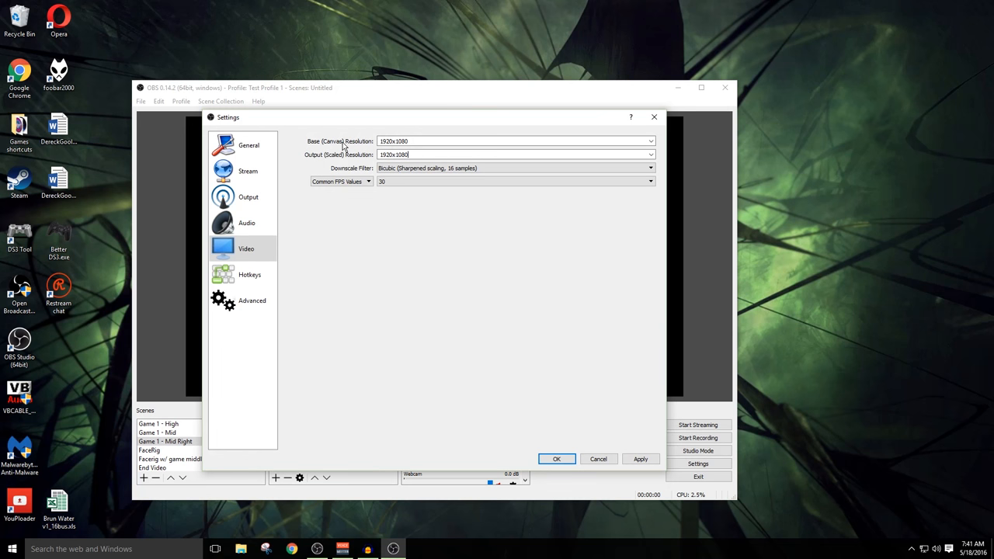
{"action": "mouse_move", "coordinate": [385, 131]}
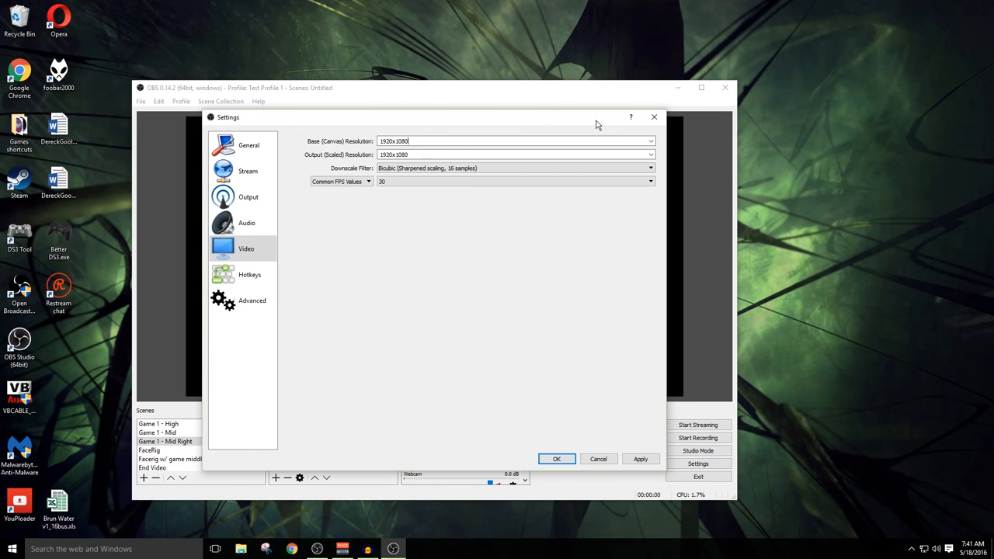
{"action": "left_click", "coordinate": [648, 140]}
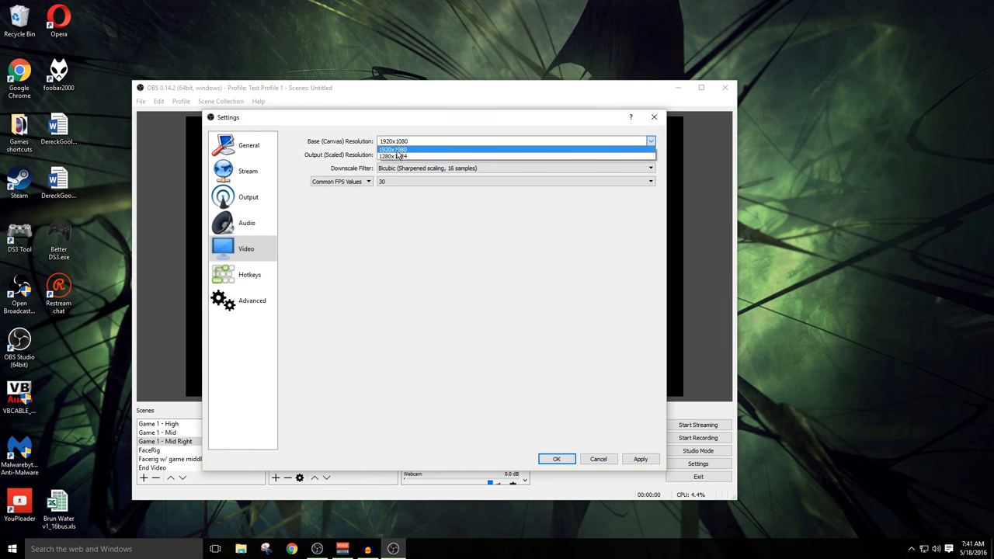
{"action": "left_click", "coordinate": [404, 149]}
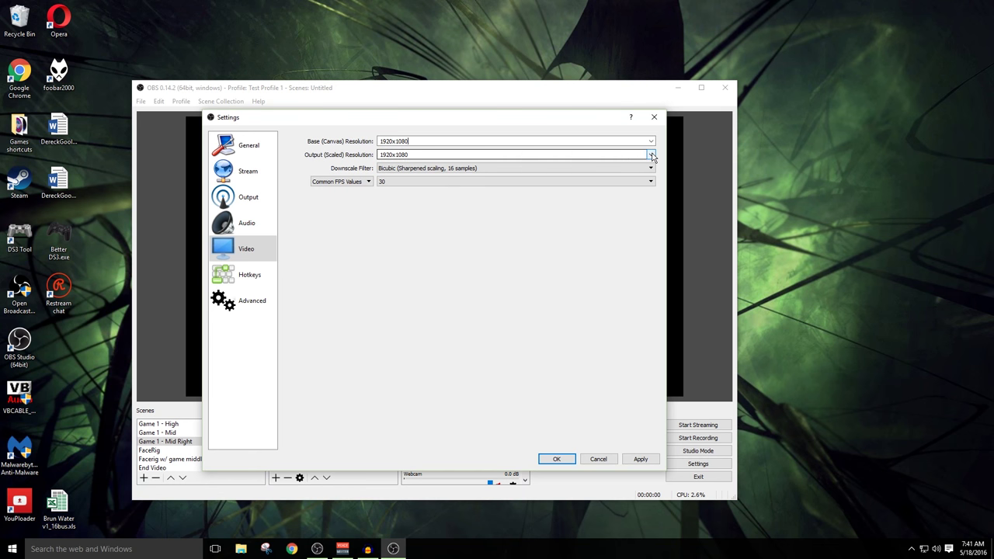
{"action": "left_click", "coordinate": [649, 155]}
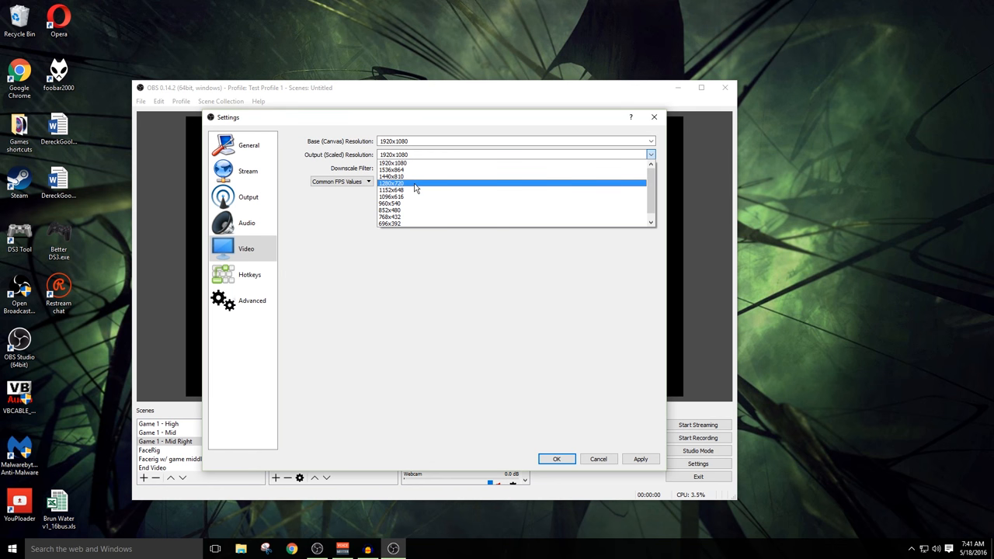
{"action": "left_click", "coordinate": [401, 182]}
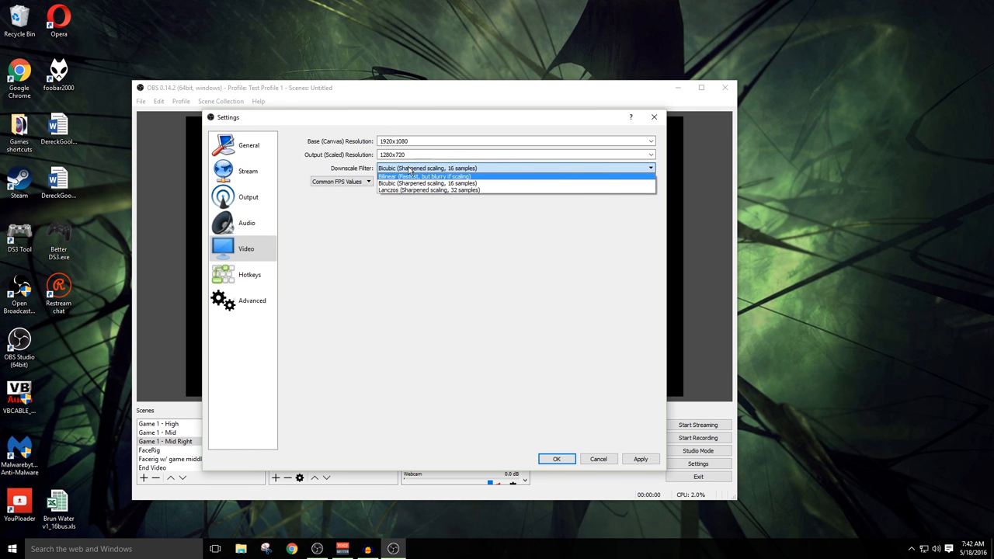
{"action": "mouse_move", "coordinate": [469, 183]}
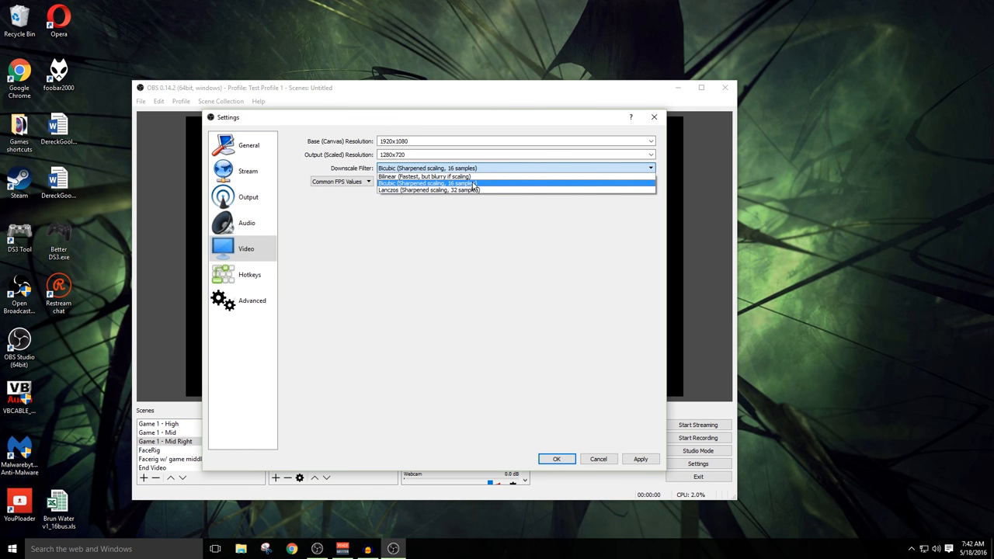
{"action": "mouse_move", "coordinate": [427, 191]}
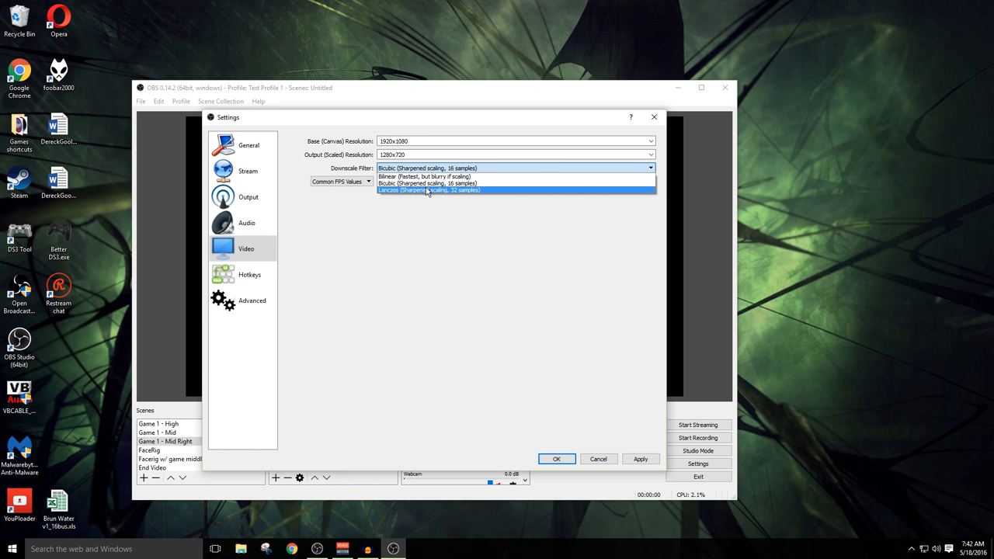
{"action": "mouse_move", "coordinate": [491, 194]}
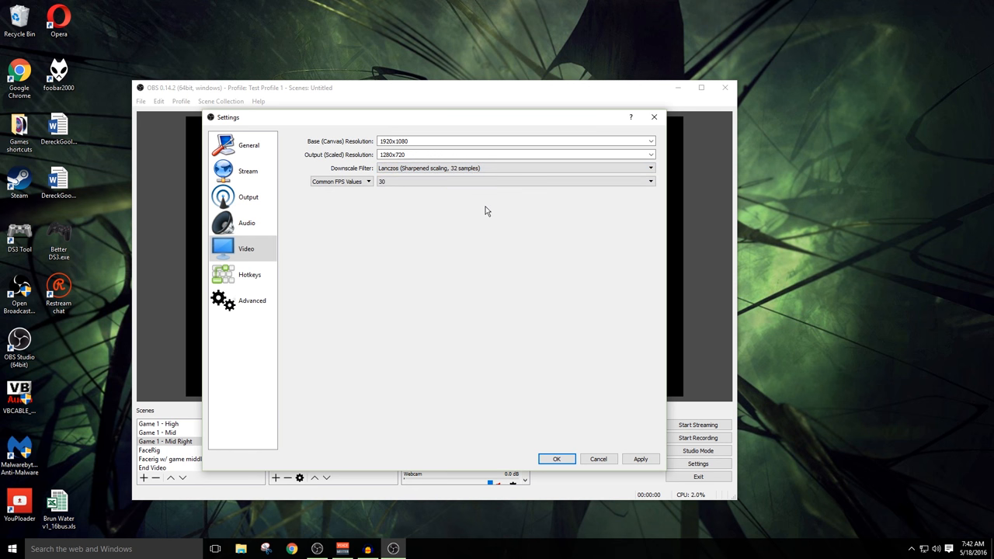
Set the downscale filter to Lanczos and the frame rate to 60 FPS.
{"action": "left_click", "coordinate": [337, 180]}
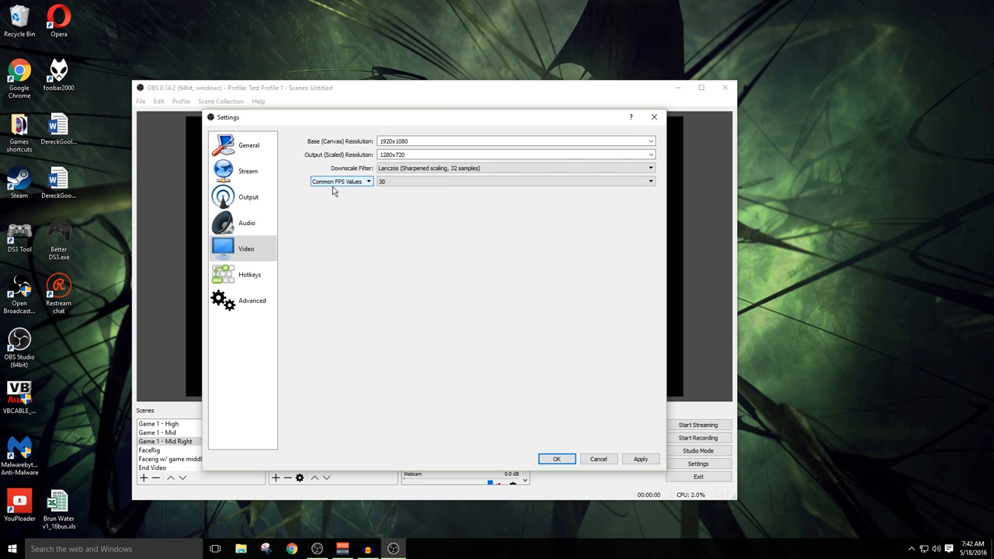
{"action": "left_click", "coordinate": [649, 180]}
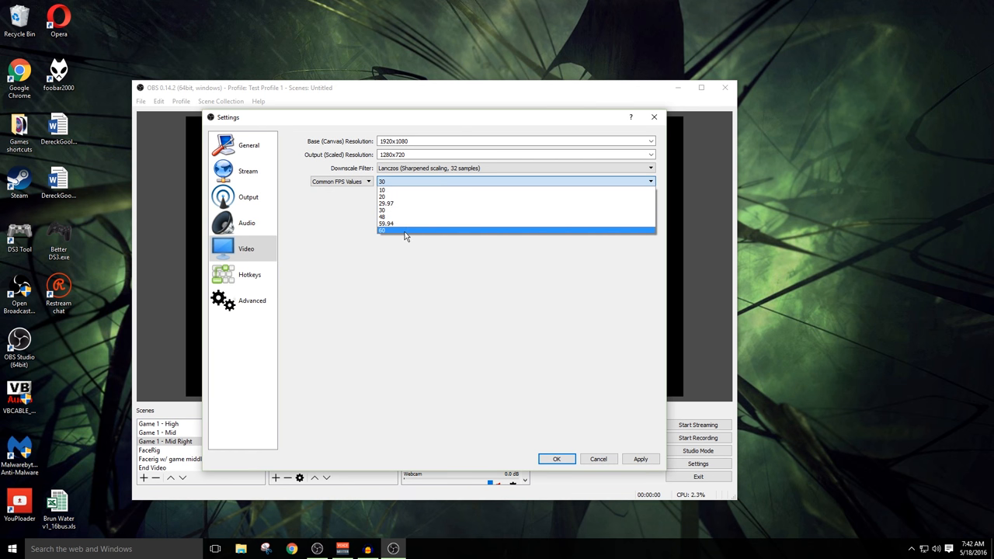
{"action": "left_click", "coordinate": [404, 230]}
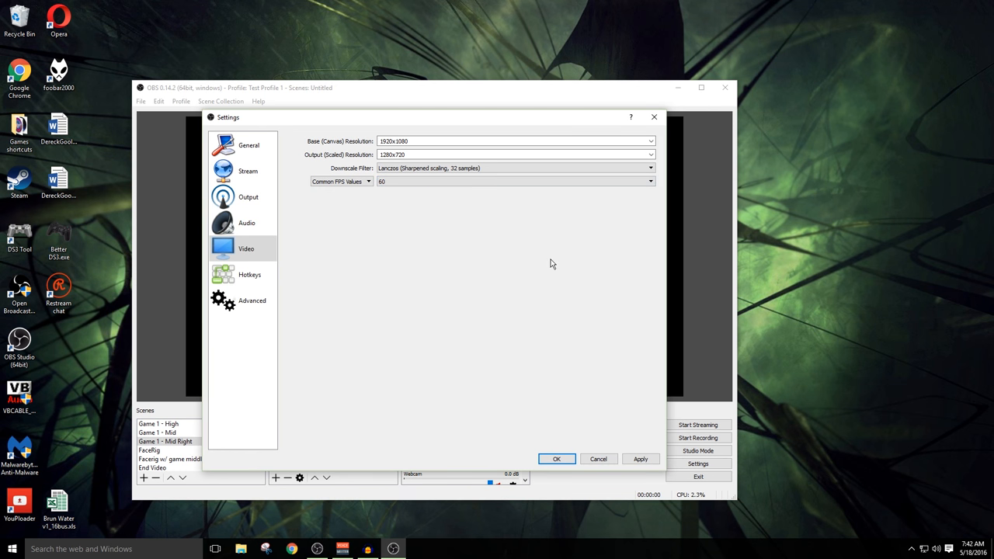
{"action": "mouse_move", "coordinate": [299, 227]}
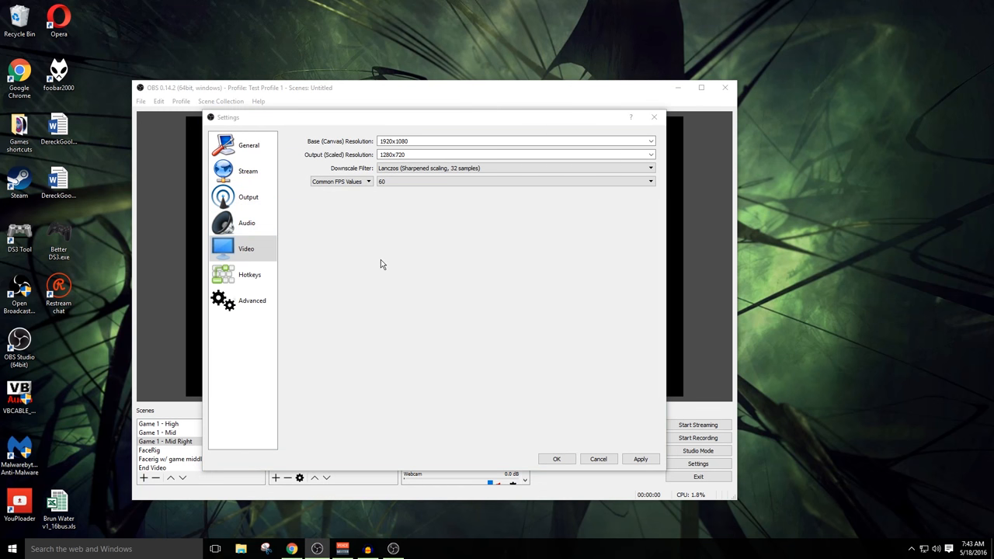
{"action": "mouse_move", "coordinate": [245, 171]}
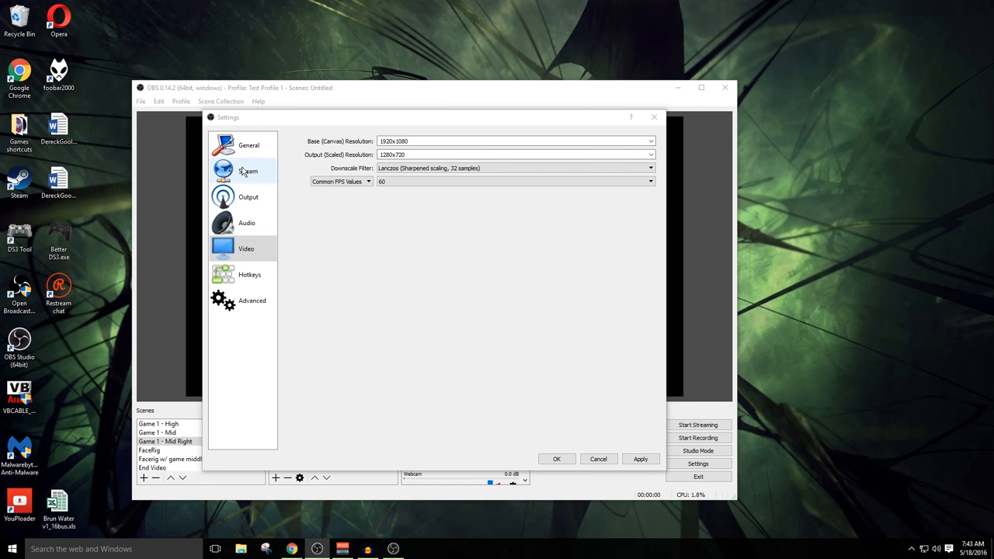
Show the Stream settings with Twitch and the San Francisco server selected.
{"action": "left_click", "coordinate": [247, 171]}
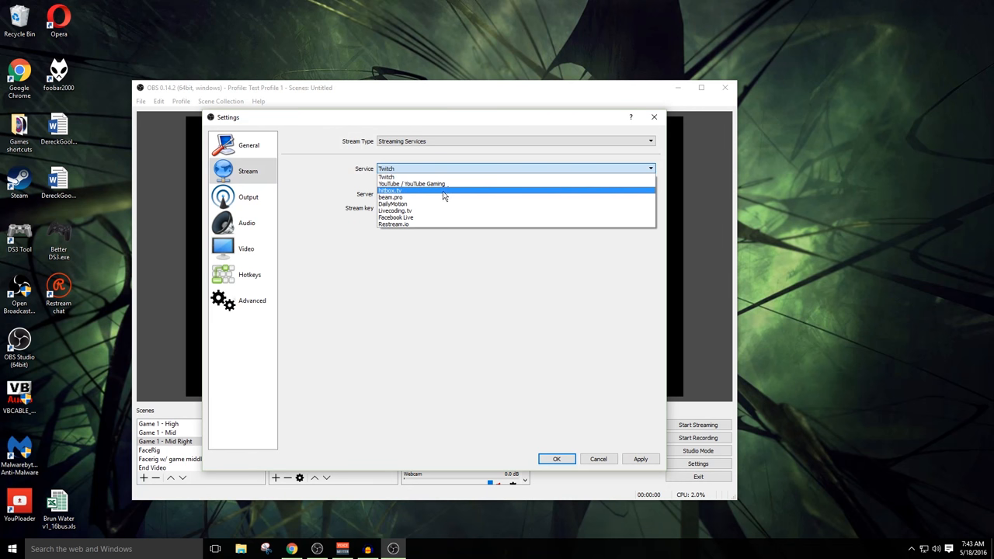
{"action": "mouse_move", "coordinate": [420, 177]}
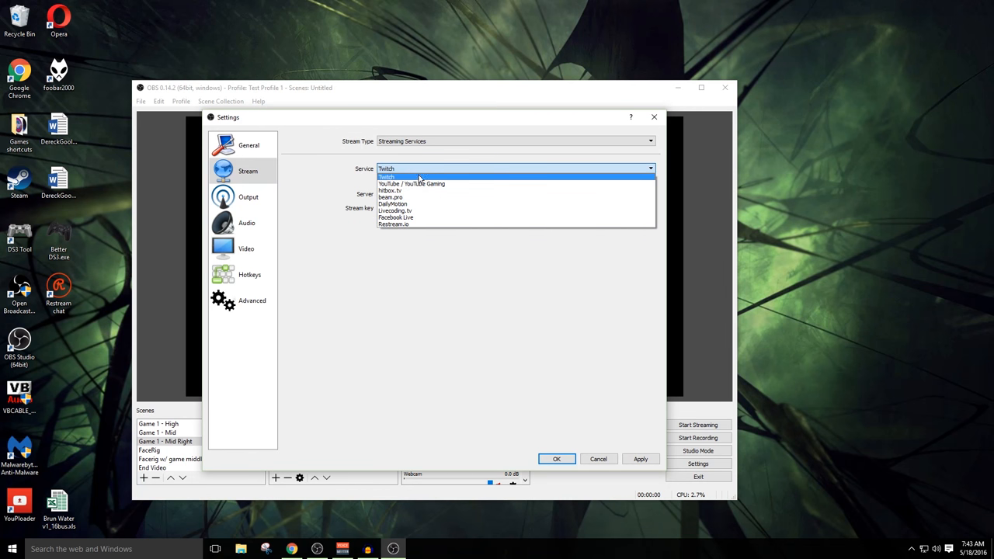
{"action": "mouse_move", "coordinate": [432, 177]}
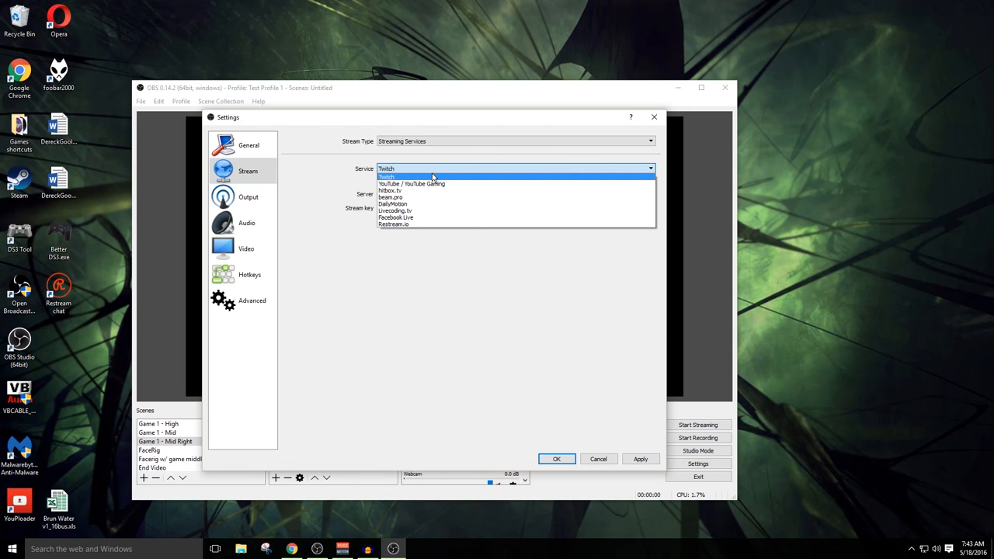
{"action": "mouse_move", "coordinate": [427, 199]}
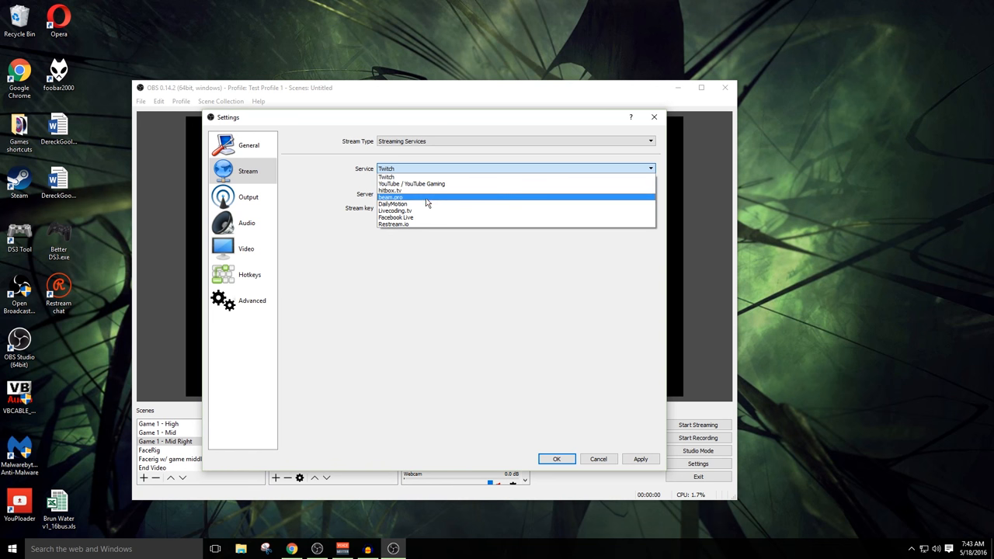
{"action": "mouse_move", "coordinate": [426, 209]}
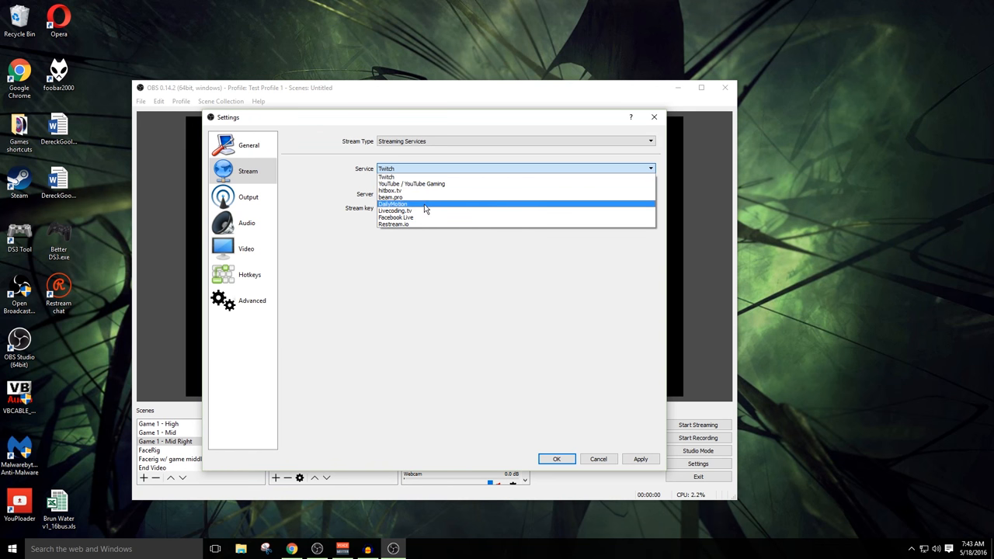
{"action": "mouse_move", "coordinate": [435, 205]}
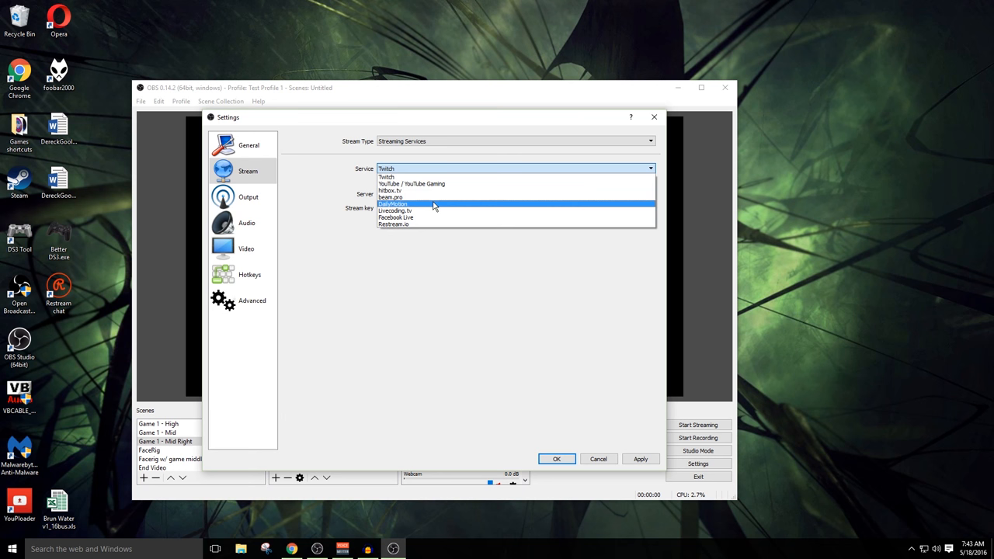
{"action": "mouse_move", "coordinate": [338, 198]}
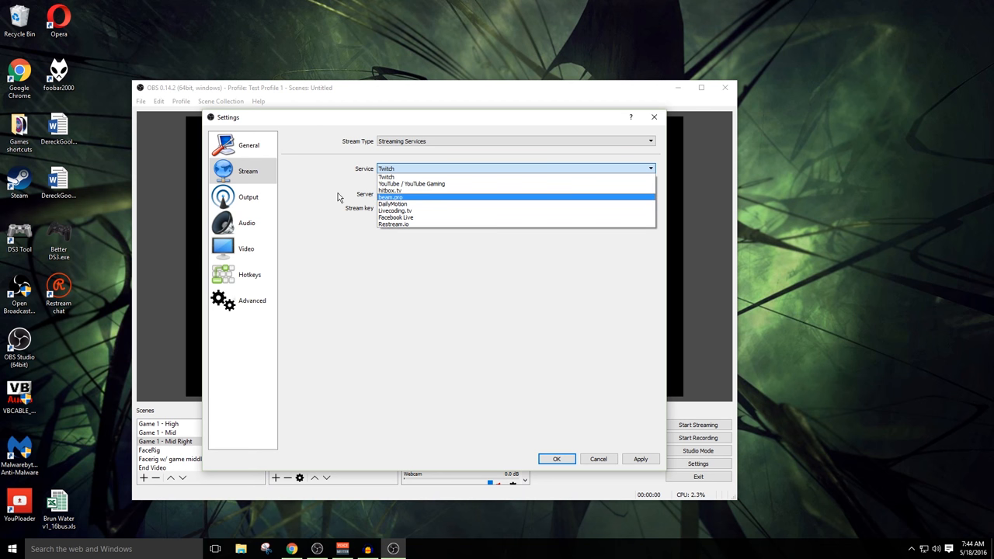
{"action": "mouse_move", "coordinate": [458, 183]}
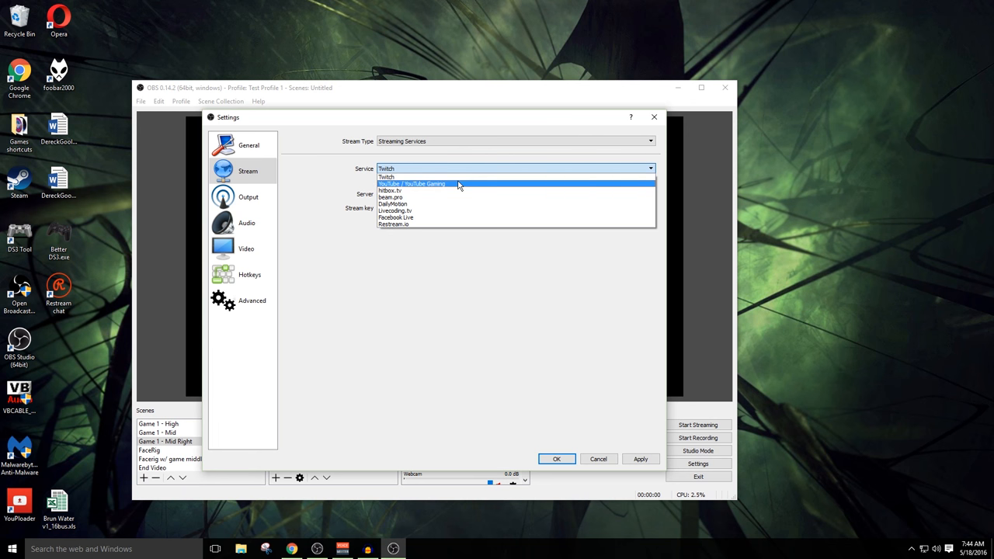
{"action": "mouse_move", "coordinate": [398, 178]}
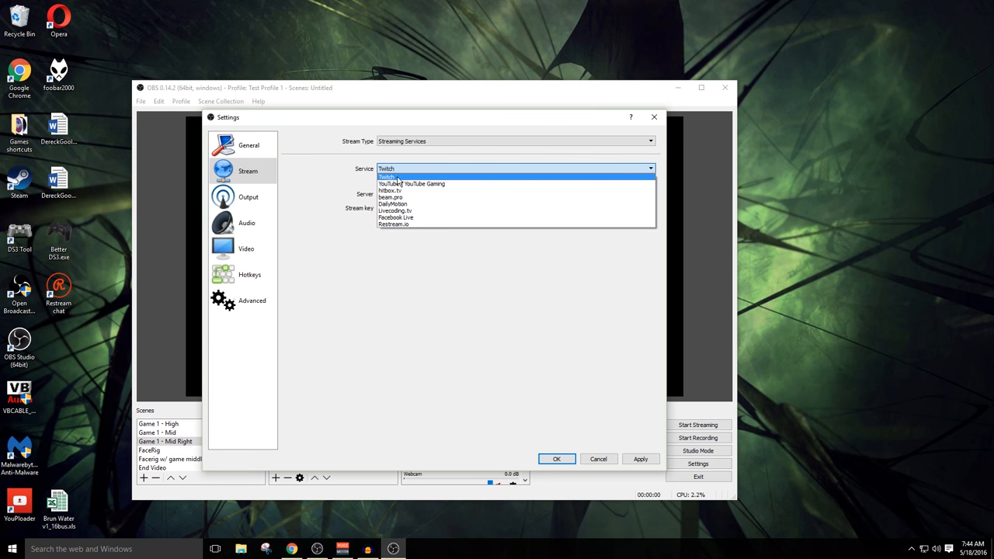
{"action": "mouse_move", "coordinate": [458, 184]}
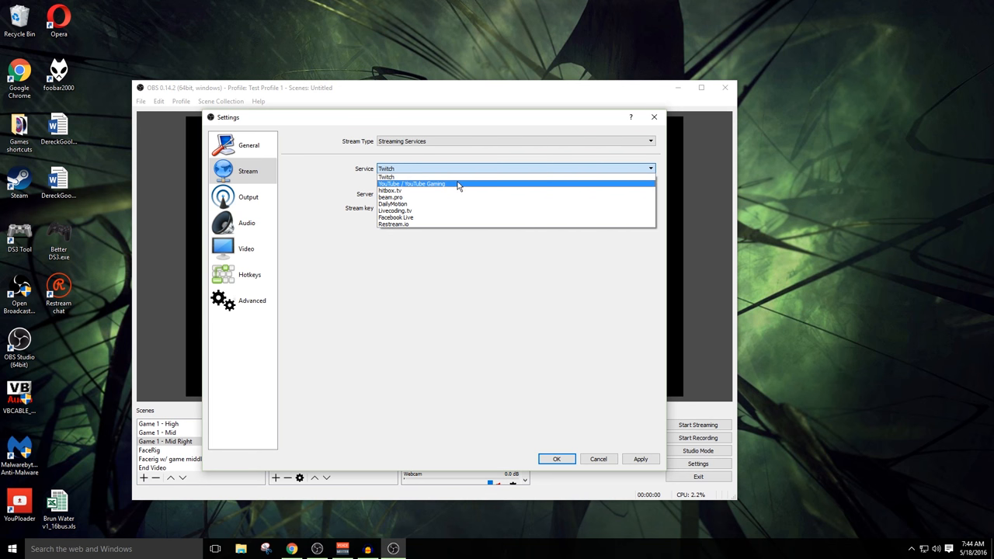
{"action": "mouse_move", "coordinate": [433, 227]}
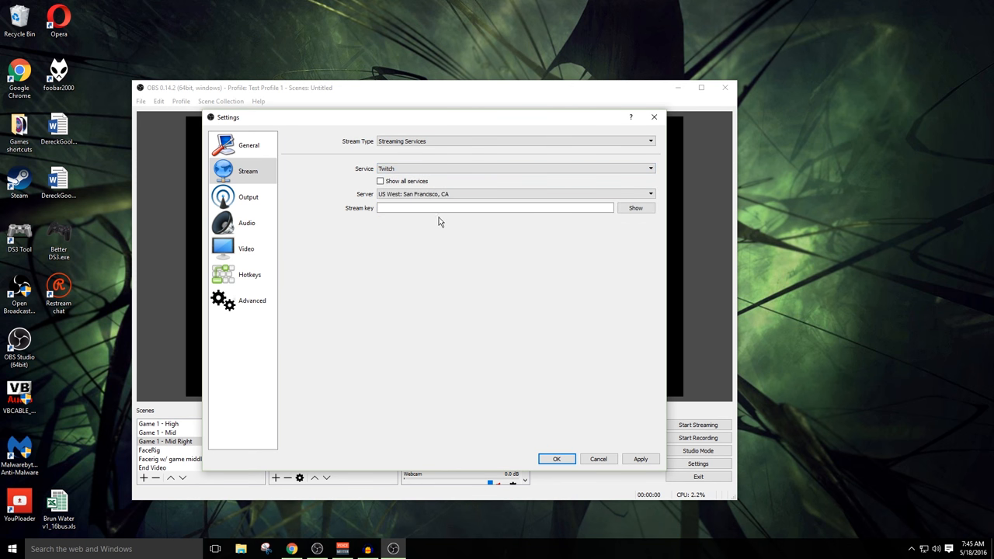
Enter the hidden Twitch stream key in the Stream key field.
{"action": "left_click", "coordinate": [494, 208]}
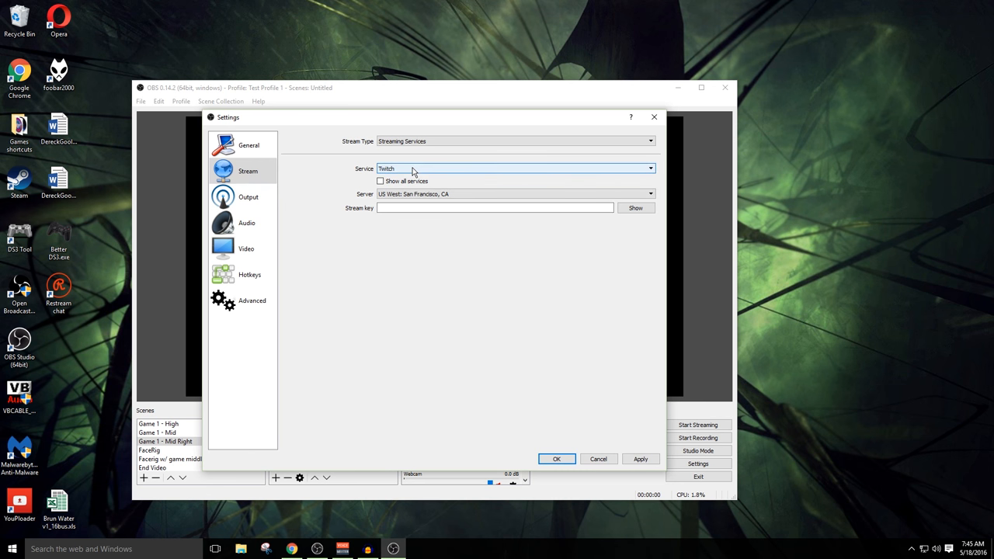
{"action": "left_click", "coordinate": [495, 208]}
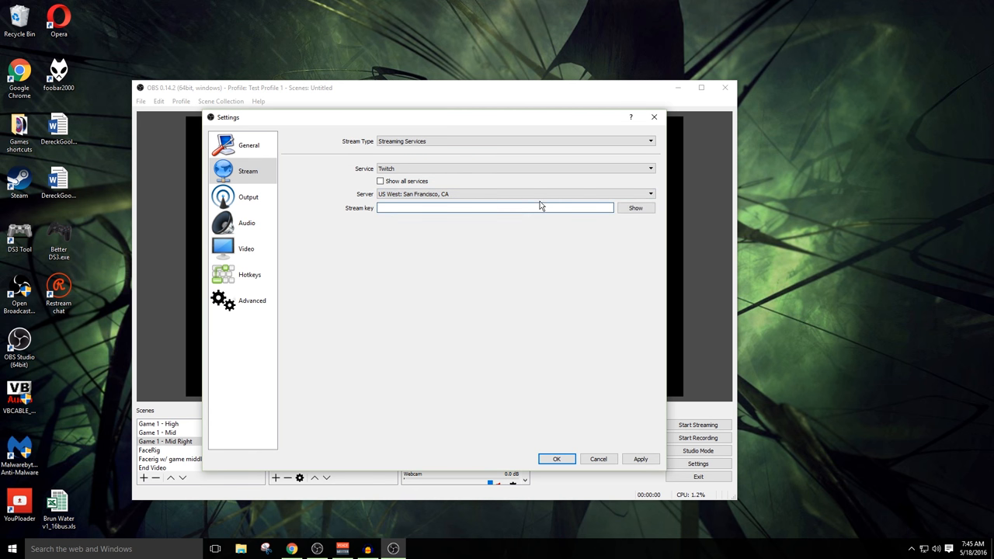
{"action": "mouse_move", "coordinate": [478, 236]}
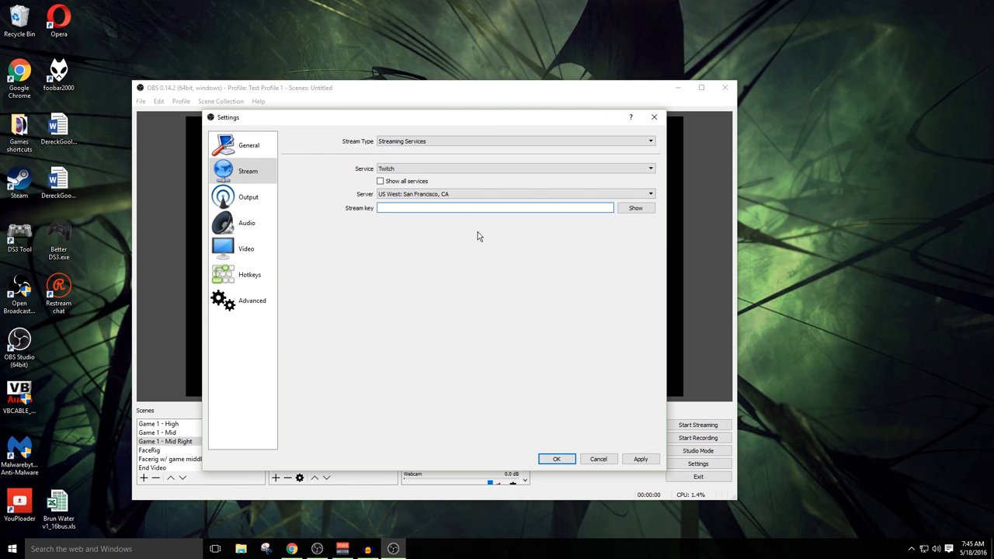
{"action": "mouse_move", "coordinate": [423, 220]}
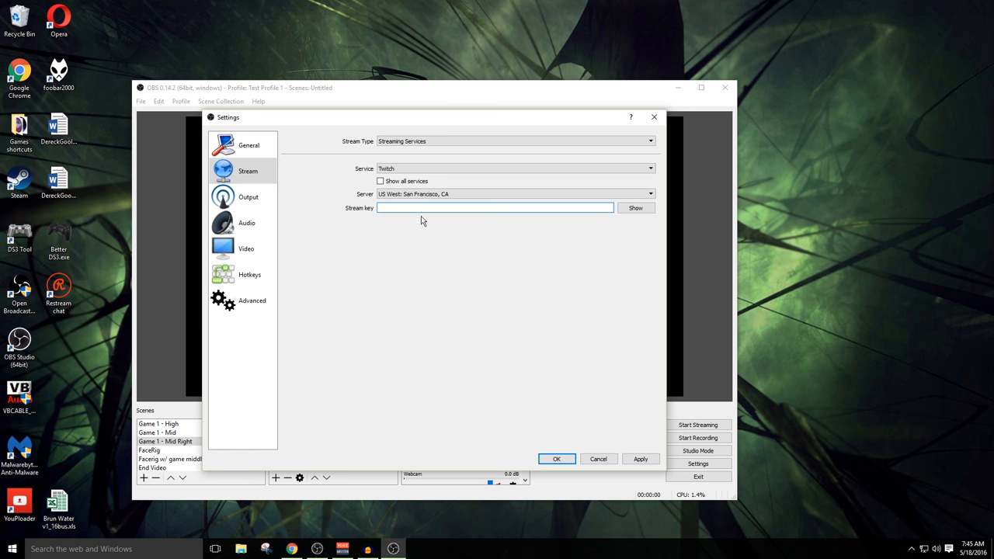
{"action": "left_click", "coordinate": [495, 208]}
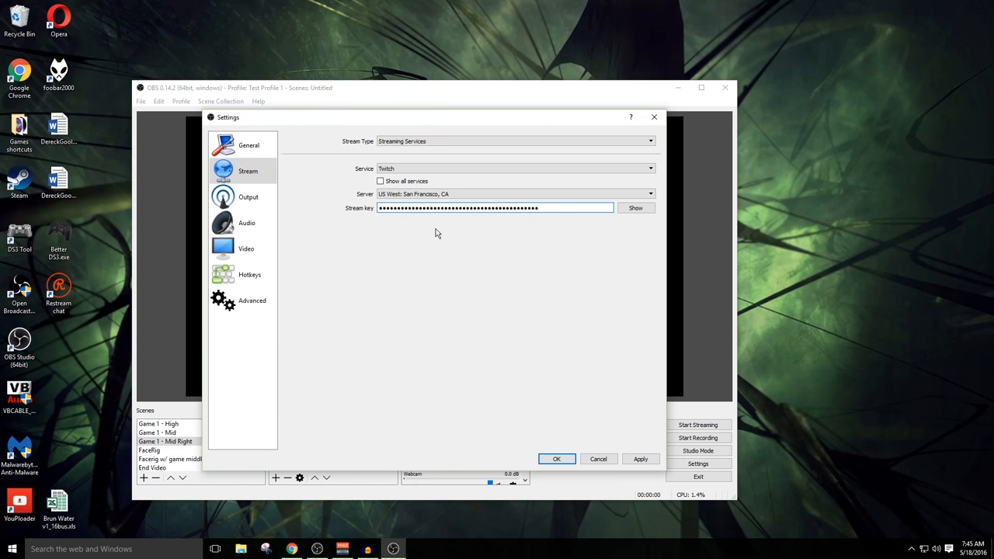
{"action": "mouse_move", "coordinate": [435, 227]}
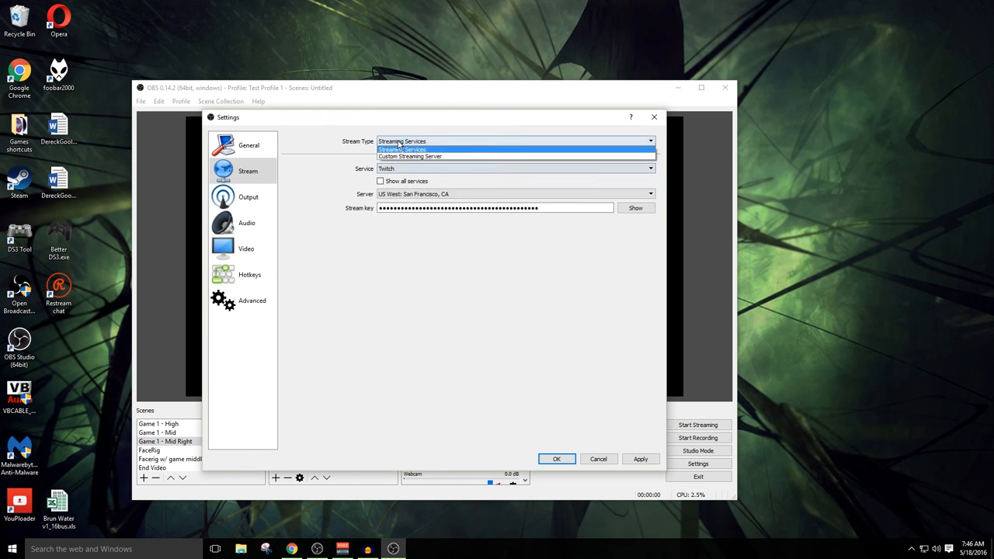
Check the Custom Streaming Server type, keep Streaming Services, and show Output settings in Advanced mode.
{"action": "left_click", "coordinate": [410, 155]}
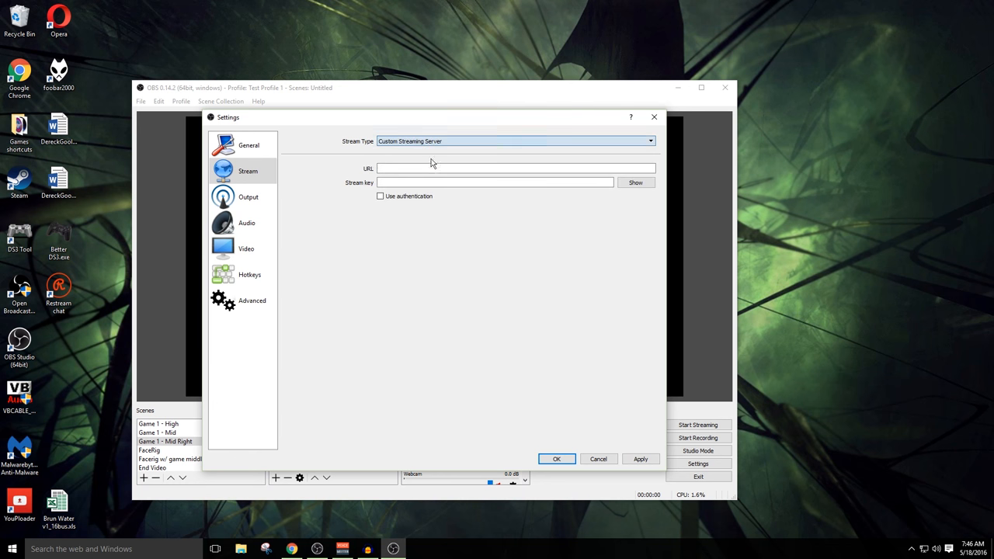
{"action": "left_click", "coordinate": [494, 183]}
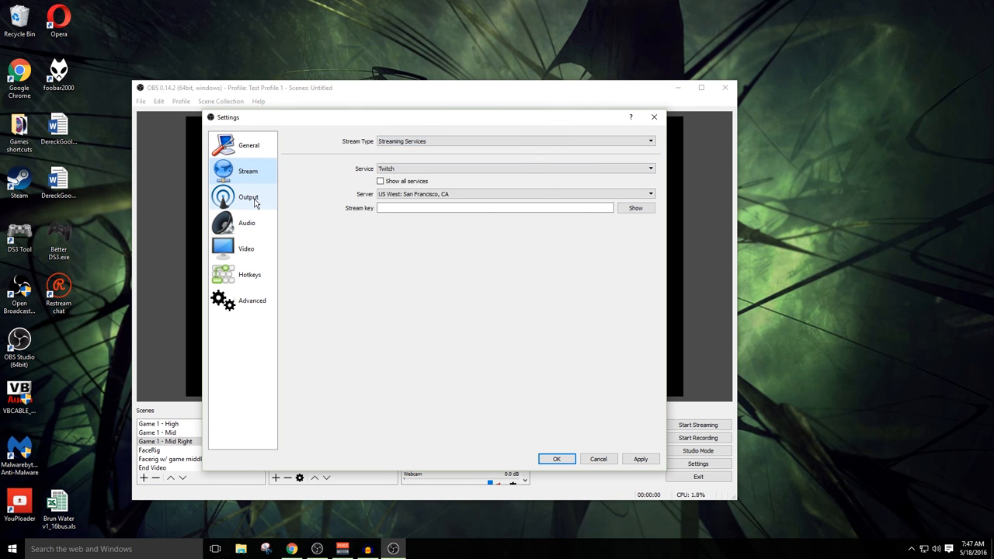
{"action": "left_click", "coordinate": [248, 196]}
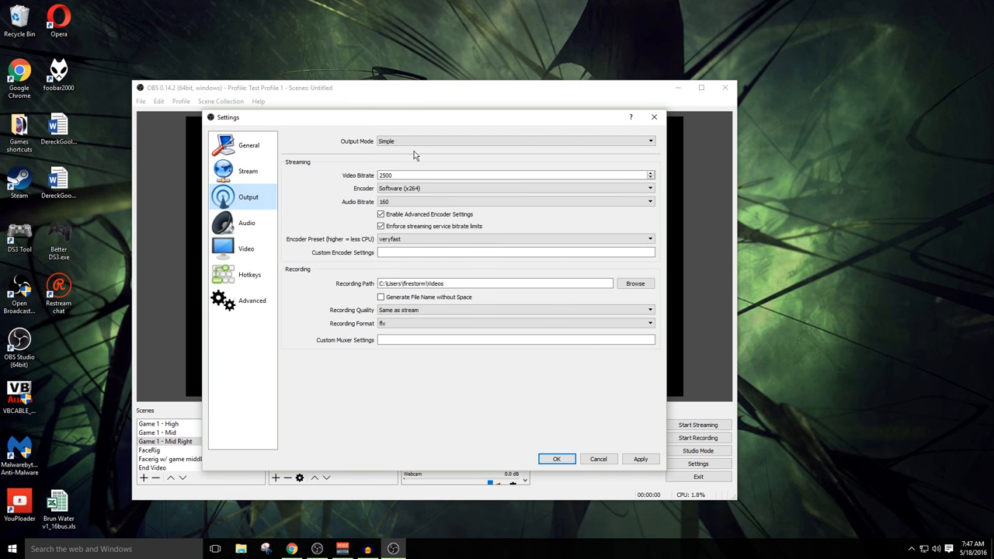
{"action": "mouse_move", "coordinate": [370, 135]}
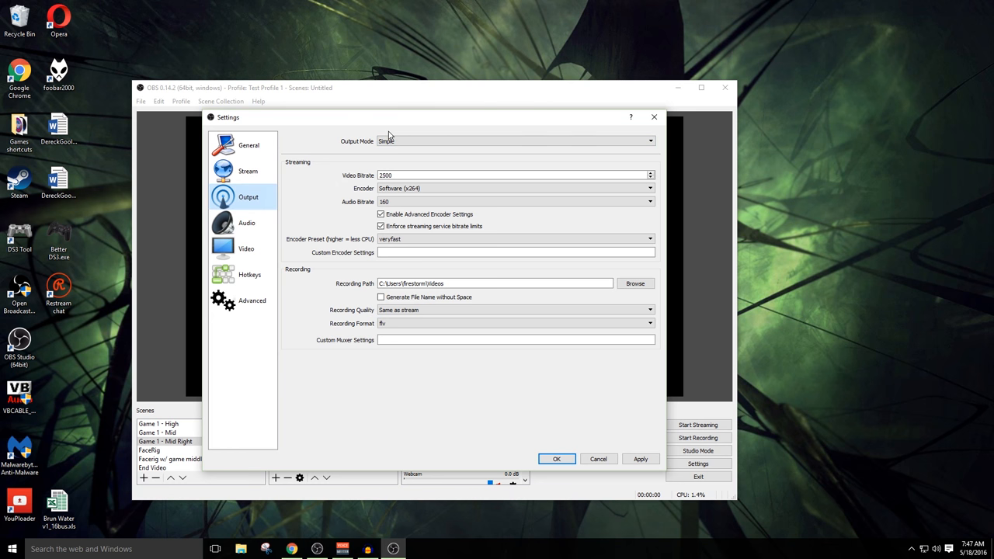
{"action": "left_click", "coordinate": [516, 140]}
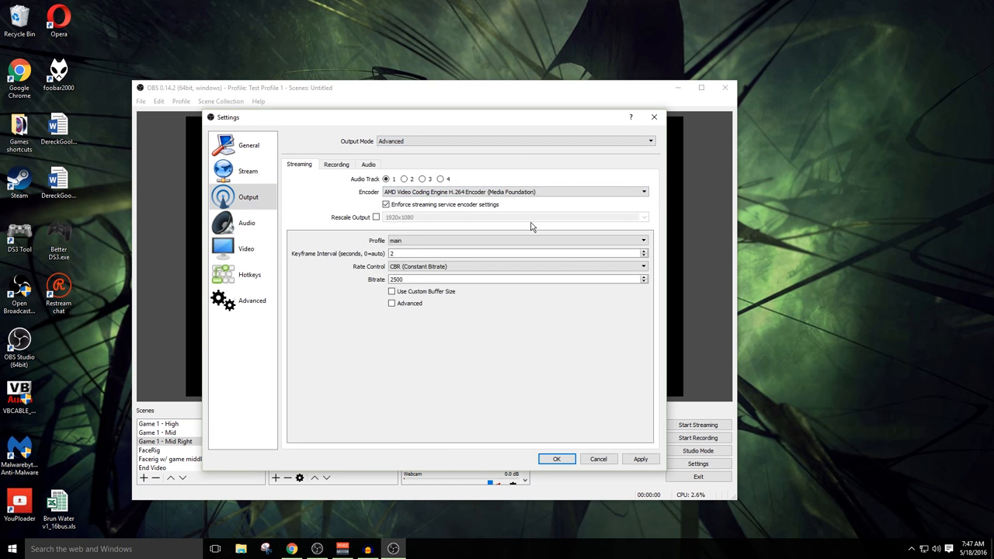
{"action": "mouse_move", "coordinate": [491, 210]}
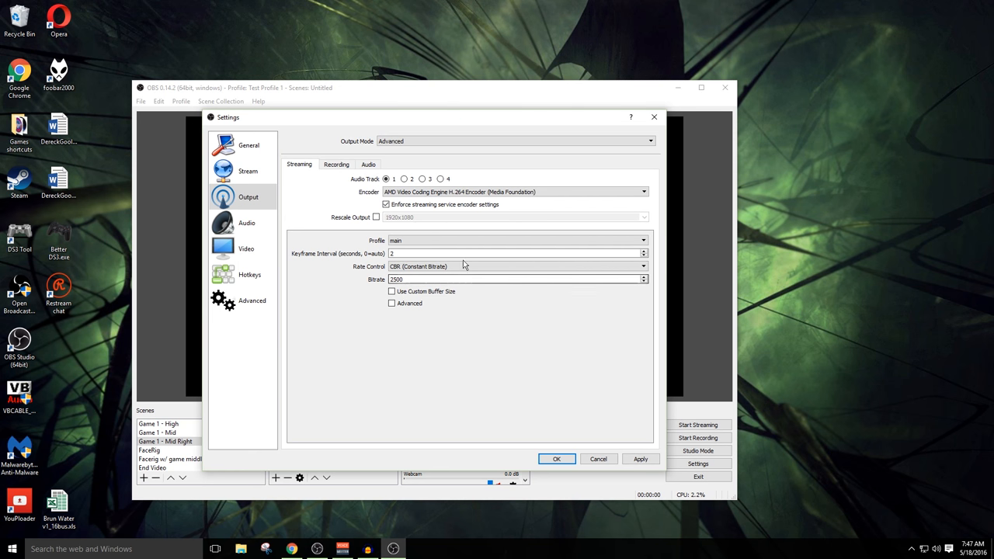
{"action": "mouse_move", "coordinate": [419, 193]}
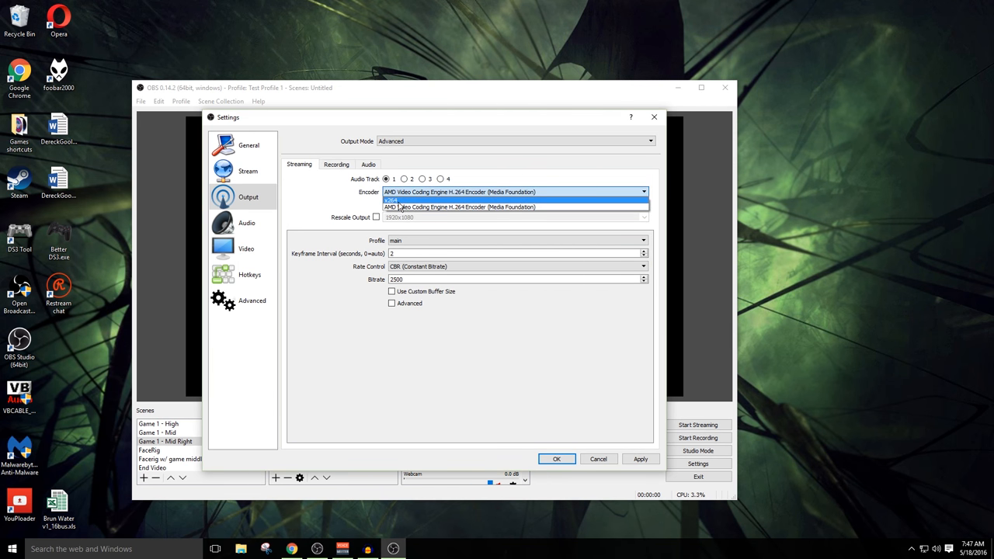
{"action": "mouse_move", "coordinate": [407, 205]}
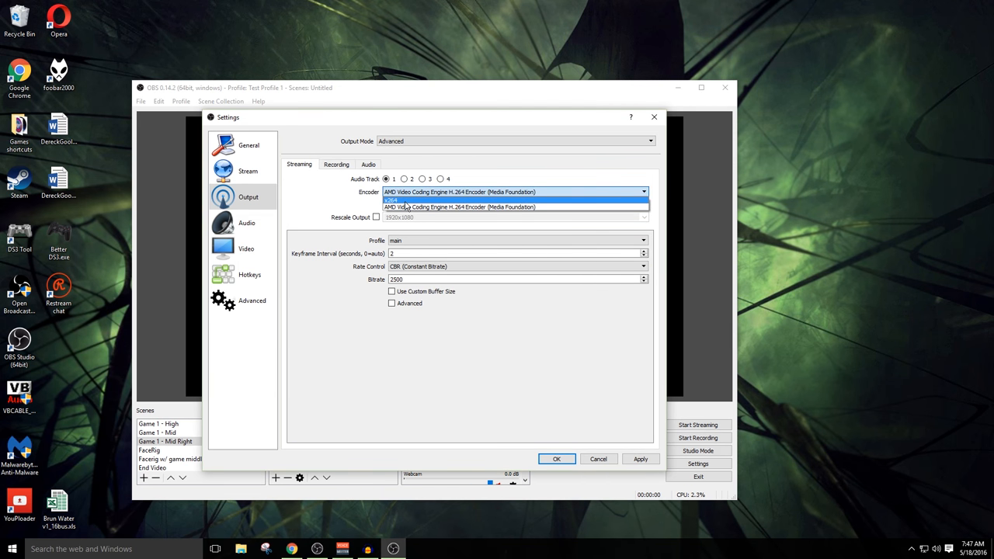
{"action": "left_click", "coordinate": [392, 199]}
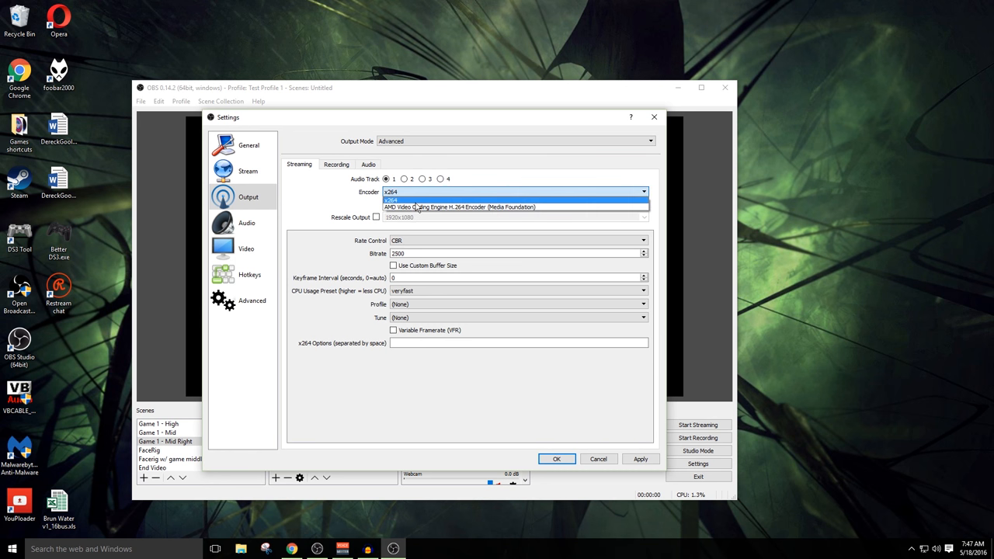
{"action": "mouse_move", "coordinate": [484, 209]}
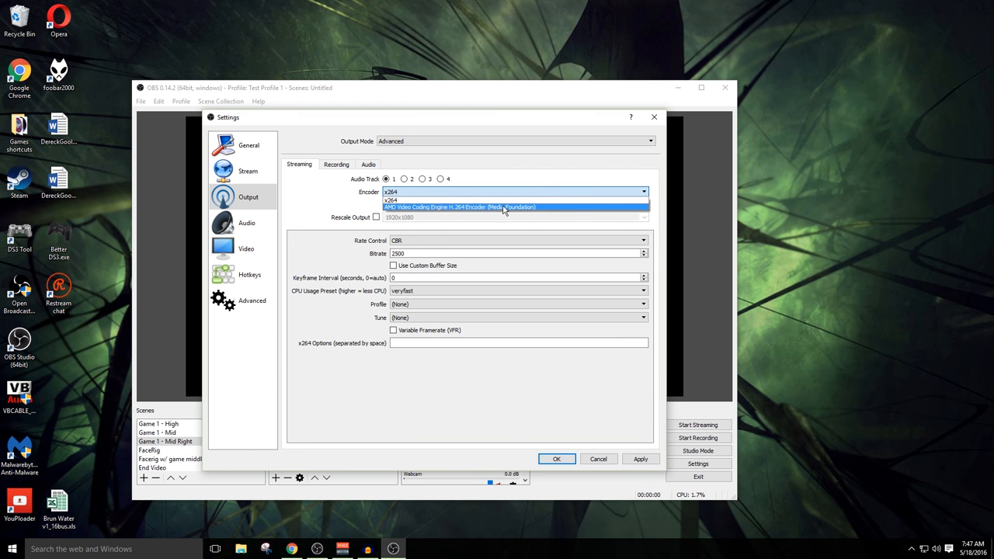
{"action": "left_click", "coordinate": [503, 206]}
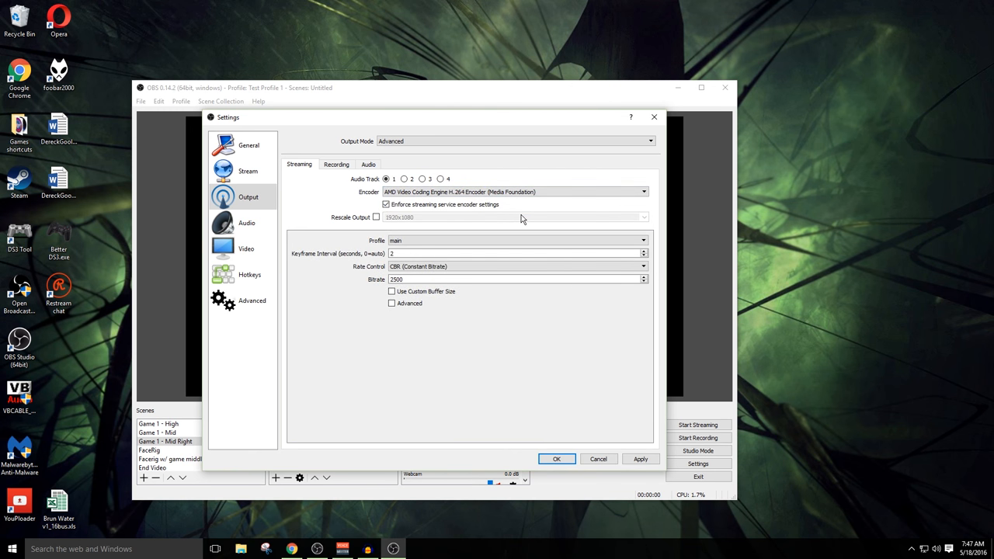
{"action": "mouse_move", "coordinate": [454, 214]}
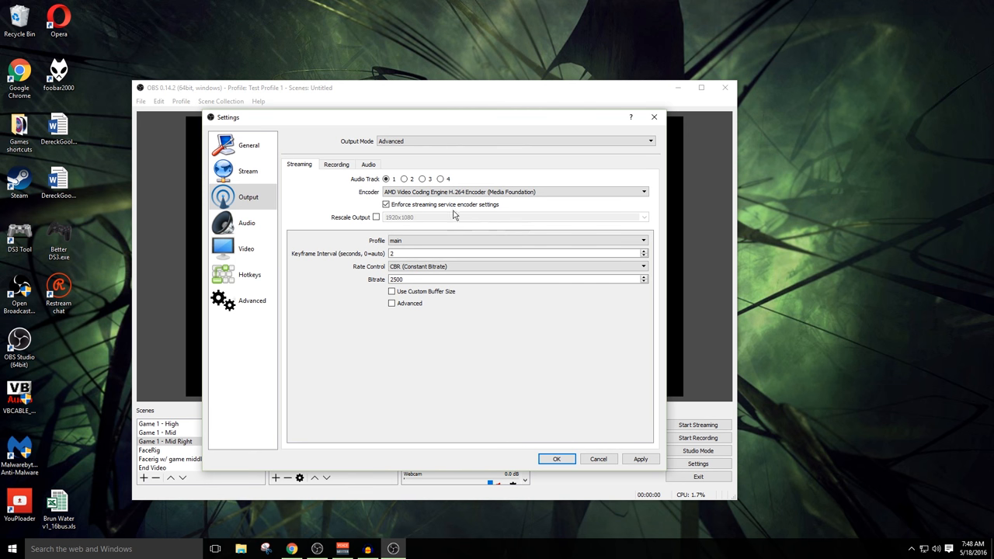
{"action": "mouse_move", "coordinate": [540, 227]}
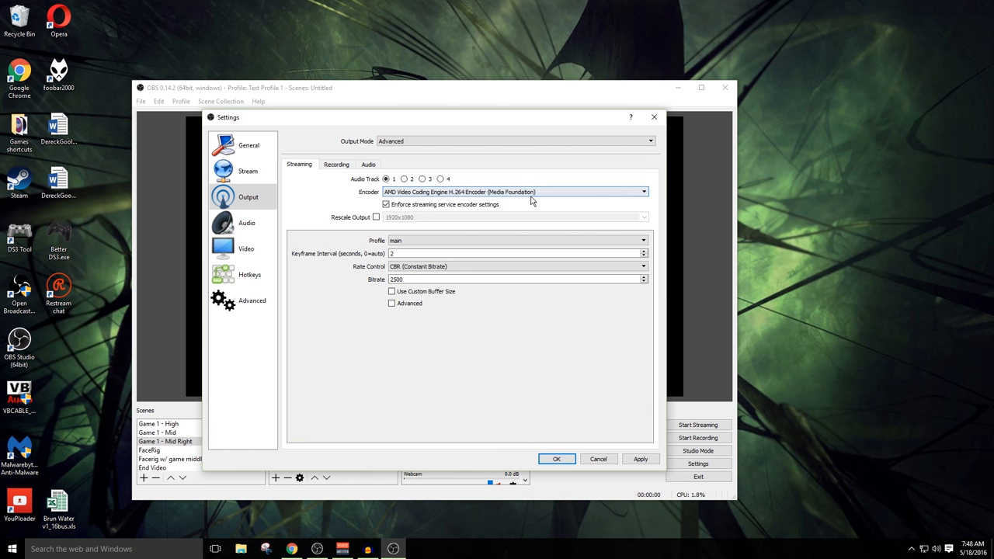
{"action": "left_click", "coordinate": [643, 191]}
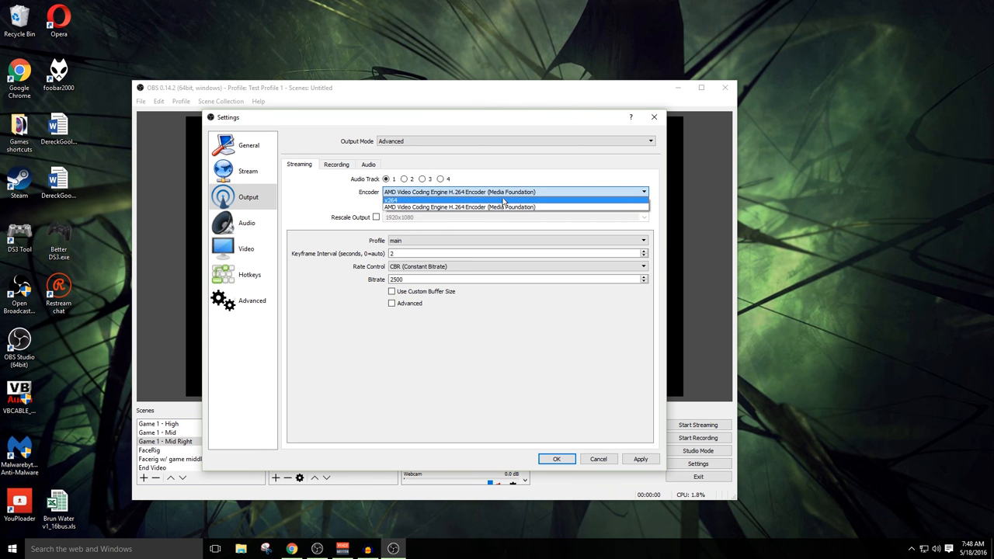
{"action": "left_click", "coordinate": [516, 207]}
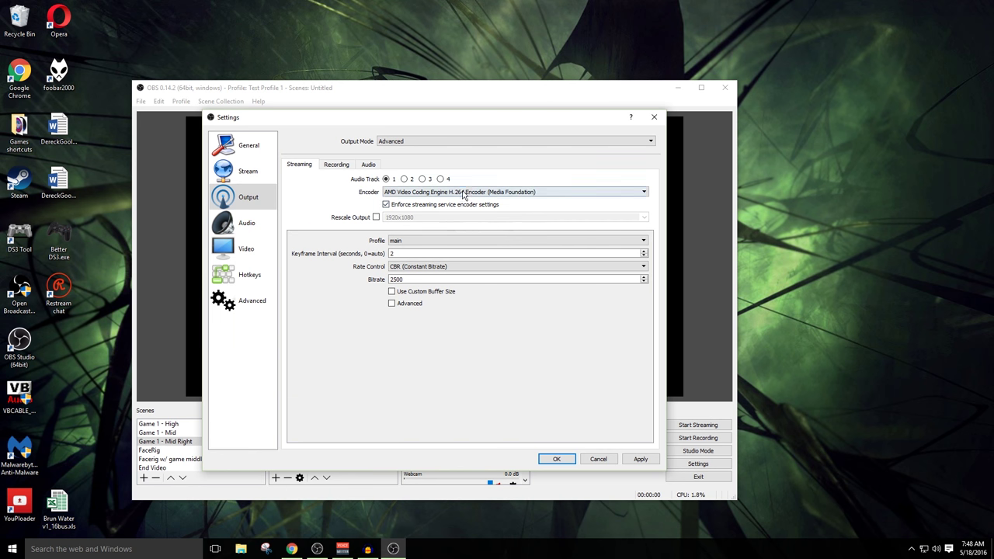
{"action": "left_click", "coordinate": [517, 192]}
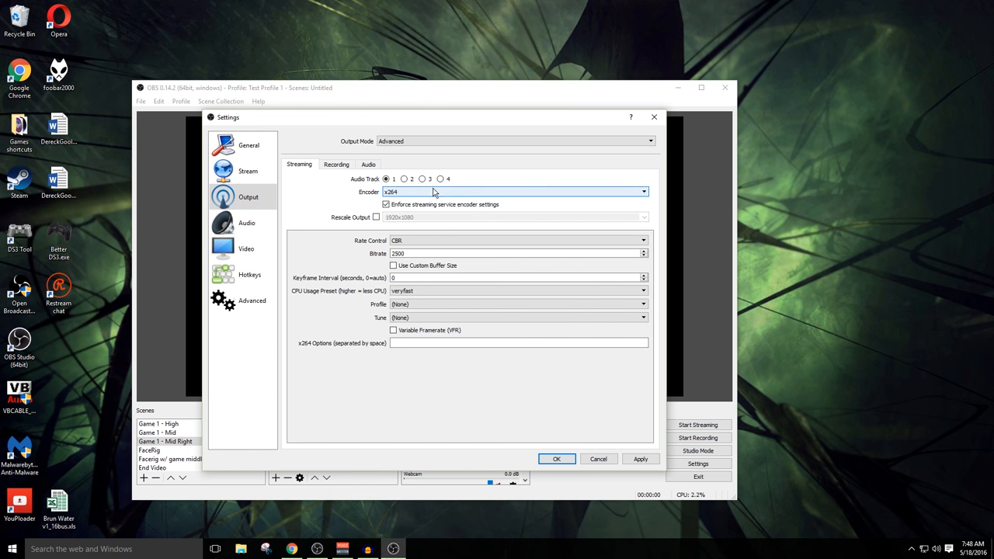
{"action": "mouse_move", "coordinate": [453, 193]}
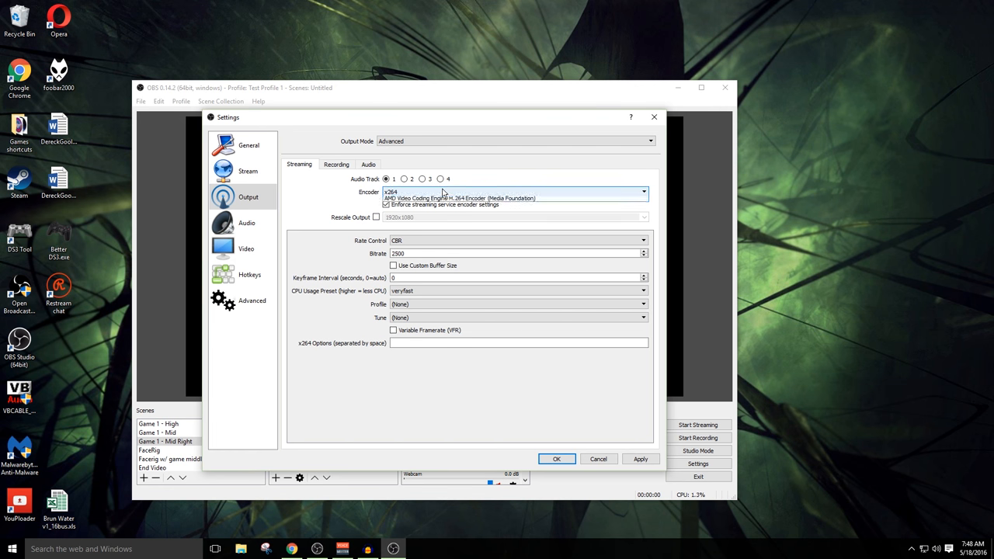
{"action": "left_click", "coordinate": [463, 198]}
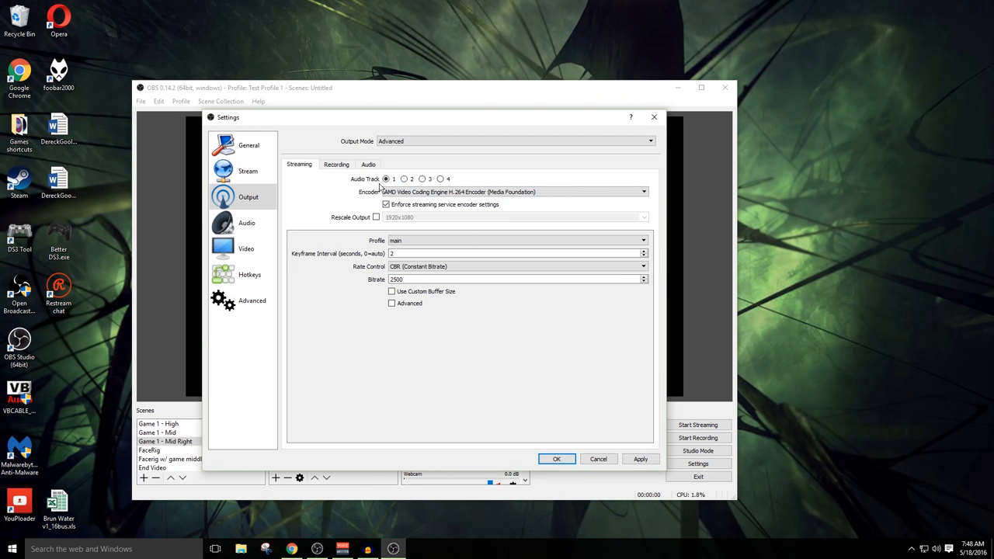
{"action": "mouse_move", "coordinate": [370, 193]}
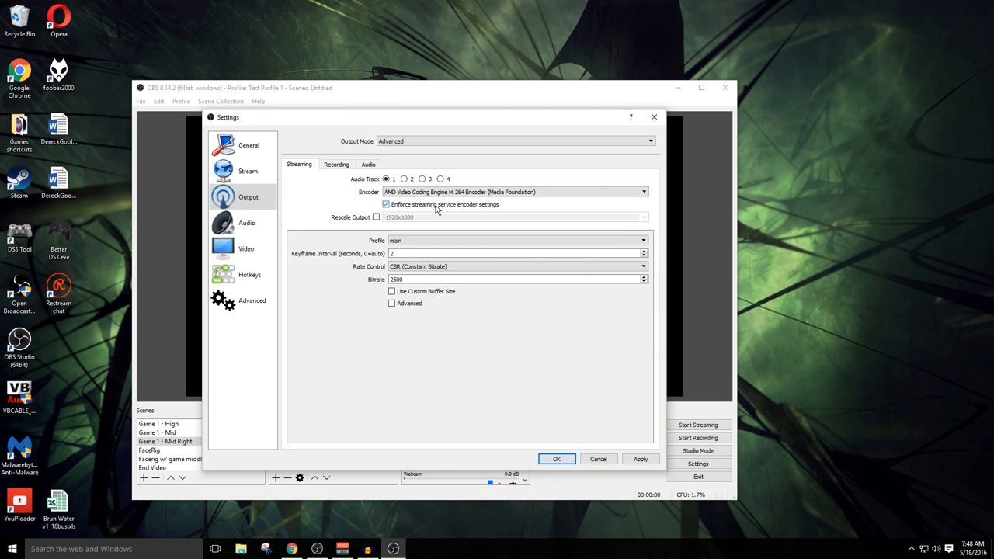
{"action": "mouse_move", "coordinate": [412, 210]}
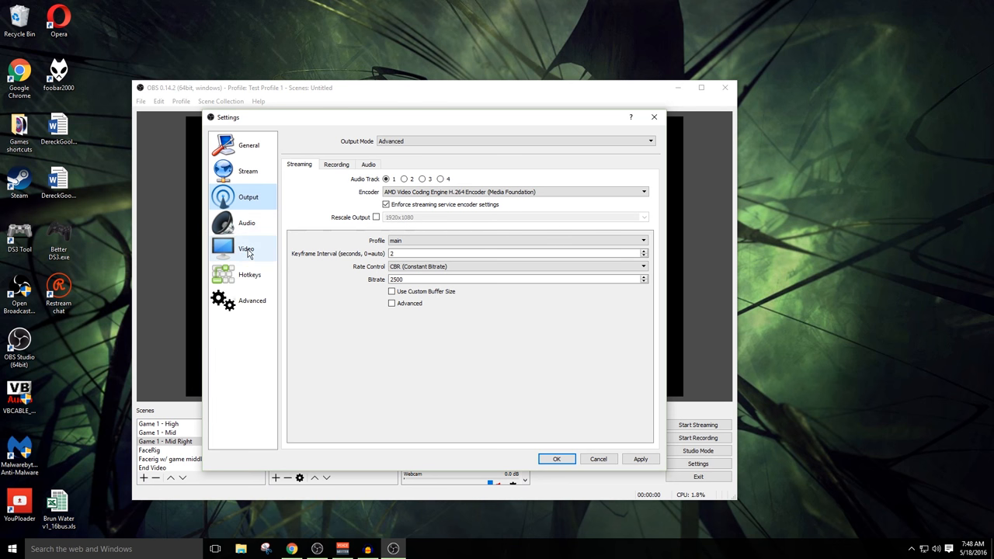
{"action": "left_click", "coordinate": [246, 249]}
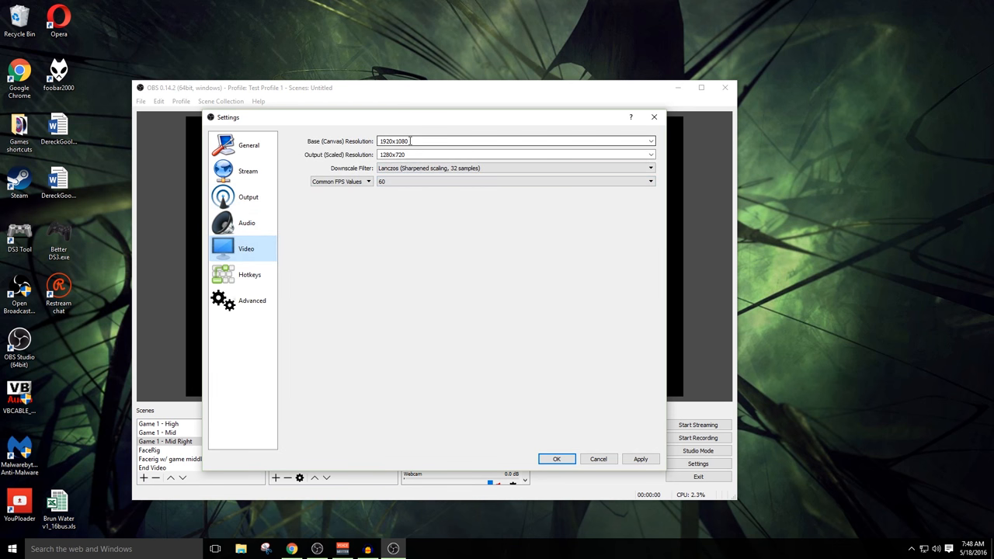
{"action": "mouse_move", "coordinate": [368, 155]}
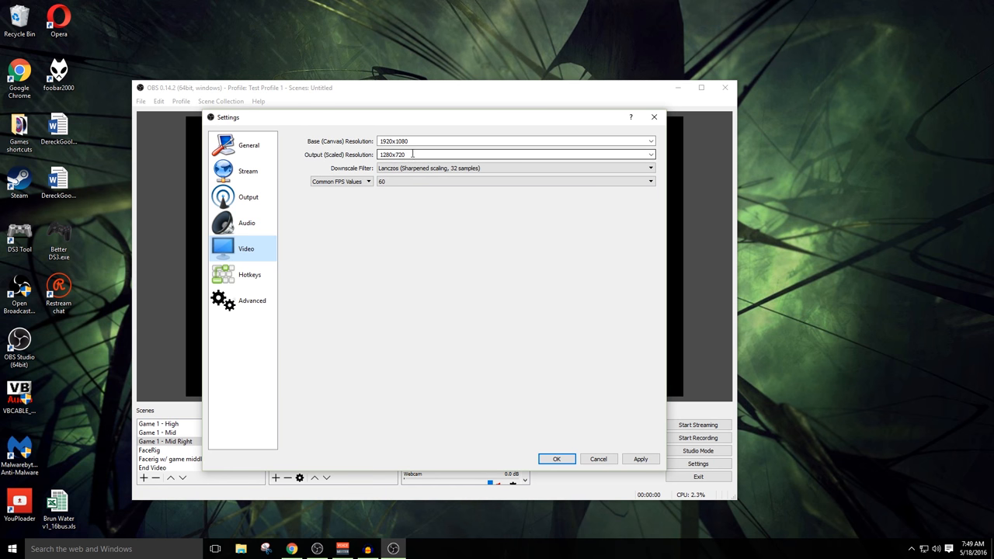
{"action": "left_click", "coordinate": [249, 196]}
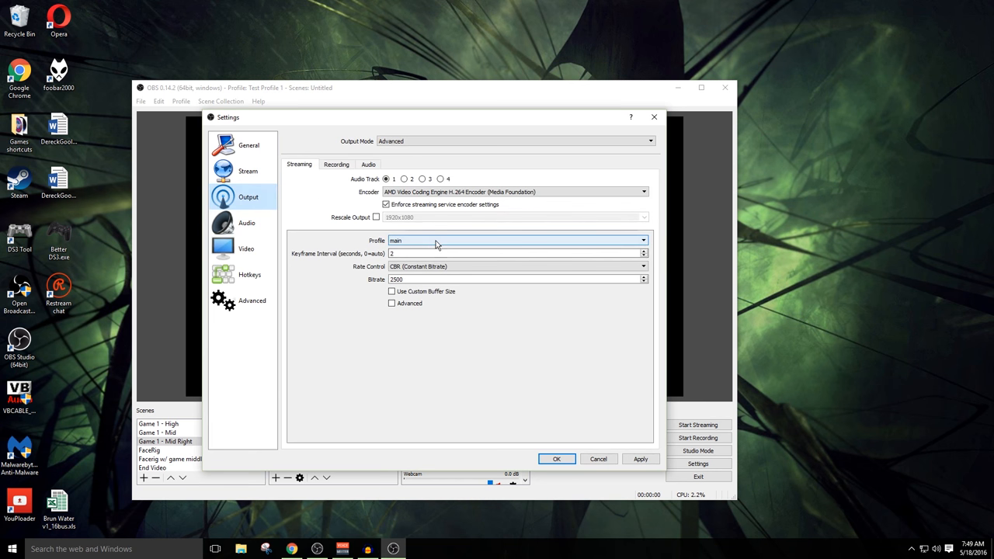
{"action": "mouse_move", "coordinate": [427, 267]}
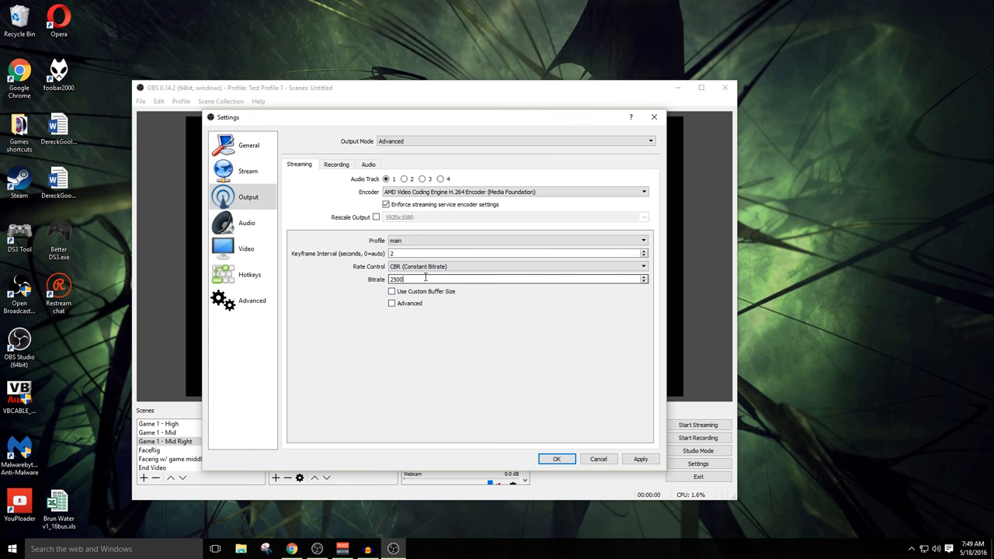
{"action": "mouse_move", "coordinate": [429, 280]}
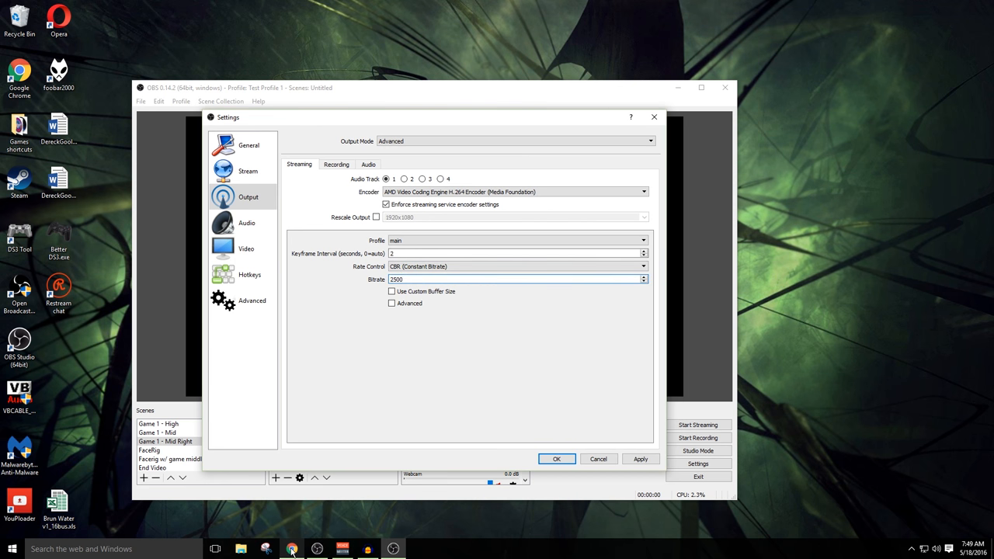
{"action": "right_click", "coordinate": [302, 550]}
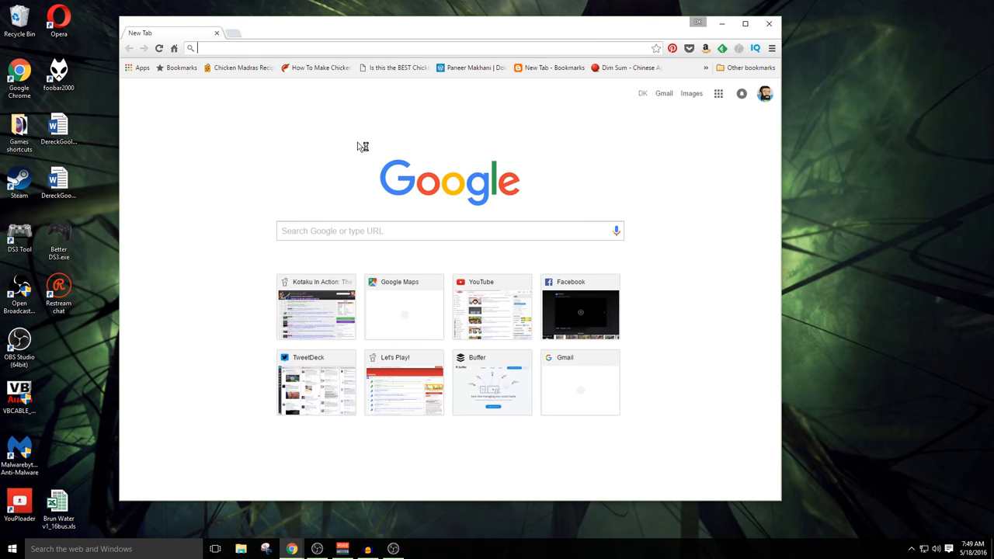
Go to speedtest.net and run an internet speed test.
{"action": "type", "text": "speedtest.net"}
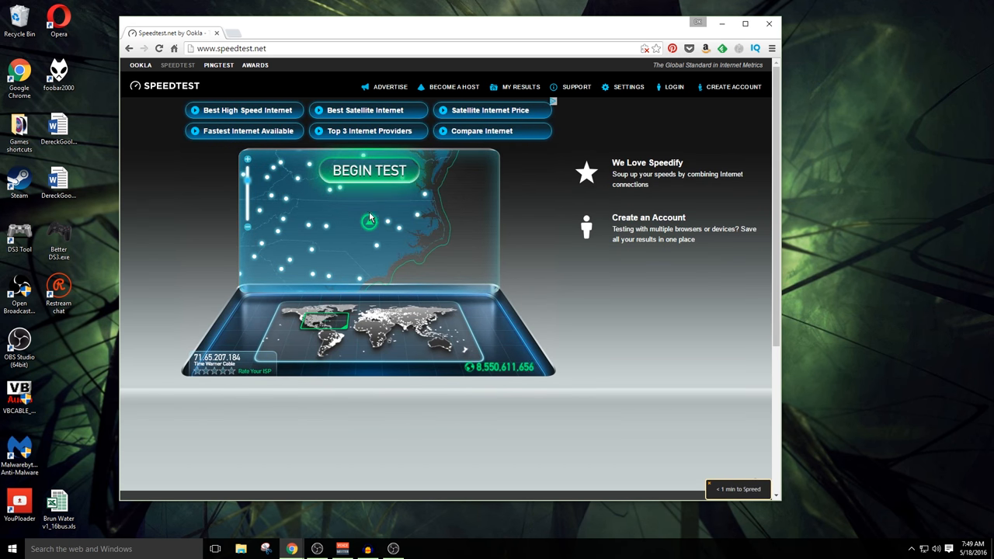
{"action": "left_click", "coordinate": [367, 169]}
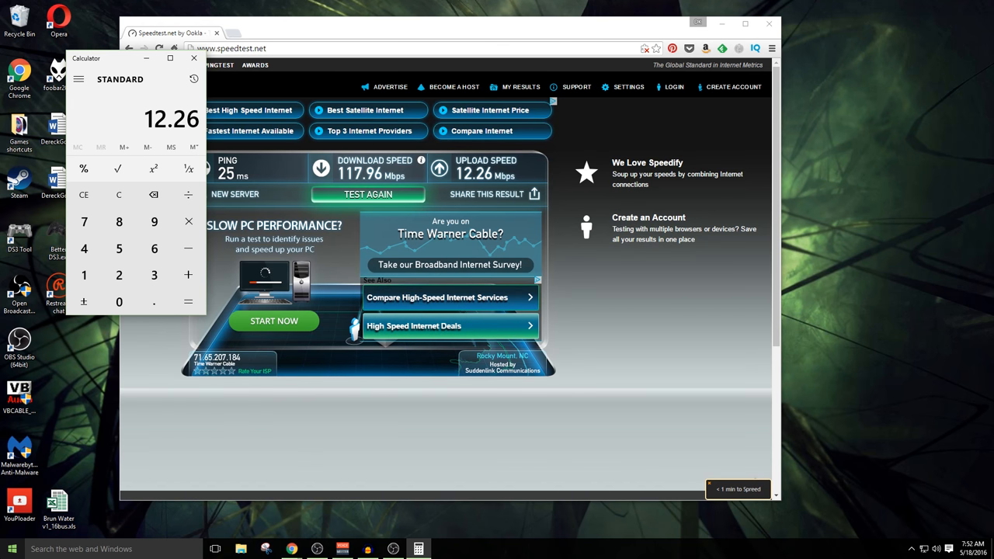
{"action": "mouse_move", "coordinate": [450, 298]}
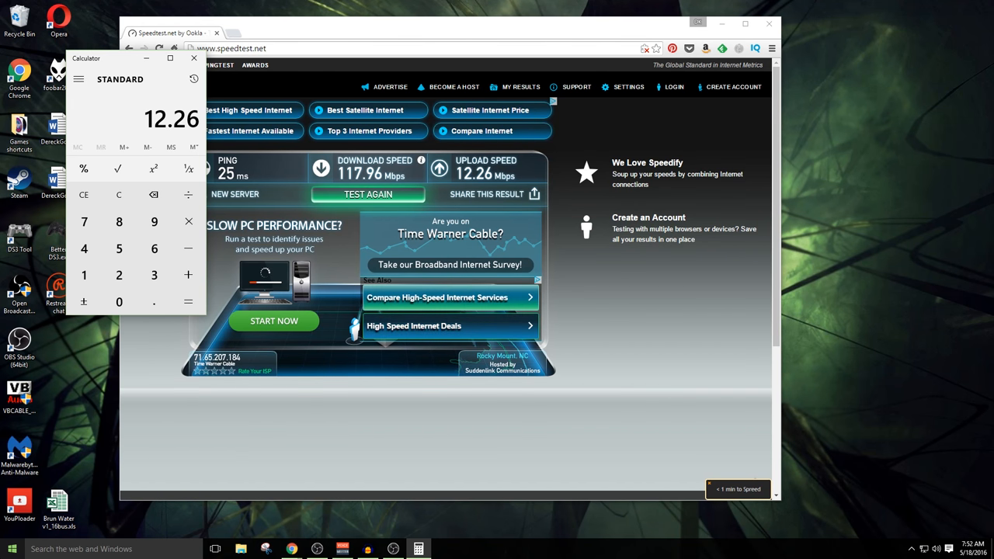
{"action": "mouse_move", "coordinate": [11, 451]}
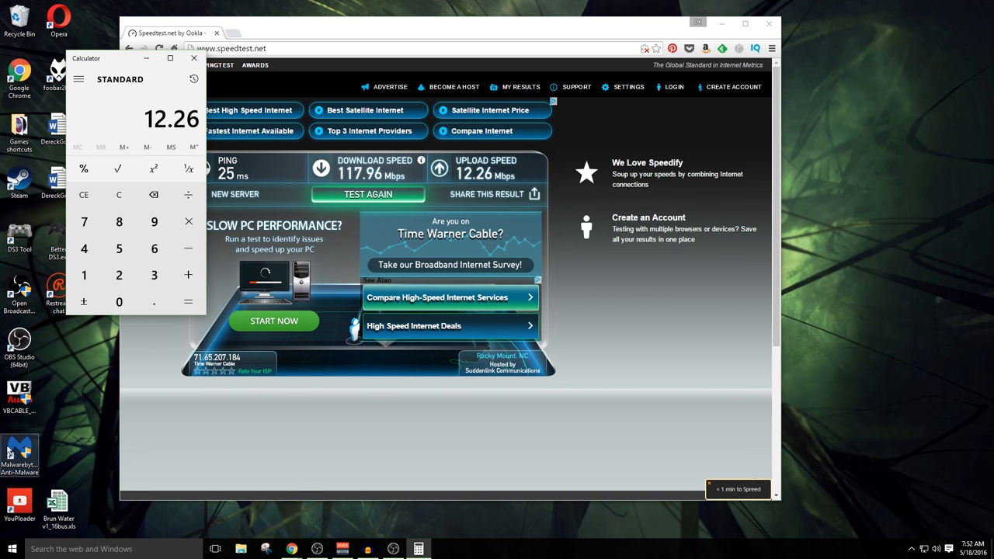
Multiply the 12.26 Mbps upload speed by 800 to get a 9,808 kbps bitrate.
{"action": "left_click", "coordinate": [188, 221]}
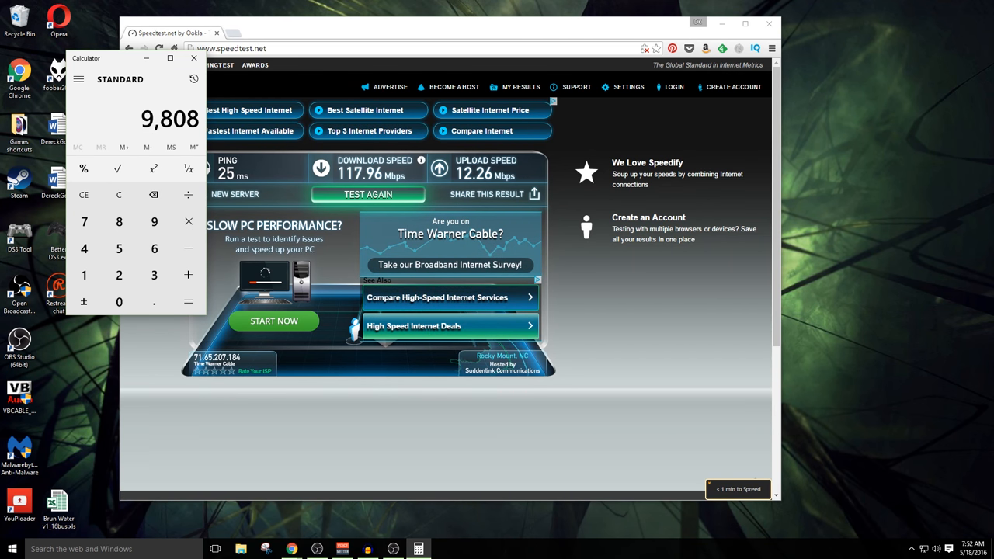
{"action": "mouse_move", "coordinate": [211, 60]}
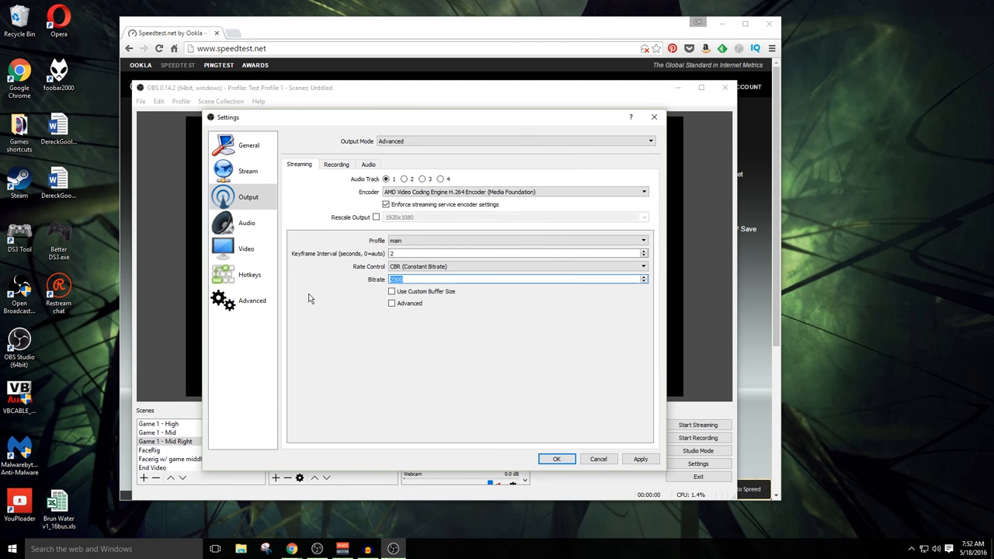
Set the streaming bitrate to 3300 and enable the advanced encoder options.
{"action": "type", "text": "3300"}
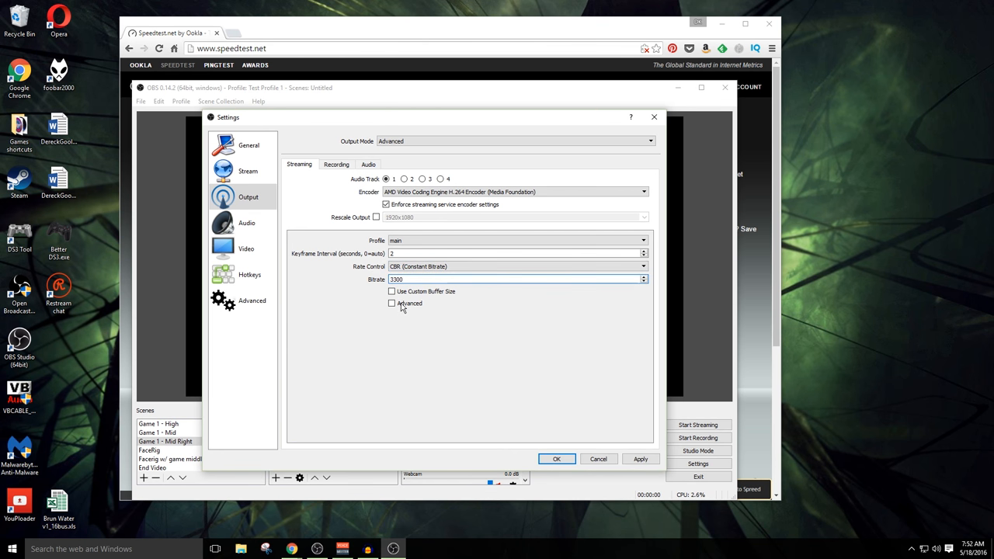
{"action": "left_click", "coordinate": [392, 303]}
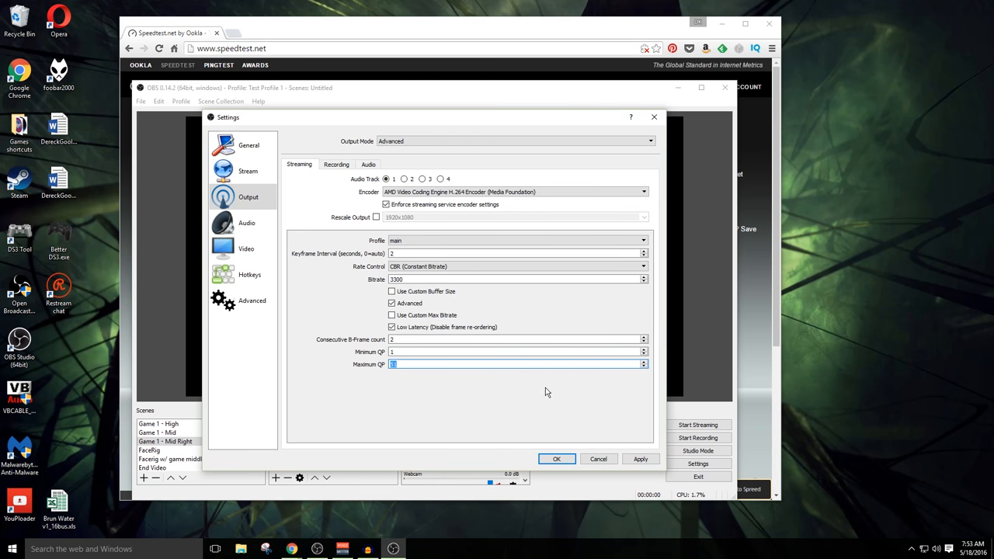
{"action": "mouse_move", "coordinate": [520, 404]}
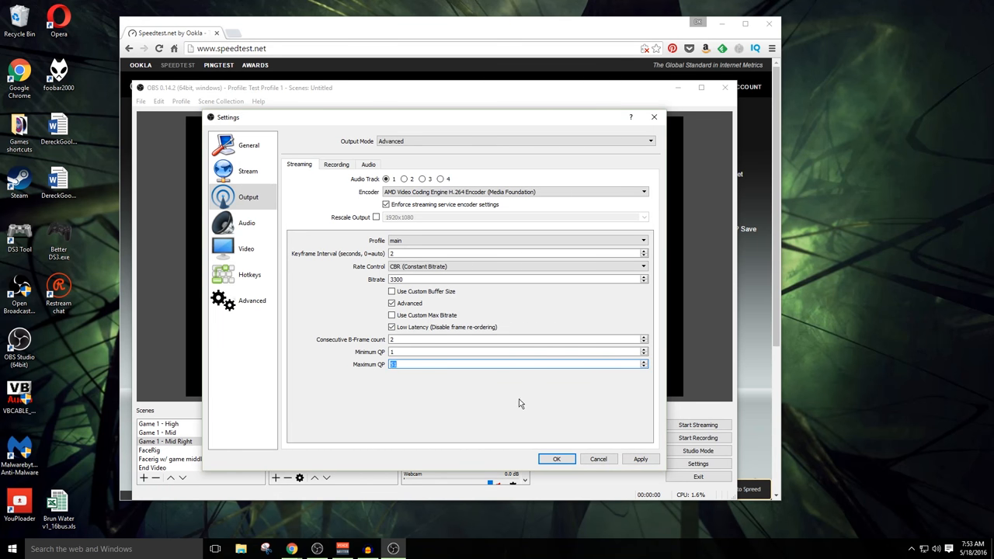
{"action": "mouse_move", "coordinate": [727, 500]}
{"action": "type", "text": "20"}
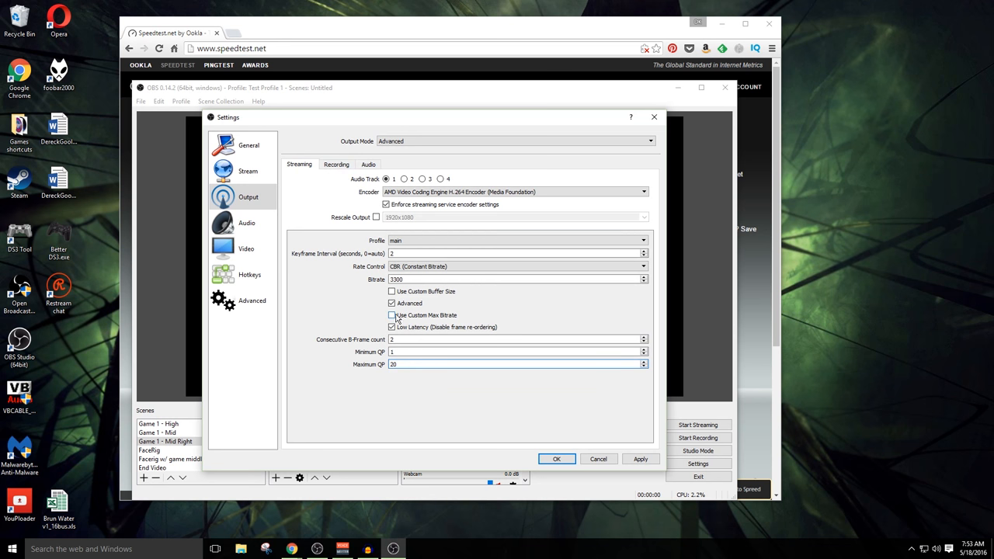
Set the recording encoder to AMD Video Coding Engine and browse for a new recording path.
{"action": "left_click", "coordinate": [335, 165]}
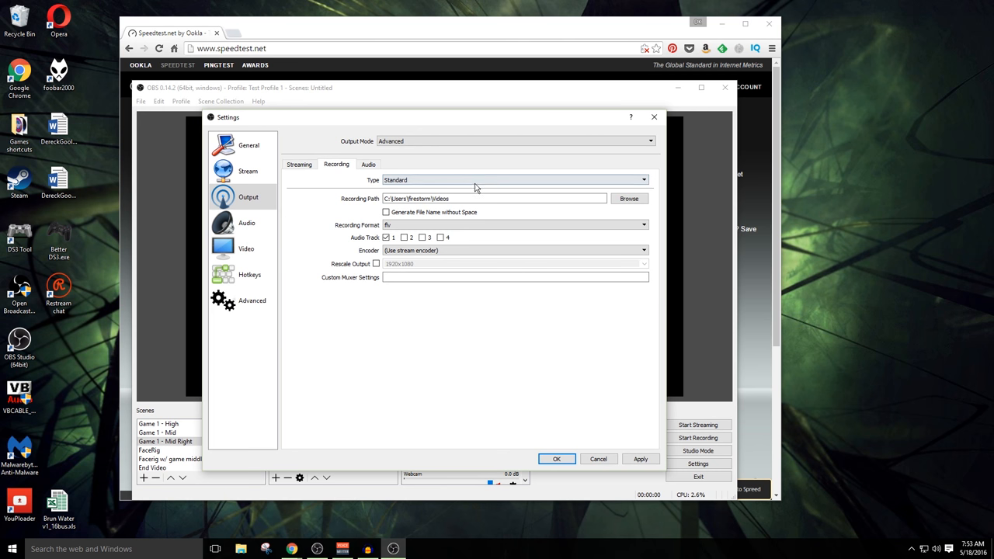
{"action": "left_click", "coordinate": [516, 250]}
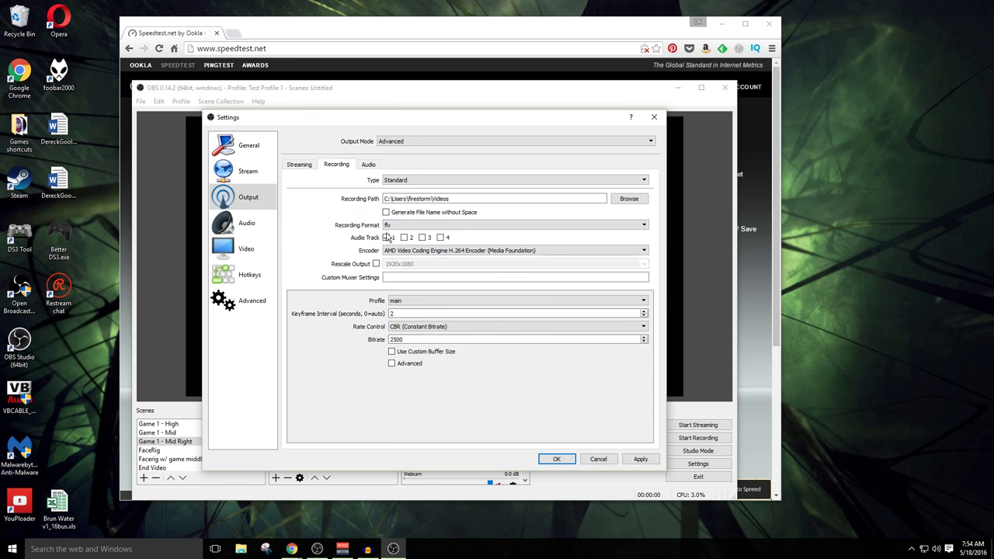
{"action": "left_click", "coordinate": [389, 238]}
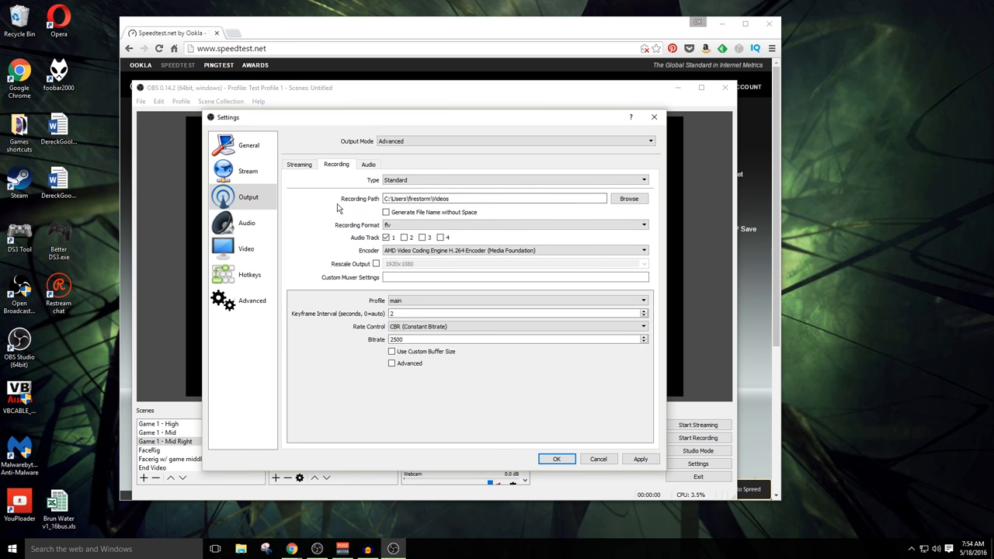
{"action": "mouse_move", "coordinate": [364, 204]}
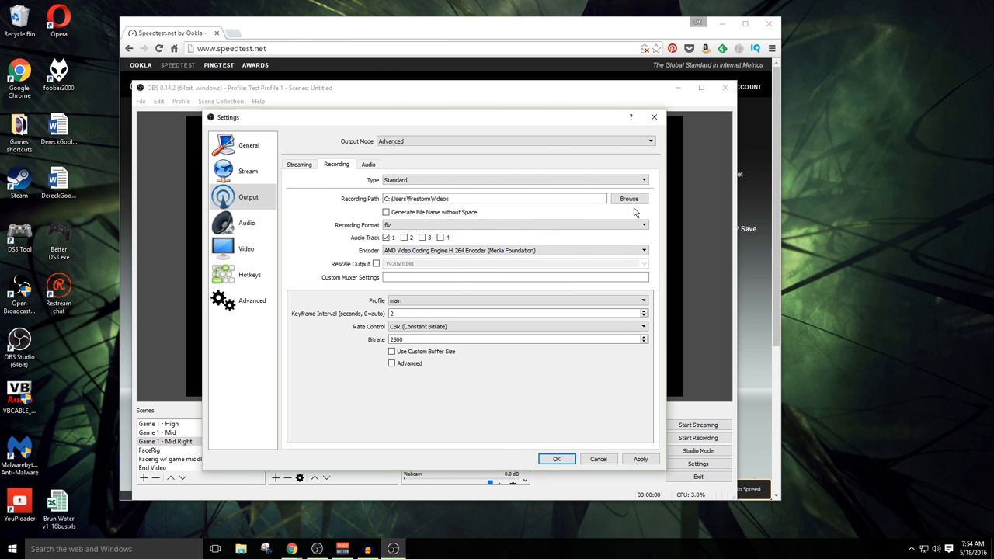
{"action": "mouse_move", "coordinate": [491, 211]}
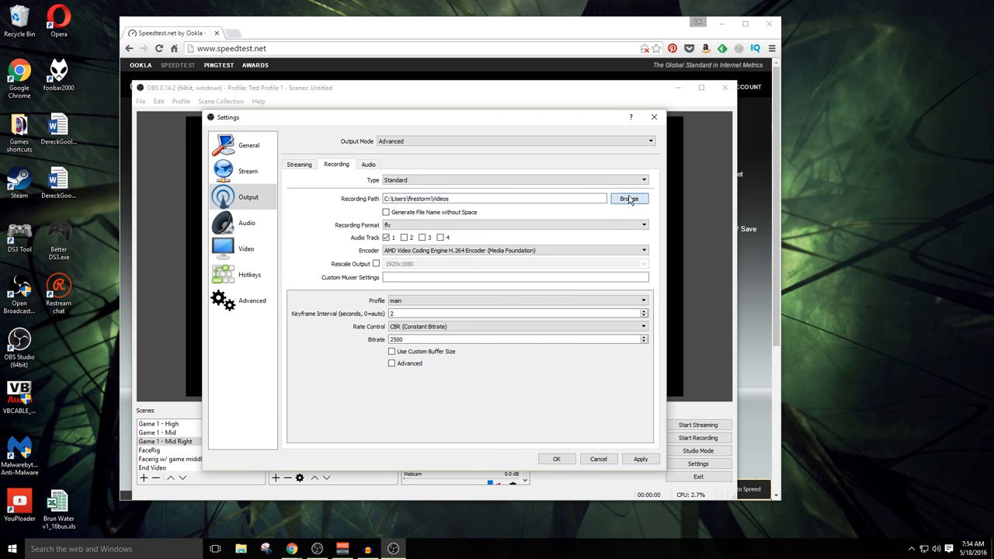
{"action": "left_click", "coordinate": [629, 199]}
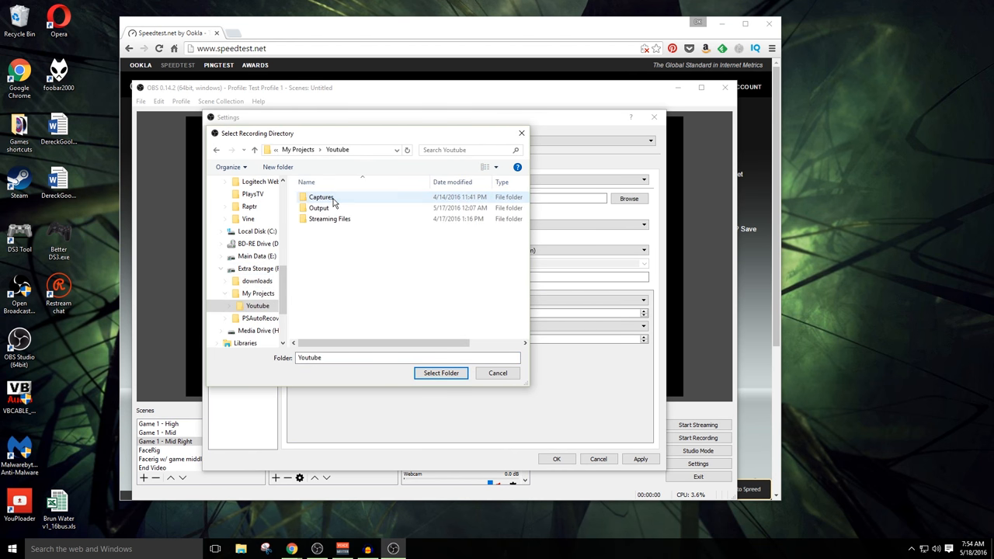
Choose the Camera footage folder under Youtube Captures as the recording directory.
{"action": "double_click", "coordinate": [320, 196]}
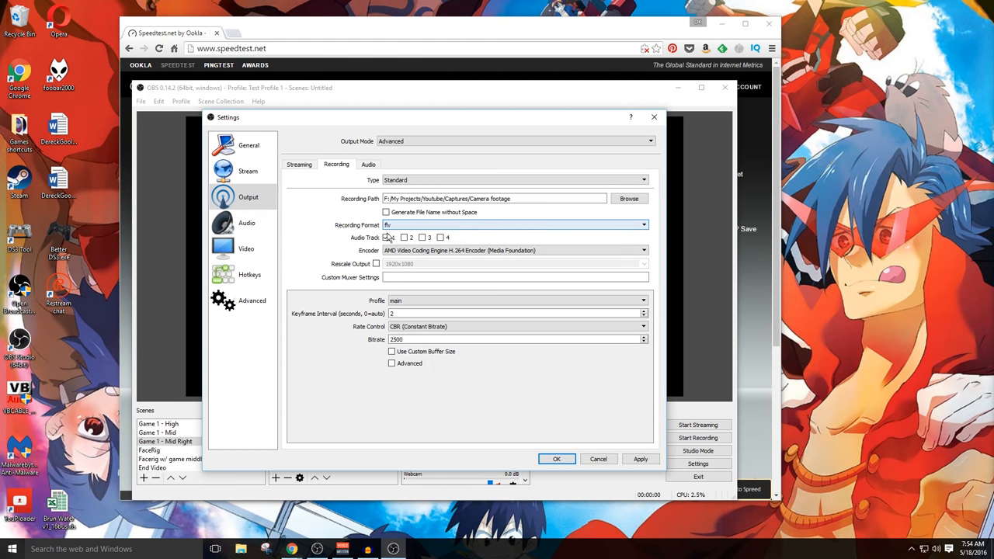
Enable audio tracks 1–4 for recordings and change the recording format from flv to mov.
{"action": "left_click", "coordinate": [387, 238]}
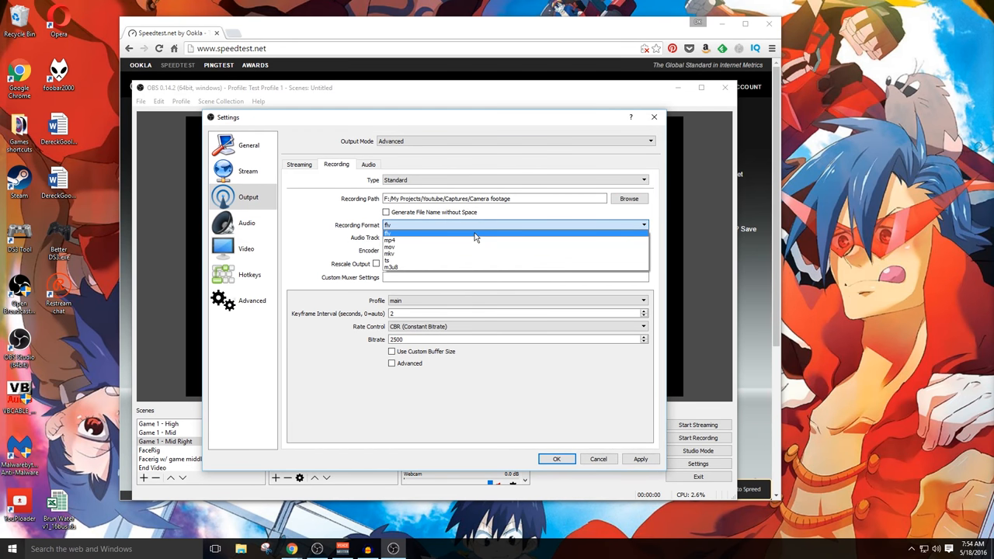
{"action": "left_click", "coordinate": [387, 232]}
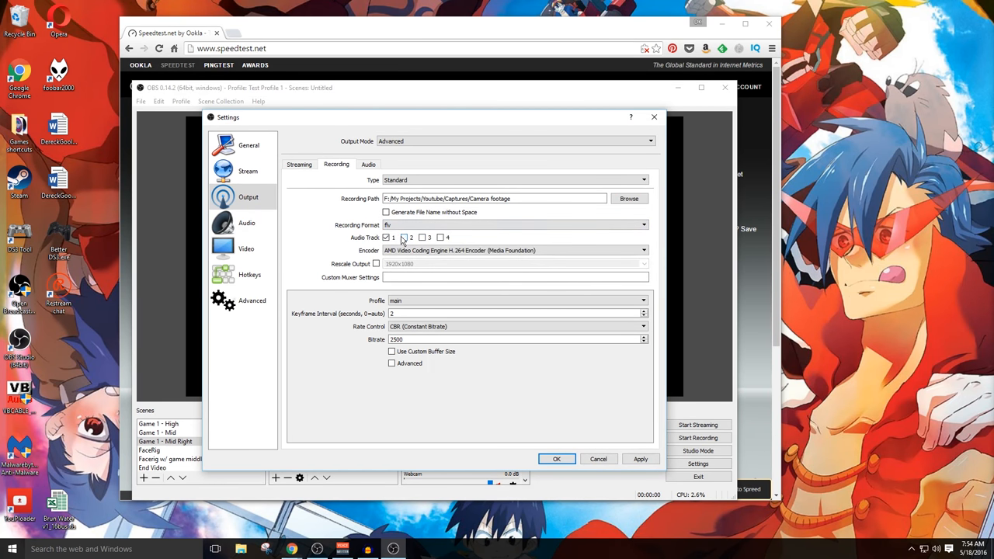
{"action": "left_click", "coordinate": [404, 238]}
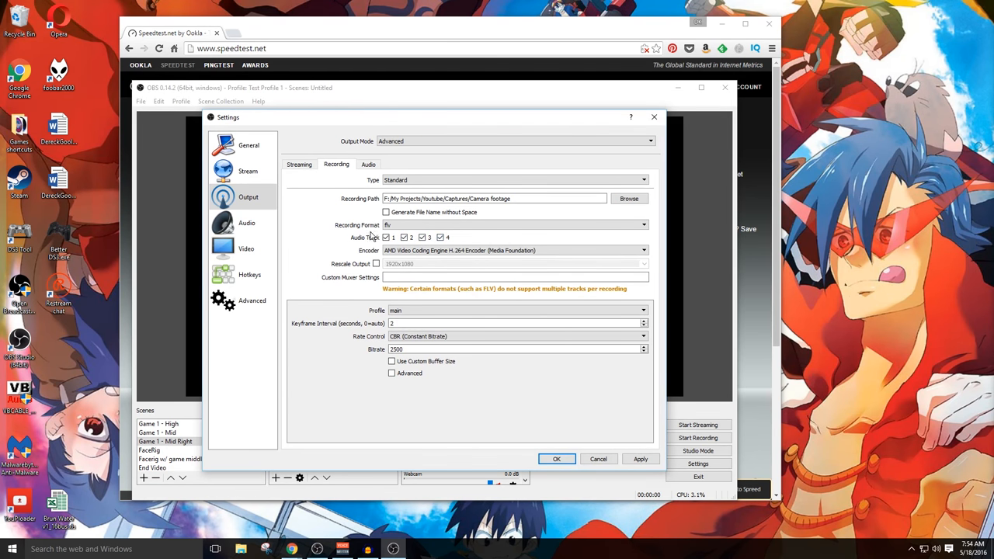
{"action": "left_click", "coordinate": [404, 238]}
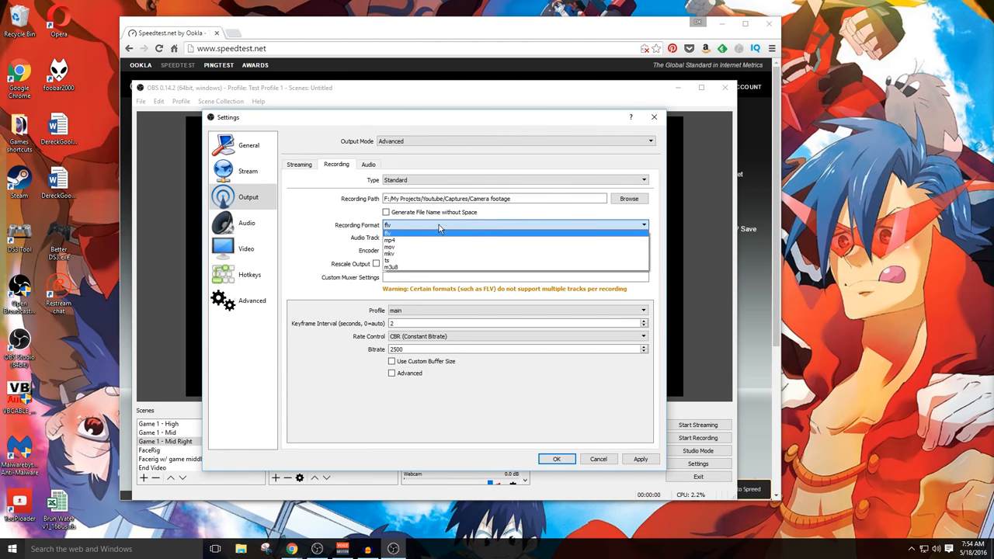
{"action": "mouse_move", "coordinate": [435, 247]}
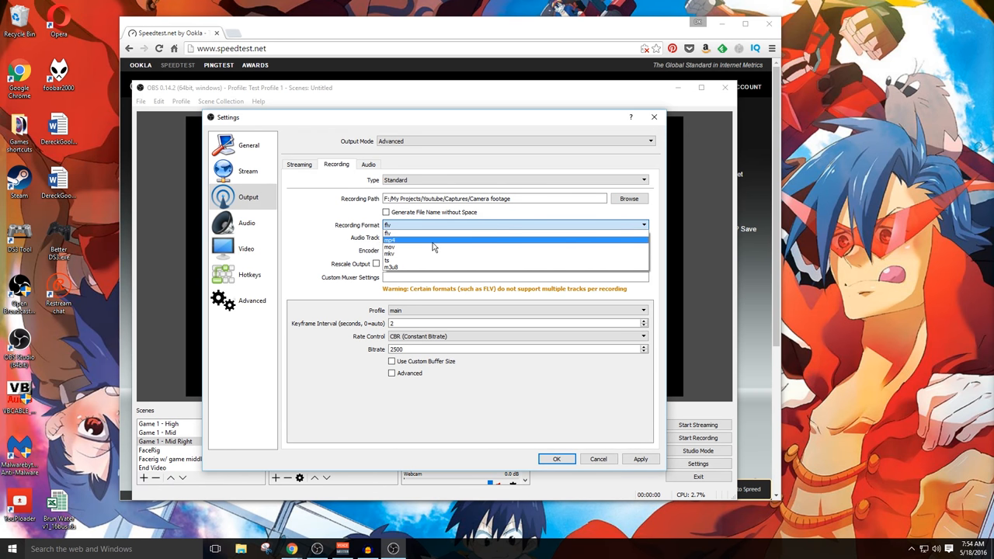
{"action": "left_click", "coordinate": [393, 250]}
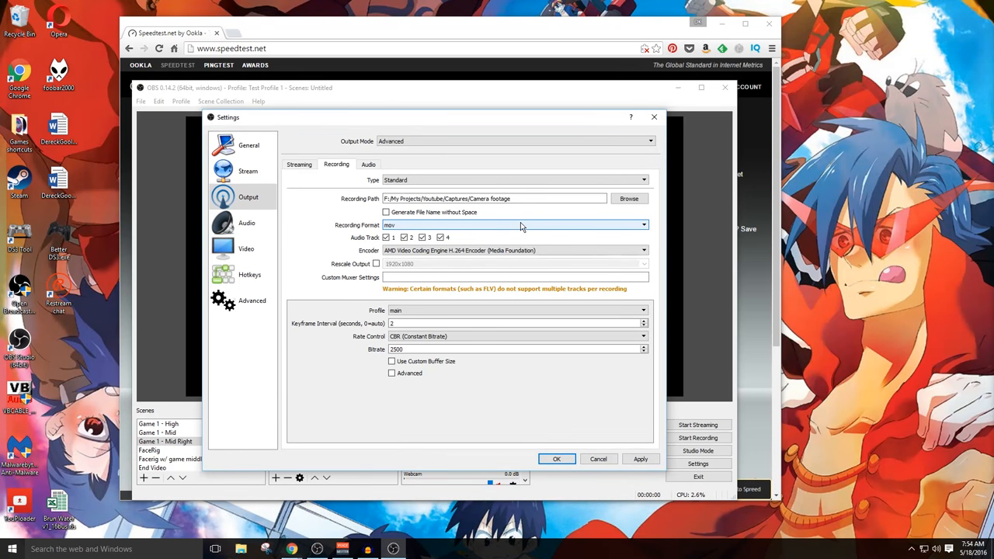
{"action": "left_click", "coordinate": [643, 250]}
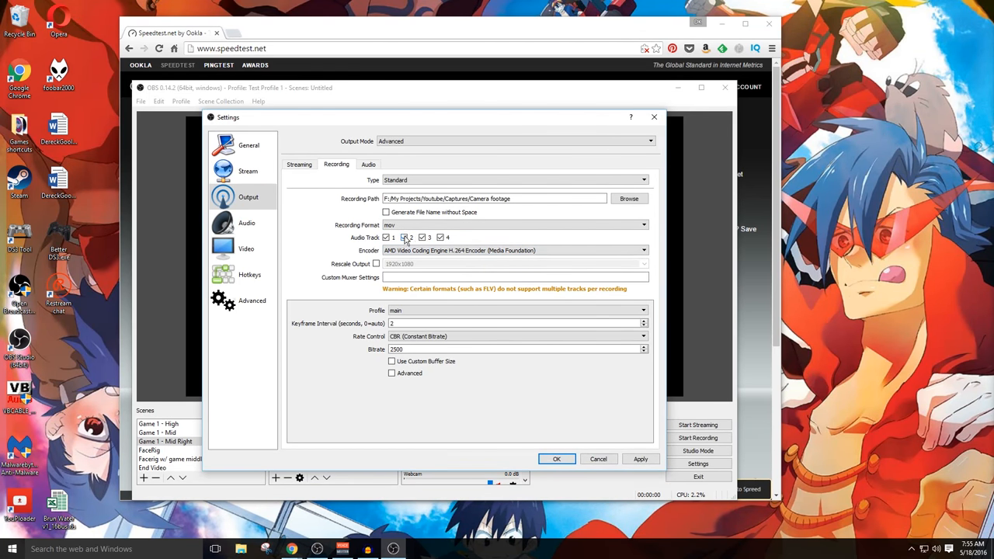
{"action": "left_click", "coordinate": [404, 238]}
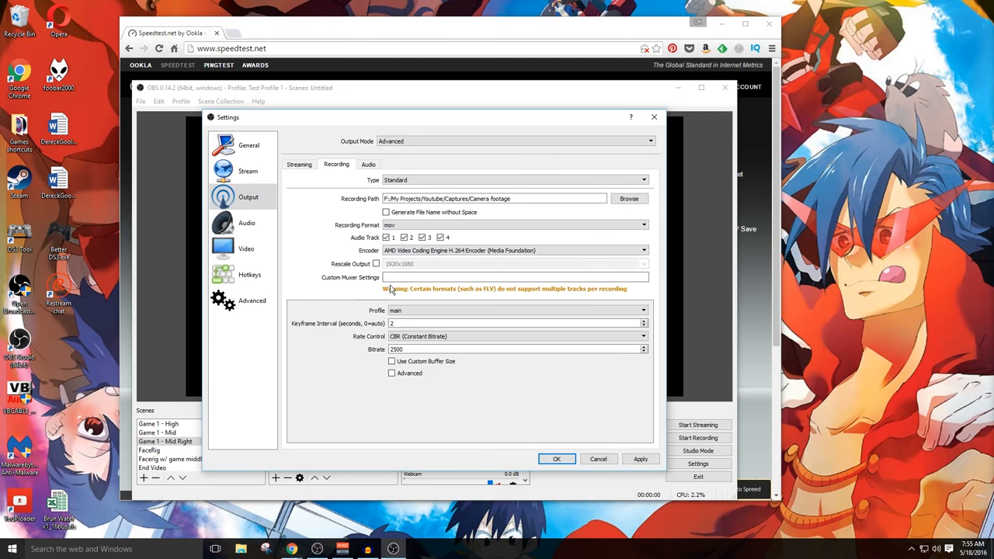
{"action": "mouse_move", "coordinate": [440, 267]}
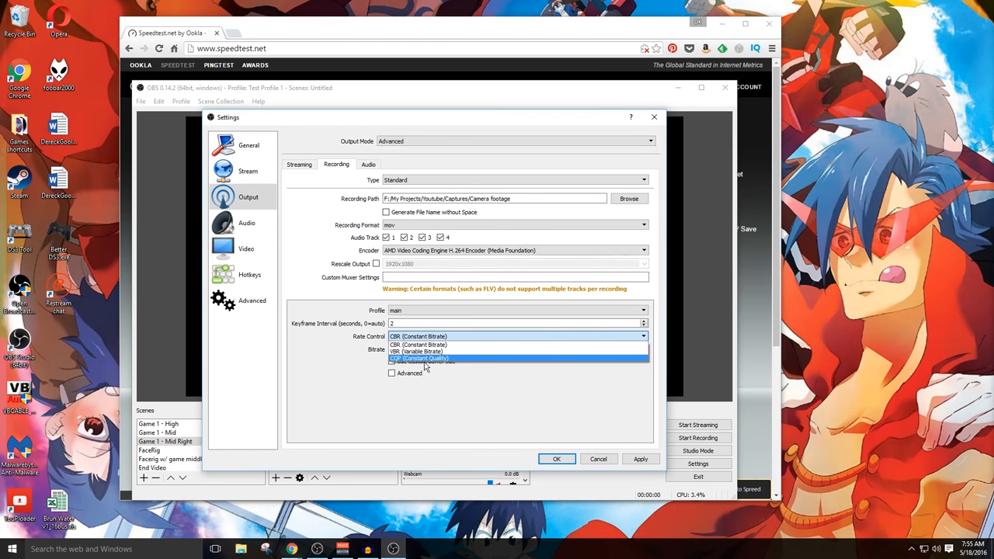
Set recording rate control to CQP with advanced options and adjust Maximum QP, then go to Audio settings.
{"action": "left_click", "coordinate": [418, 357]}
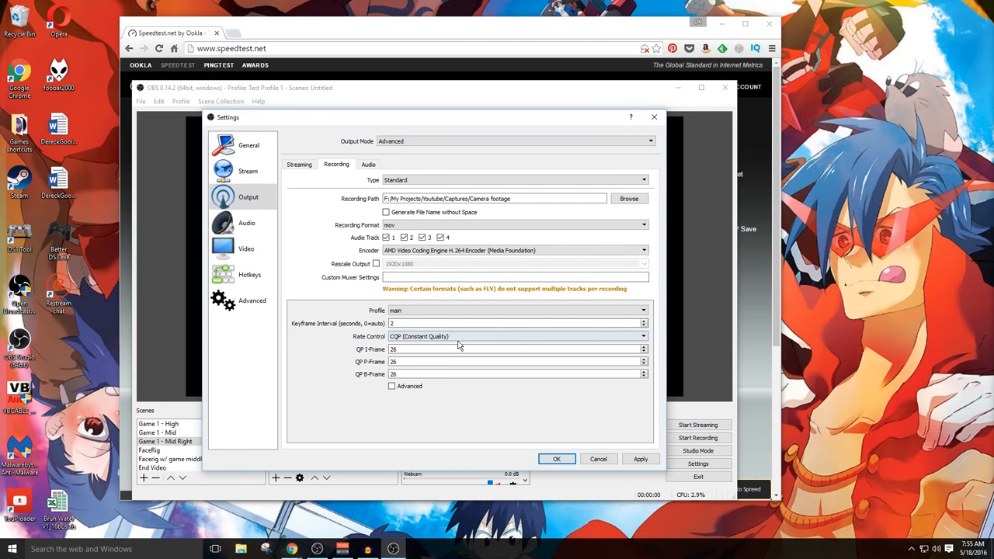
{"action": "mouse_move", "coordinate": [352, 344]}
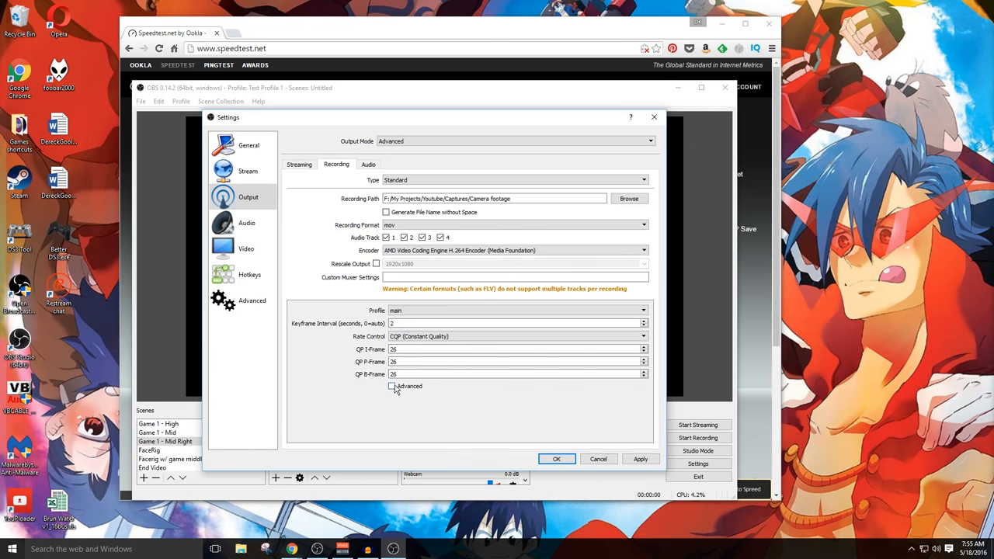
{"action": "left_click", "coordinate": [392, 386]}
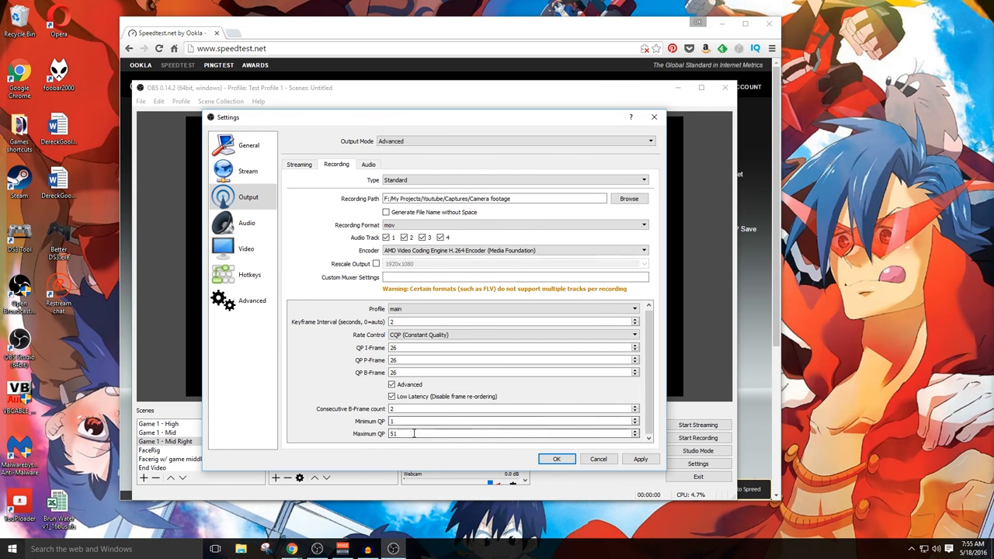
{"action": "type", "text": "10"}
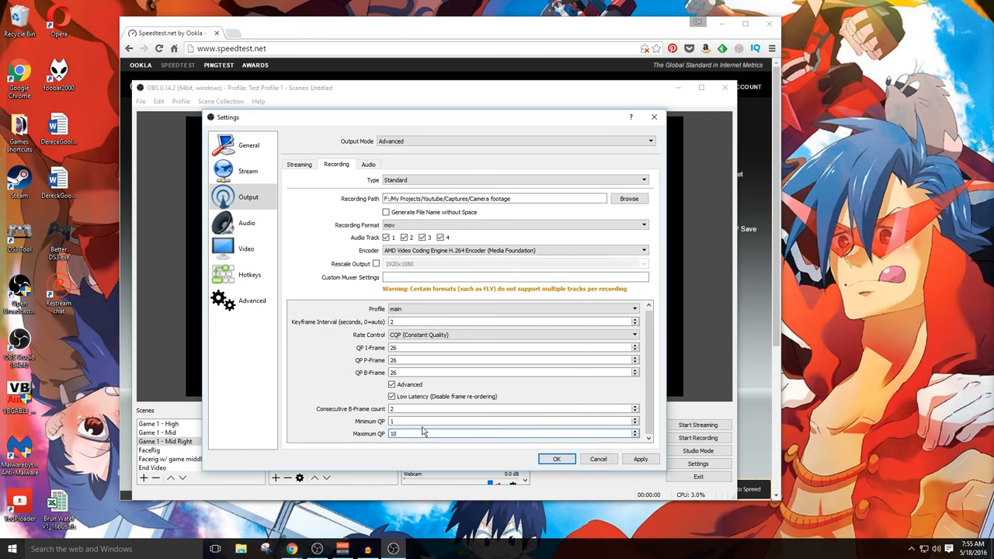
{"action": "left_click", "coordinate": [369, 164]}
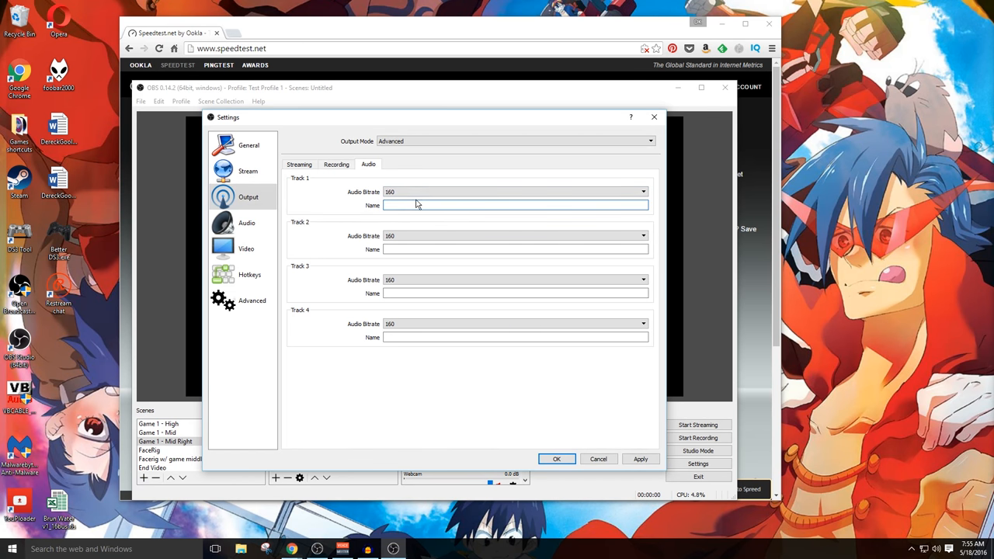
Name audio Track 1 'Combined'.
{"action": "type", "text": "Combined"}
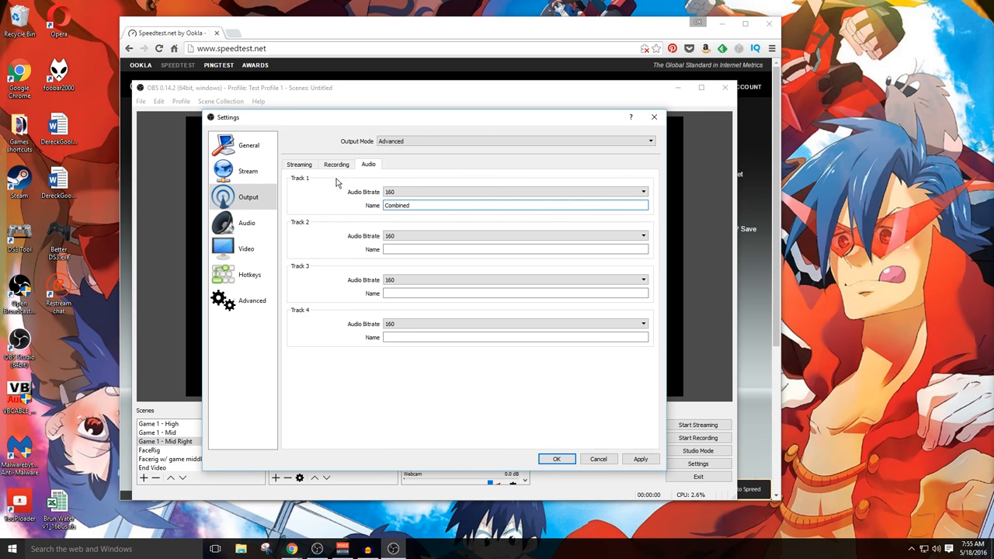
{"action": "left_click", "coordinate": [298, 165]}
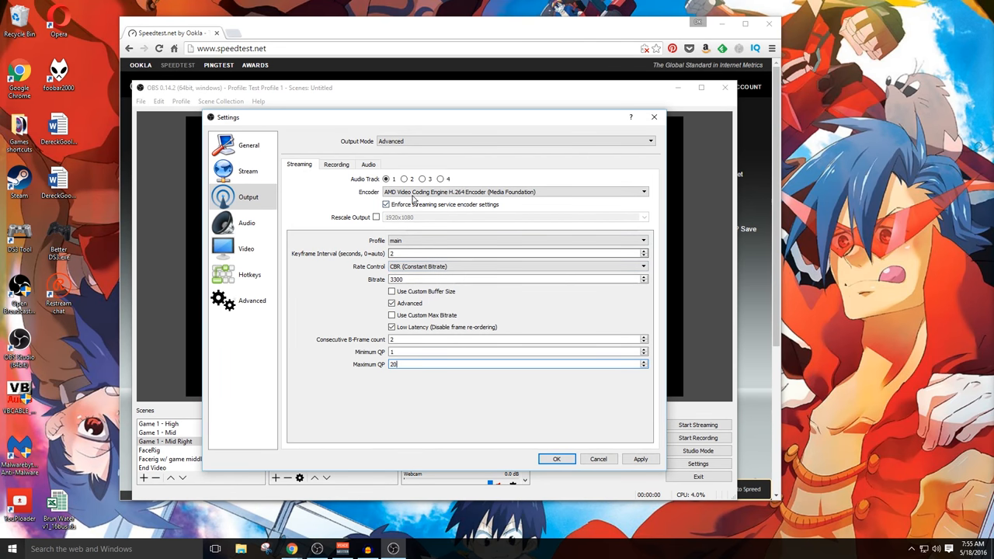
{"action": "left_click", "coordinate": [368, 165]}
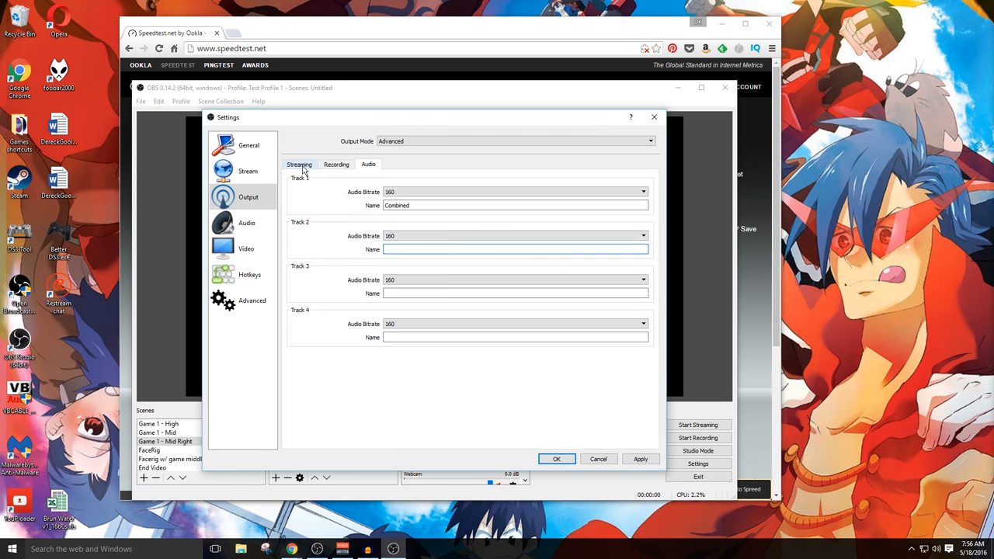
{"action": "left_click", "coordinate": [298, 165]}
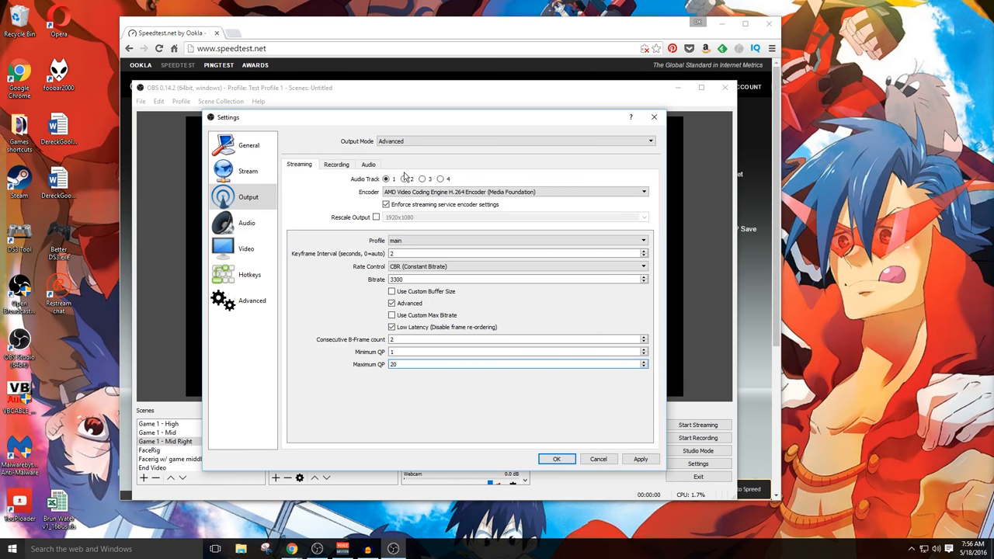
{"action": "left_click", "coordinate": [368, 164]}
{"action": "type", "text": "Combined"}
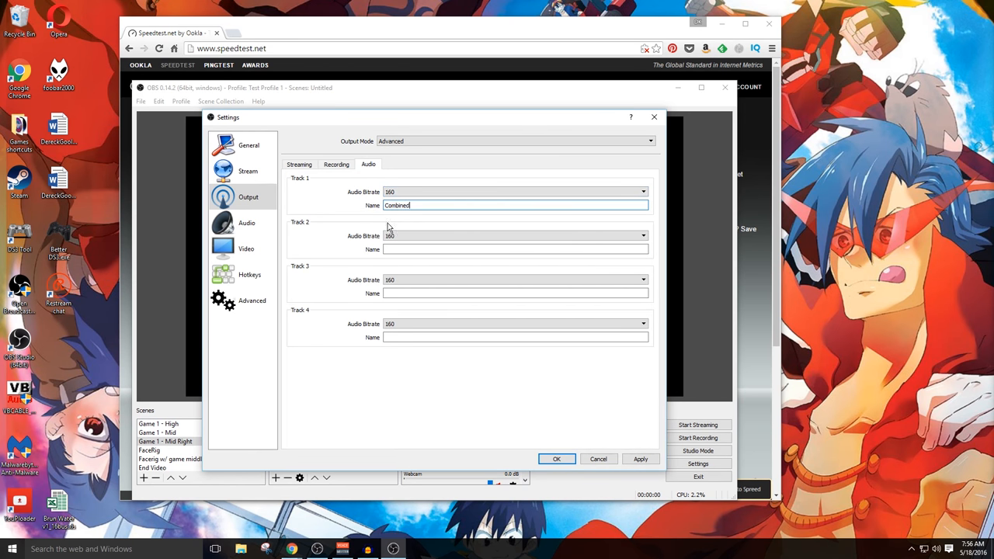
Name Track 2 'Desktop Audio' and Track 3 'Microphone', and check the Combined track's bitrate.
{"action": "left_click", "coordinate": [516, 249]}
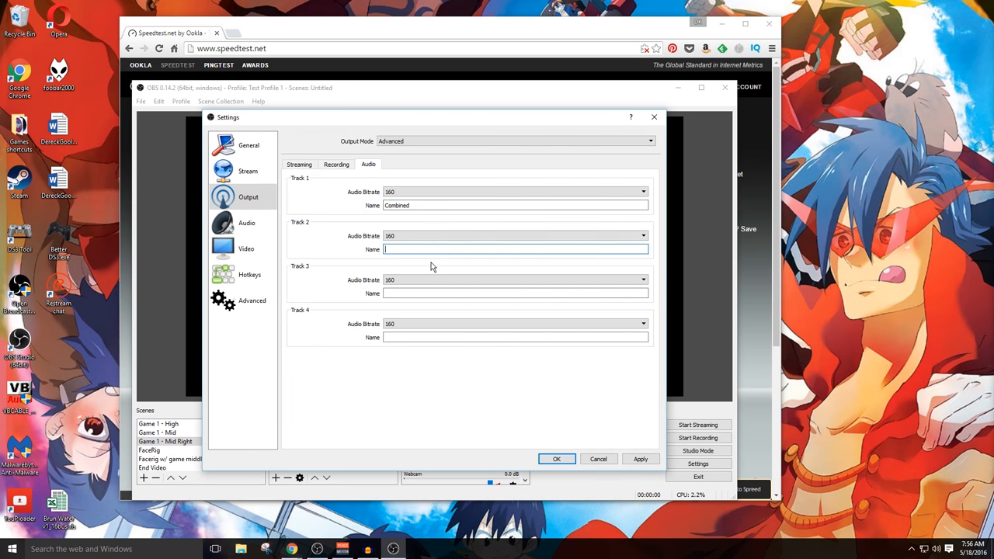
{"action": "type", "text": "Desktop Audio"}
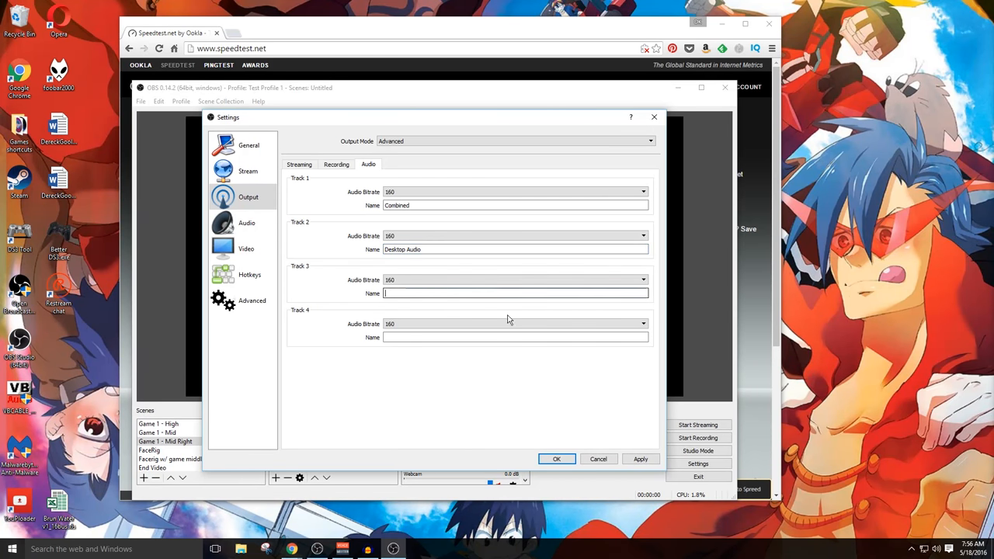
{"action": "type", "text": "Microphone"}
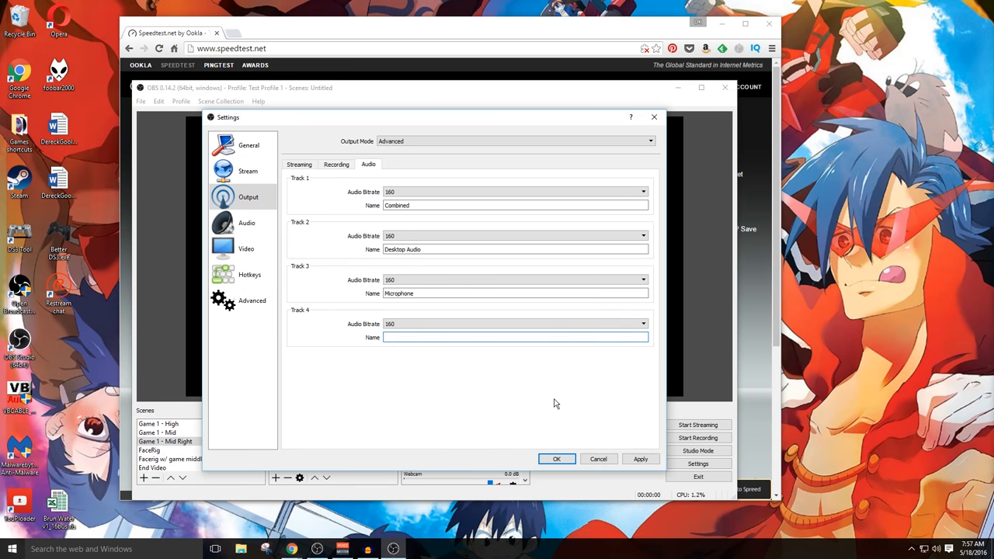
{"action": "mouse_move", "coordinate": [436, 407]}
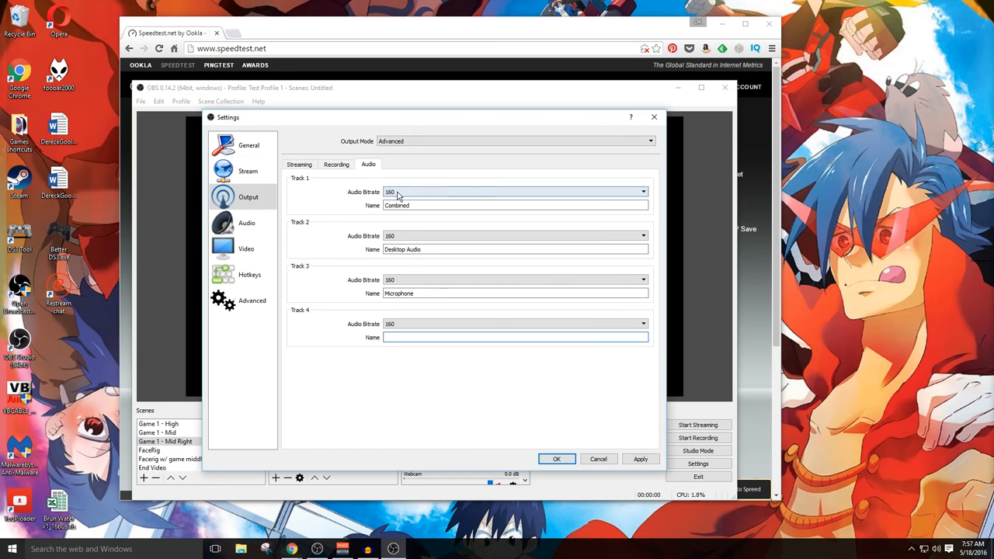
{"action": "left_click", "coordinate": [643, 193]}
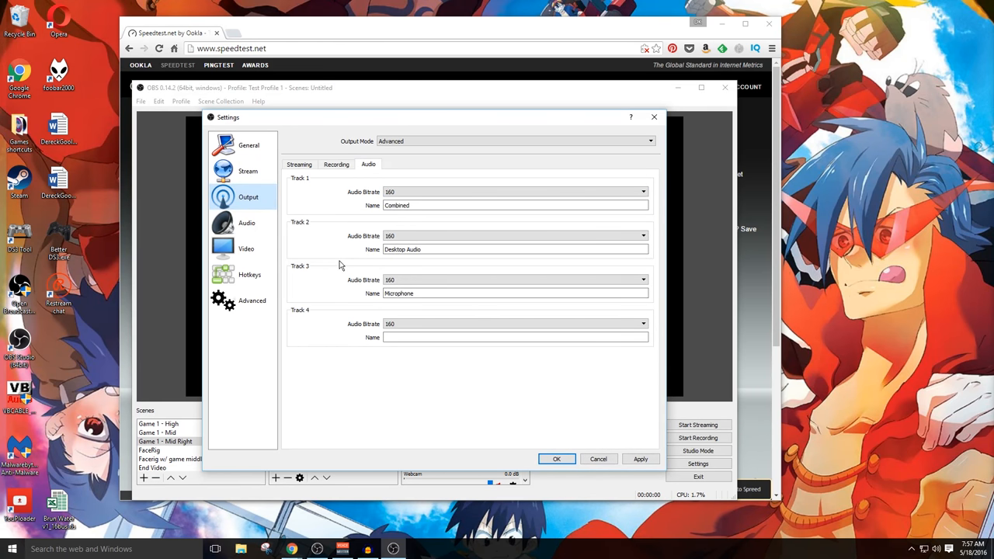
{"action": "mouse_move", "coordinate": [581, 425]}
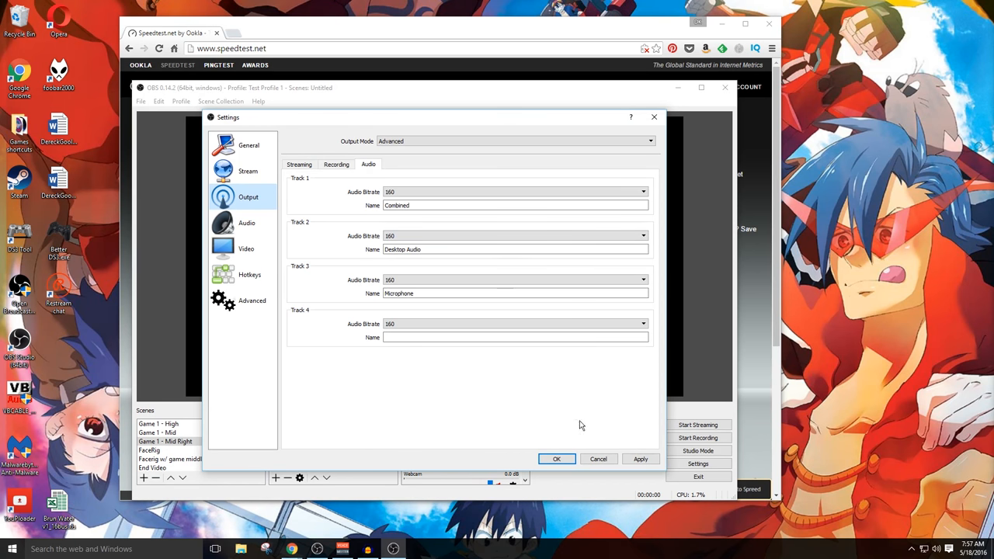
Apply the settings and browse scenes including Facing w/ game middle.
{"action": "left_click", "coordinate": [556, 460]}
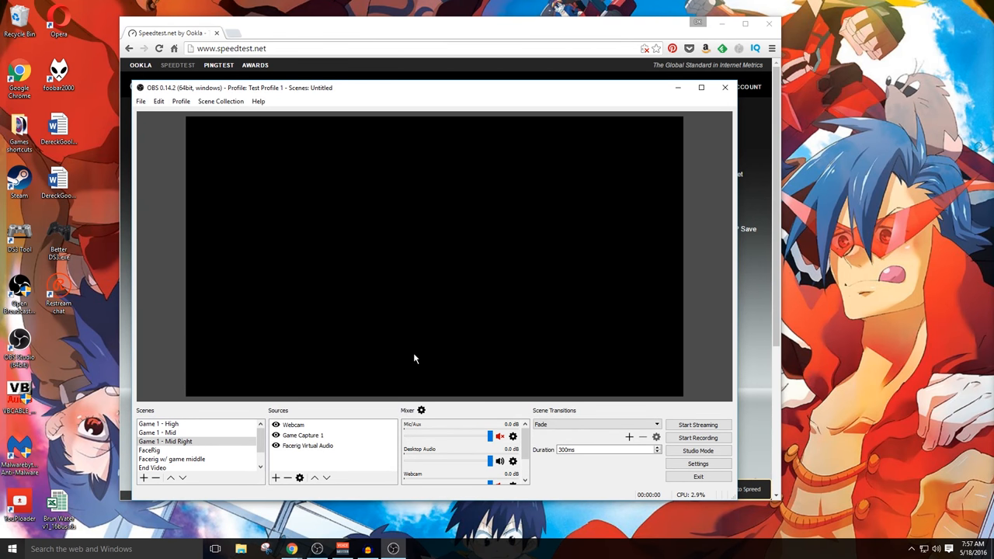
{"action": "mouse_move", "coordinate": [349, 360]}
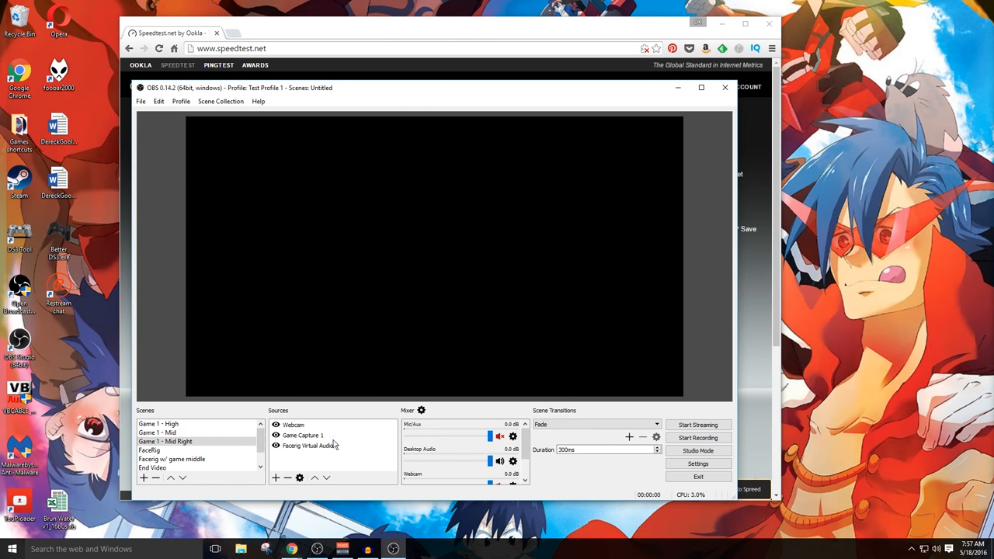
{"action": "left_click", "coordinate": [165, 442]}
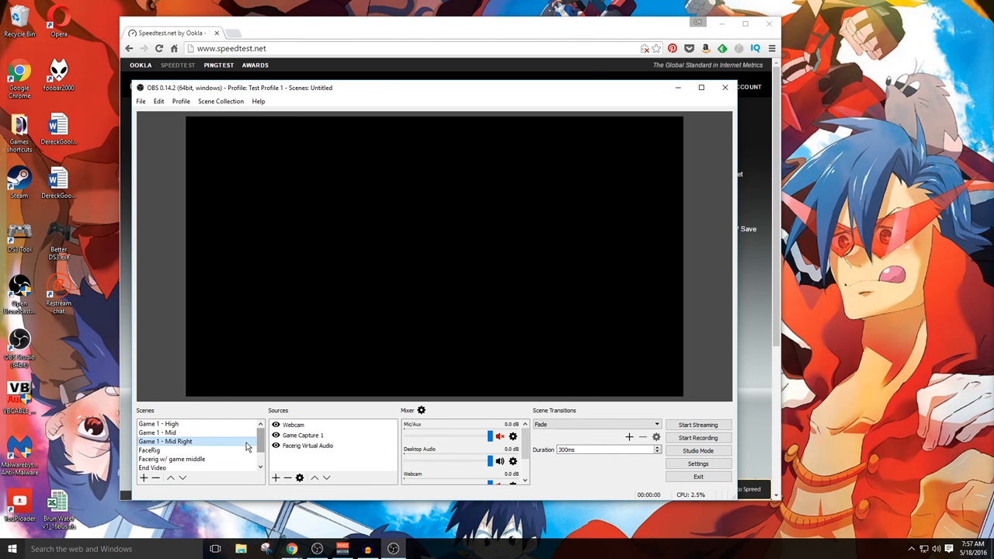
{"action": "left_click", "coordinate": [171, 460]}
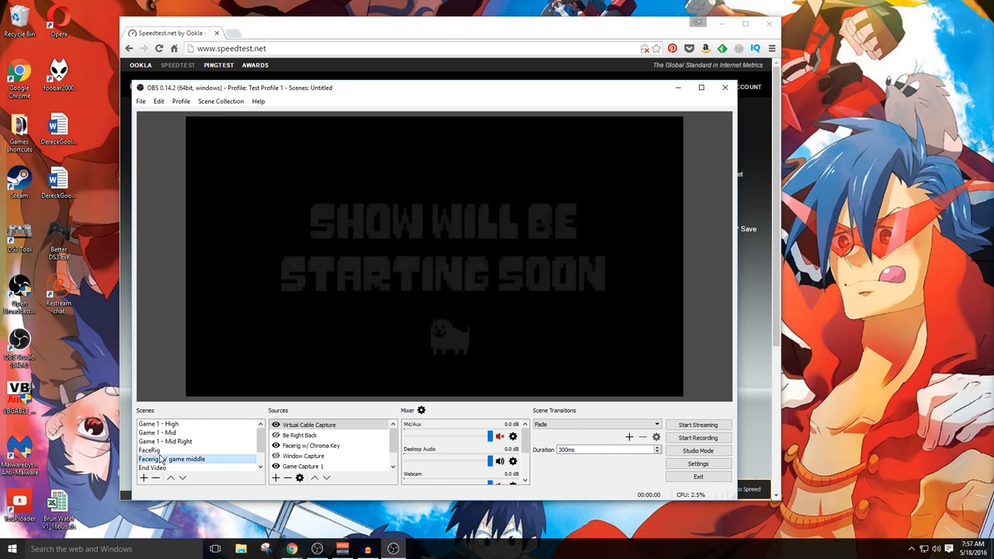
{"action": "left_click", "coordinate": [152, 466]}
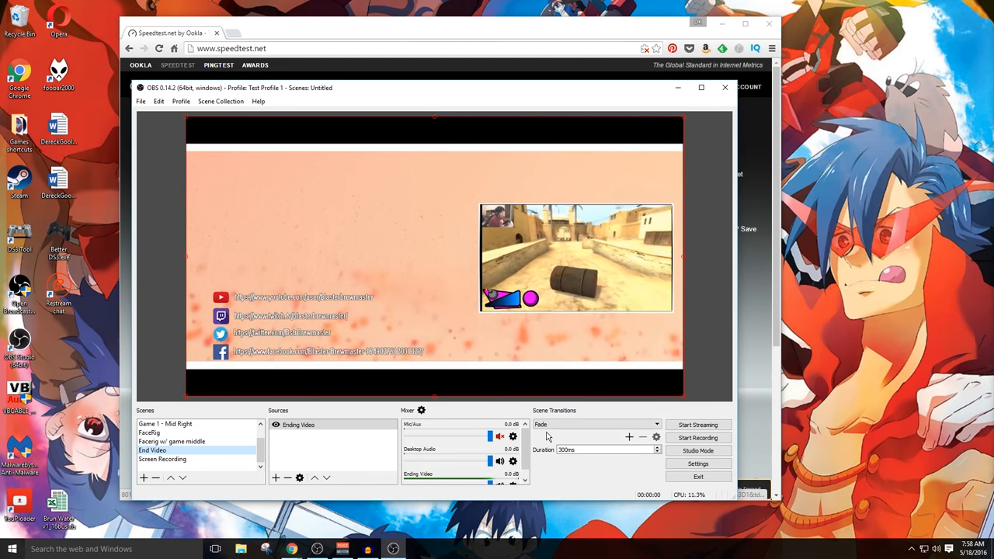
Toggle Studio Mode and transition the previewed End Video scene live.
{"action": "left_click", "coordinate": [699, 451]}
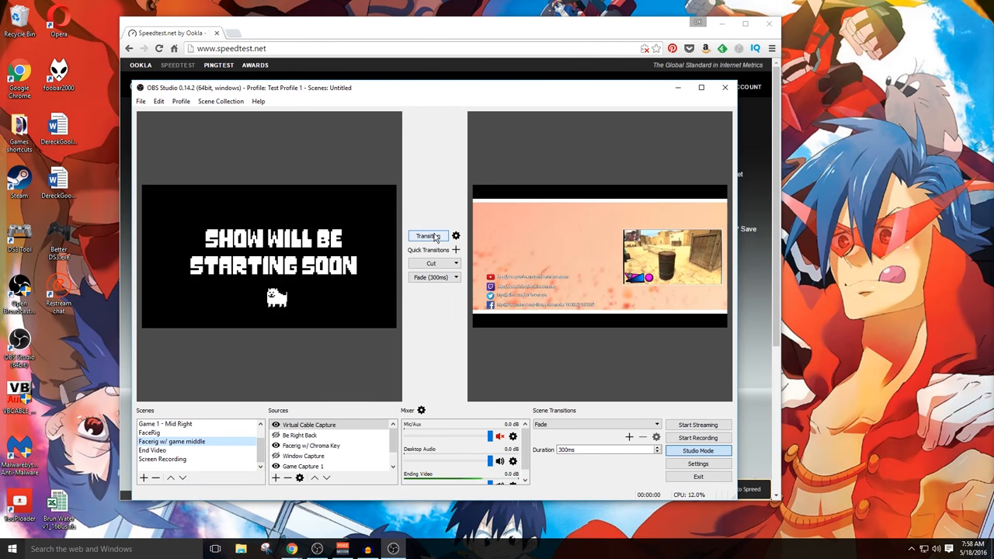
{"action": "left_click", "coordinate": [152, 451]}
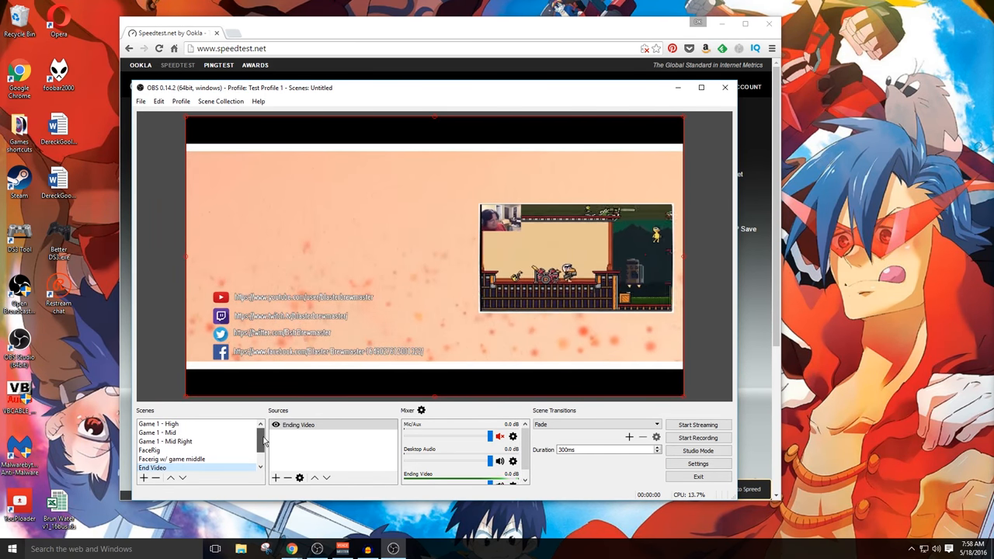
{"action": "left_click", "coordinate": [162, 424]}
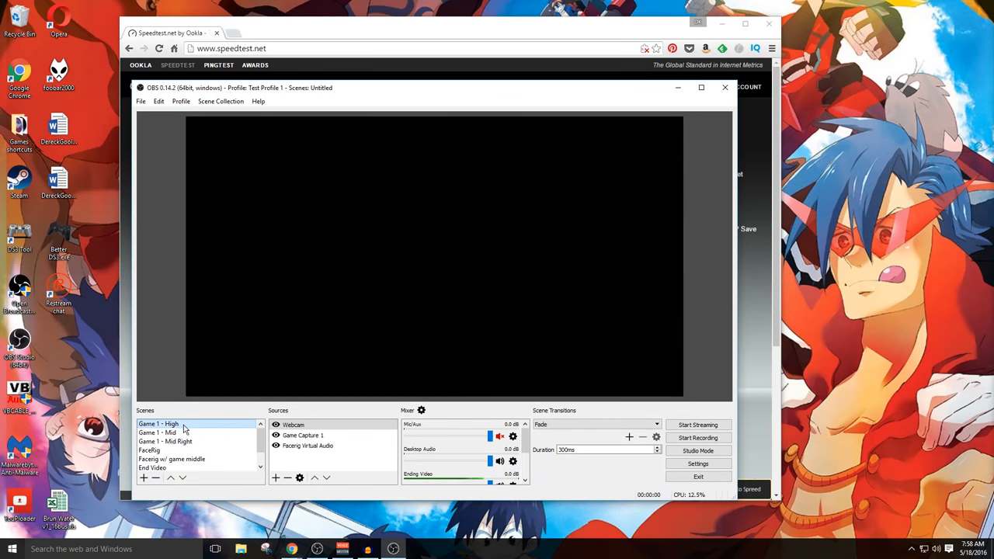
{"action": "left_click", "coordinate": [158, 431]}
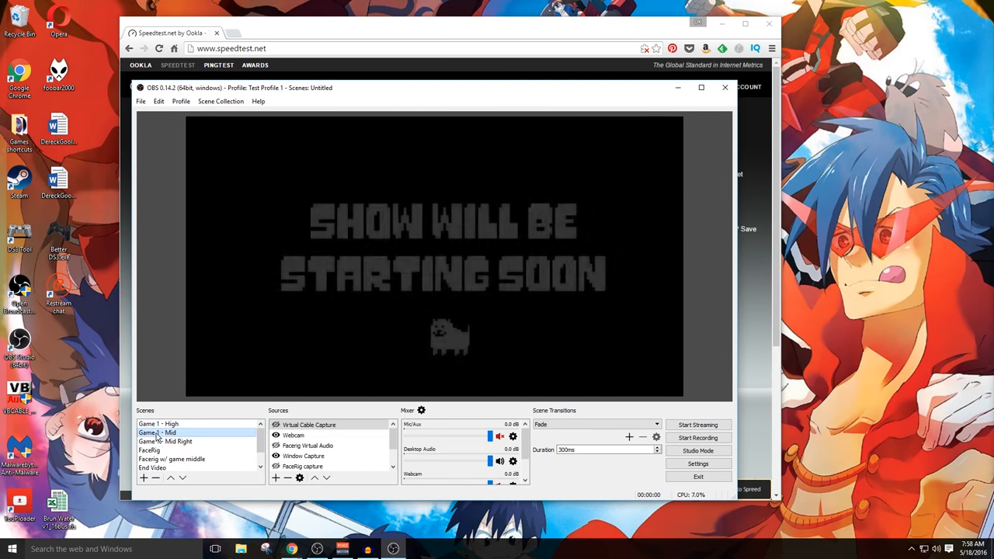
{"action": "left_click", "coordinate": [165, 441]}
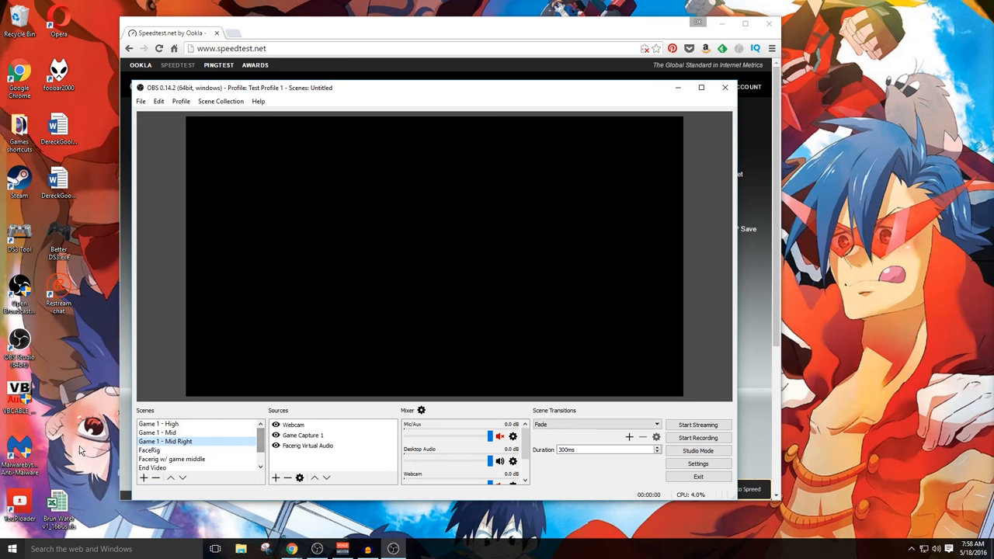
{"action": "left_click", "coordinate": [149, 451]}
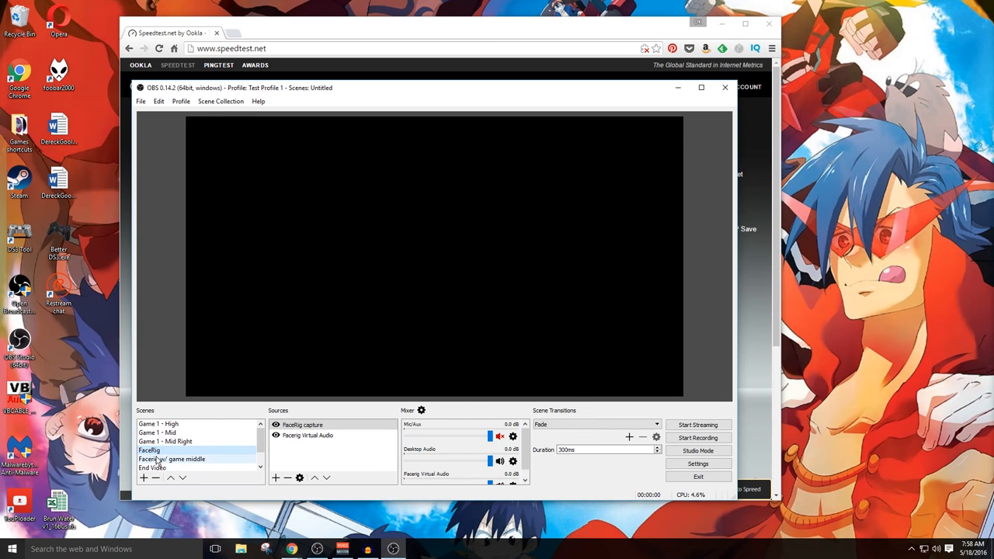
{"action": "mouse_move", "coordinate": [208, 464]}
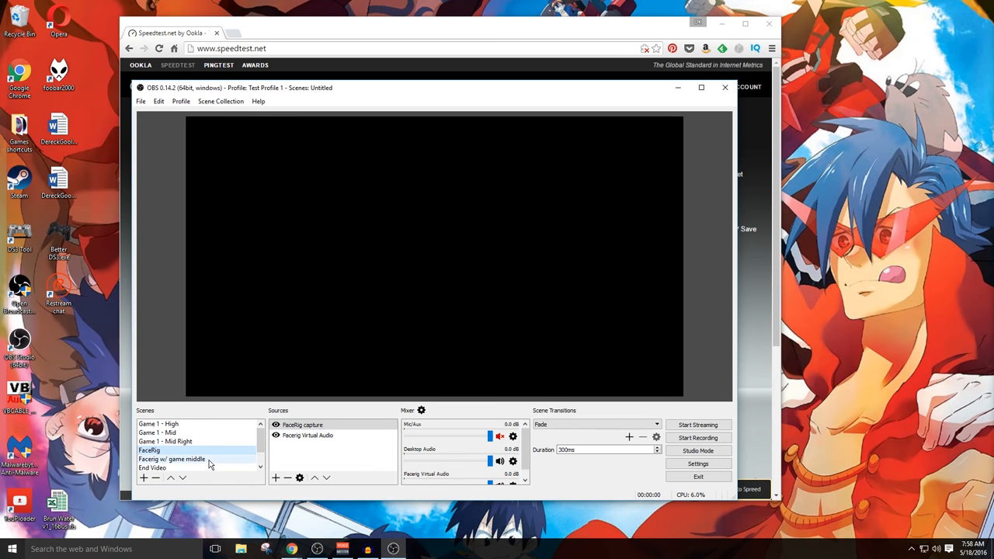
{"action": "left_click", "coordinate": [171, 459]}
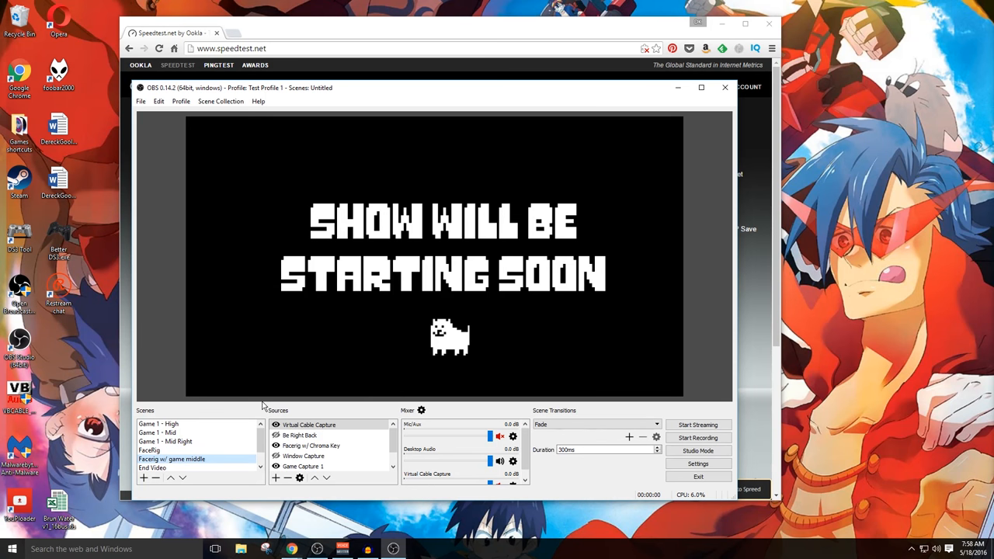
{"action": "scroll", "scroll_direction": "down", "scroll_amount": 3}
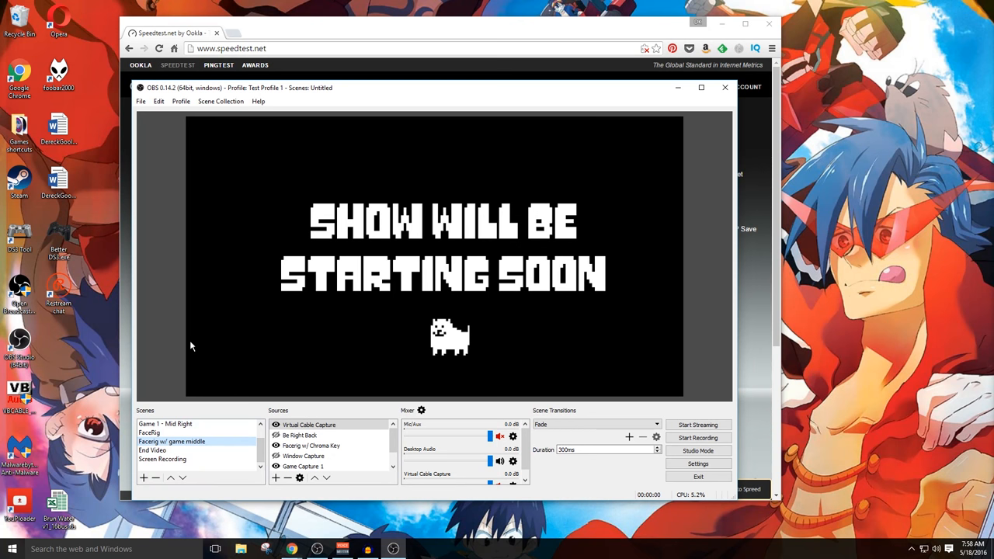
{"action": "left_click", "coordinate": [153, 451]}
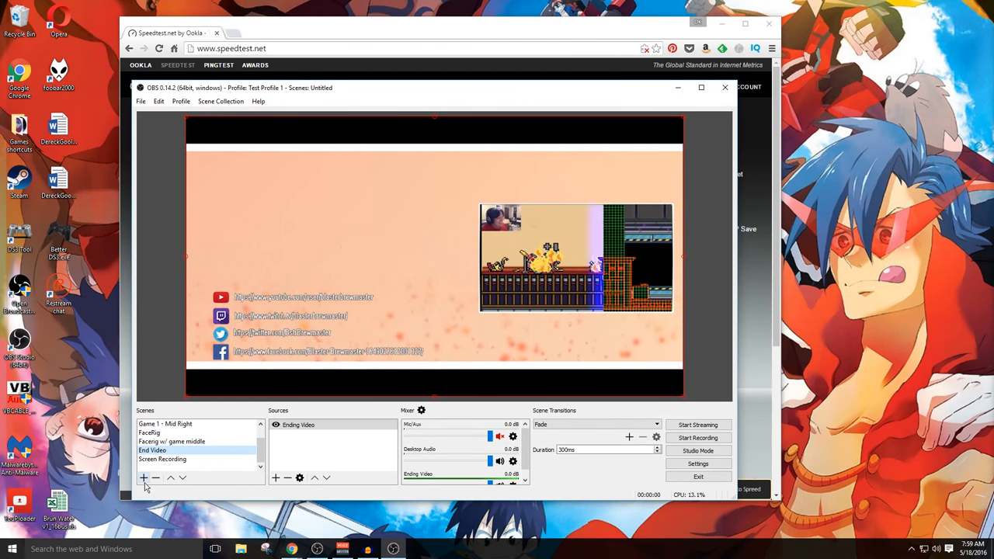
Add a new empty scene named 'Test Scene'.
{"action": "left_click", "coordinate": [143, 477]}
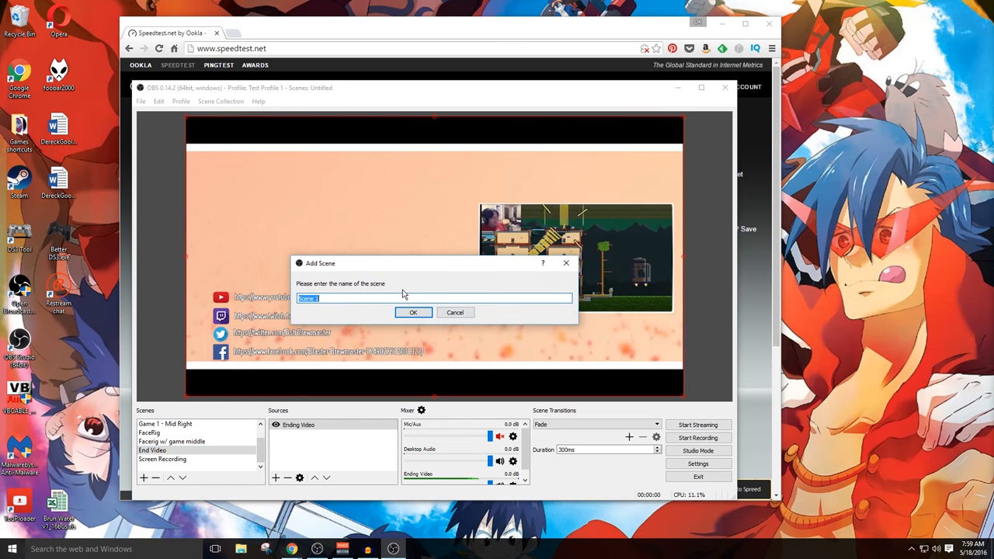
{"action": "type", "text": "Test s"}
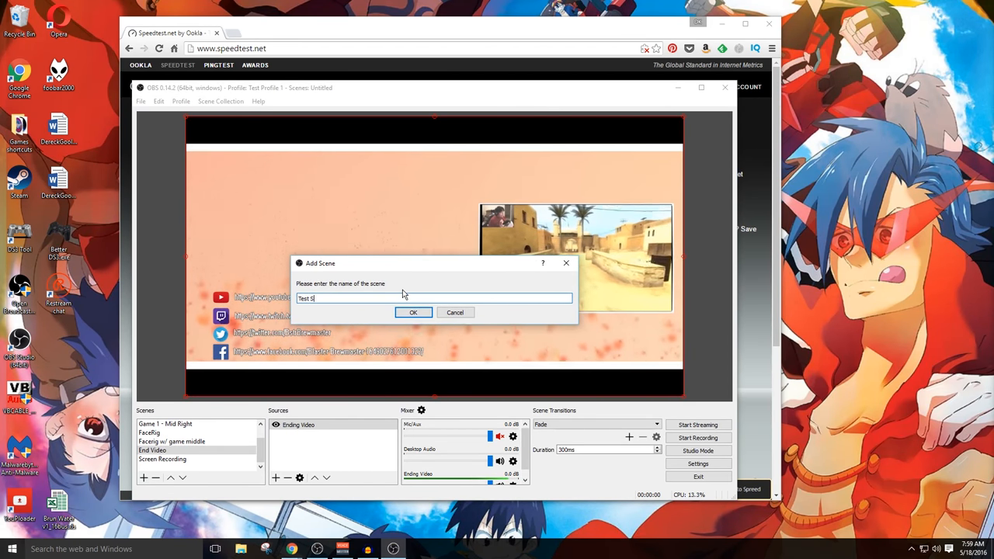
{"action": "left_click", "coordinate": [413, 313]}
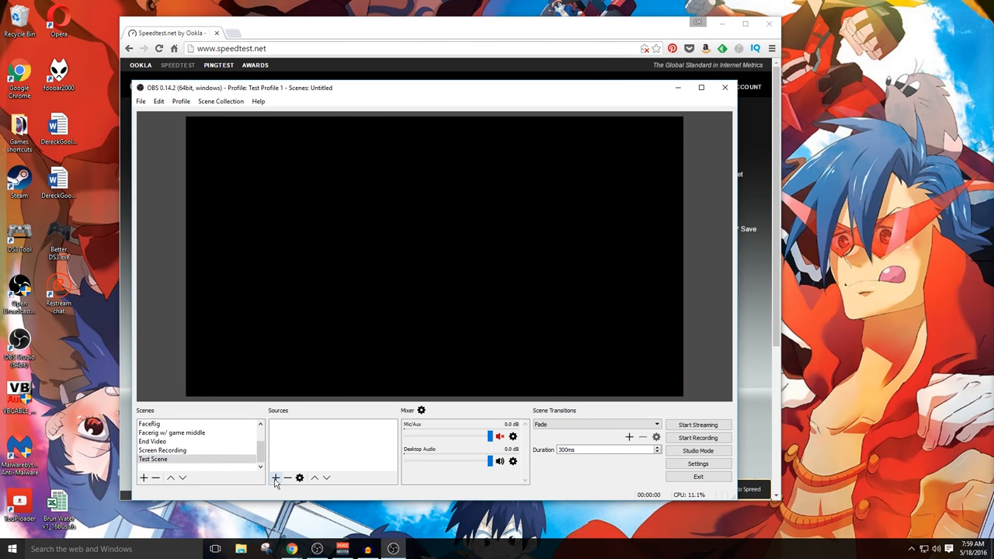
Bring up the add-source type menu for Test Scene.
{"action": "left_click", "coordinate": [275, 479]}
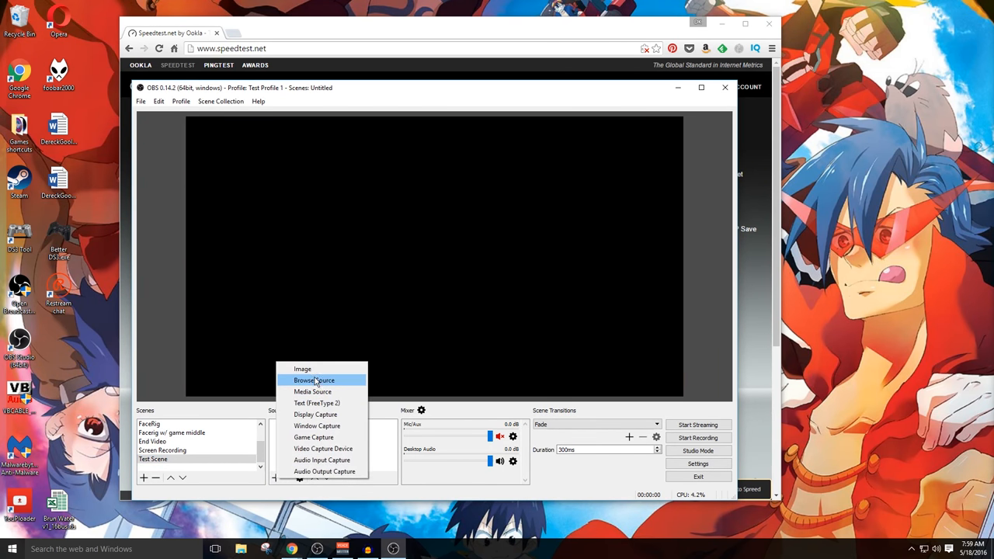
{"action": "mouse_move", "coordinate": [301, 370]}
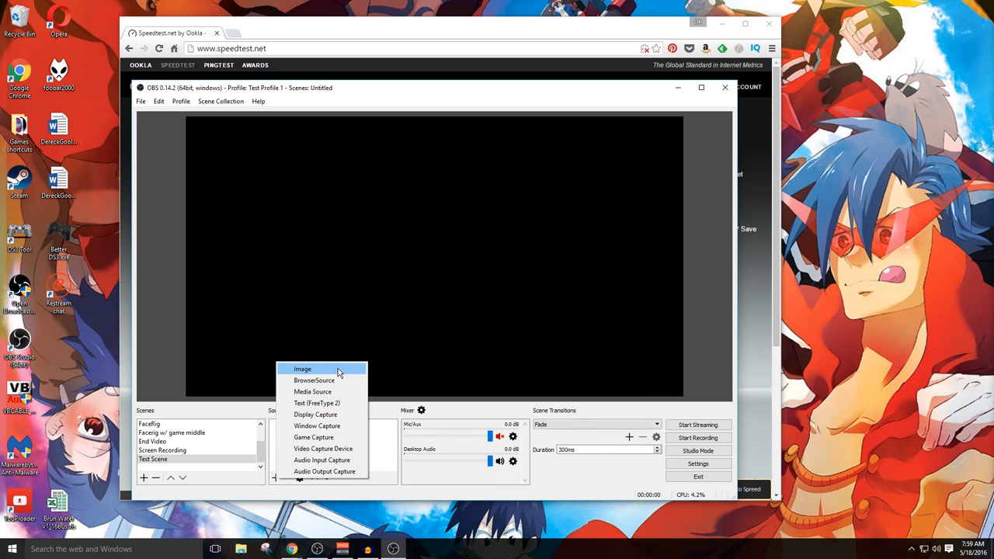
{"action": "mouse_move", "coordinate": [338, 391]}
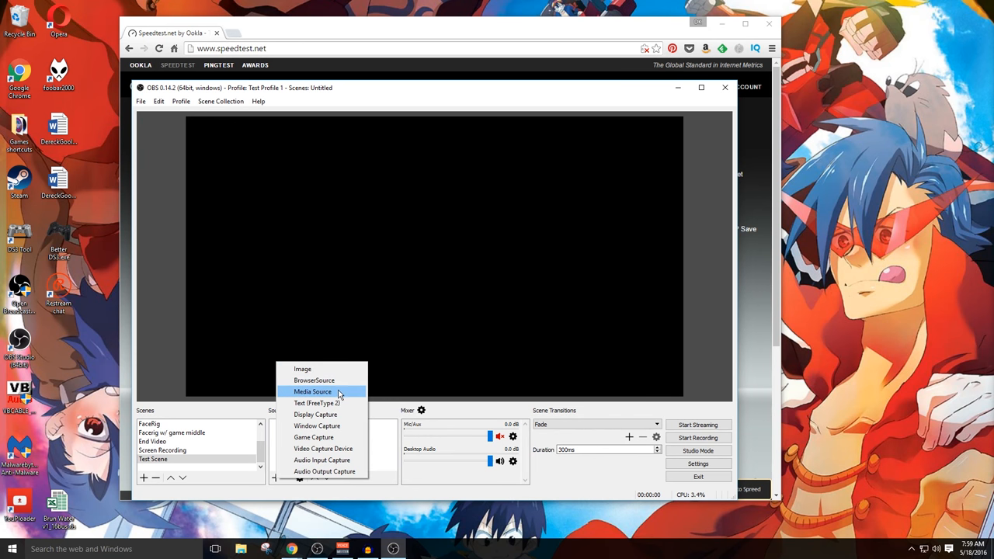
{"action": "mouse_move", "coordinate": [315, 413]}
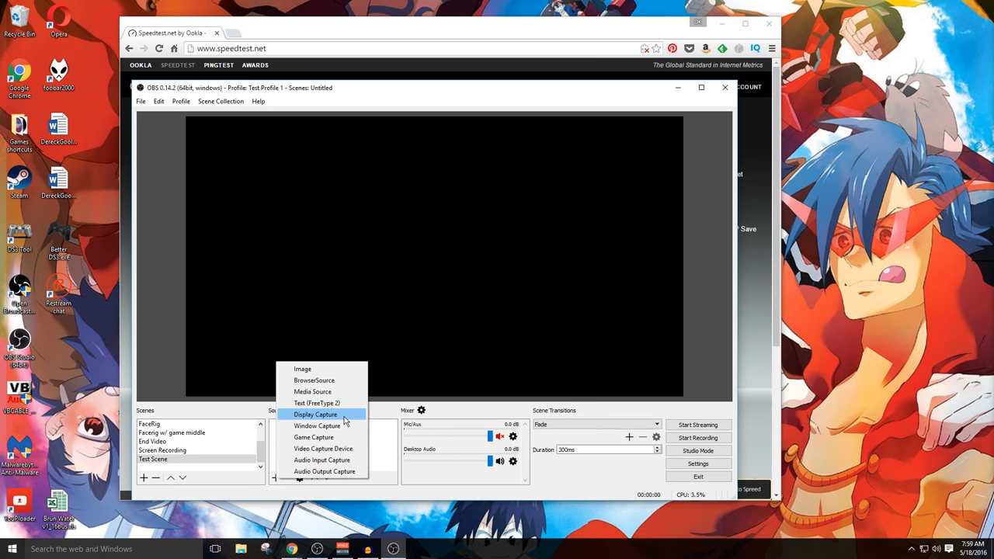
{"action": "mouse_move", "coordinate": [342, 426]}
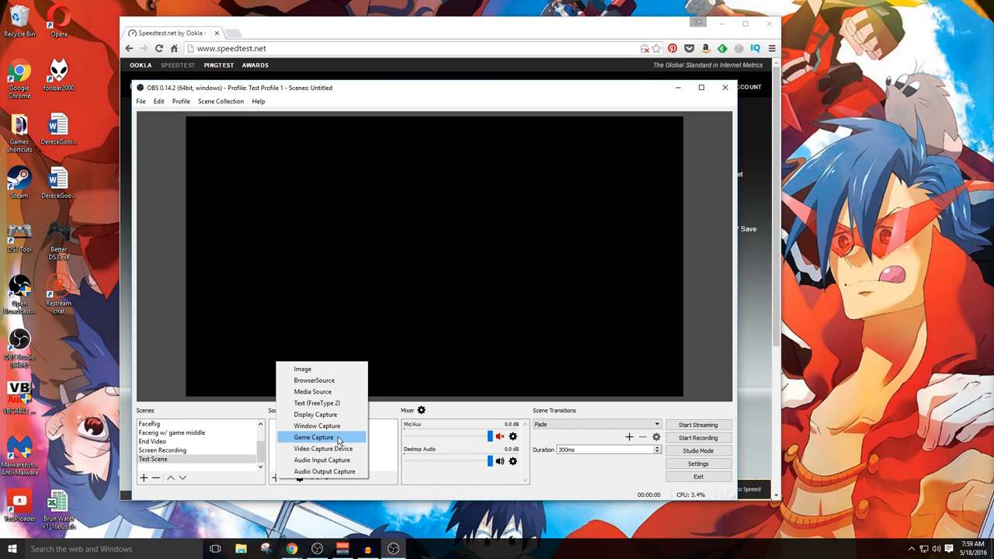
{"action": "mouse_move", "coordinate": [323, 448]}
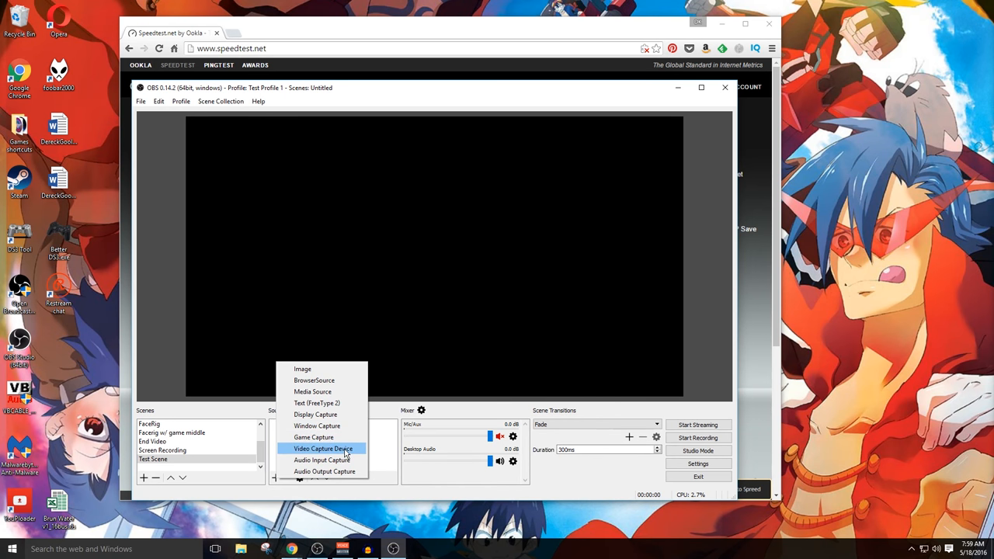
{"action": "mouse_move", "coordinate": [358, 452]}
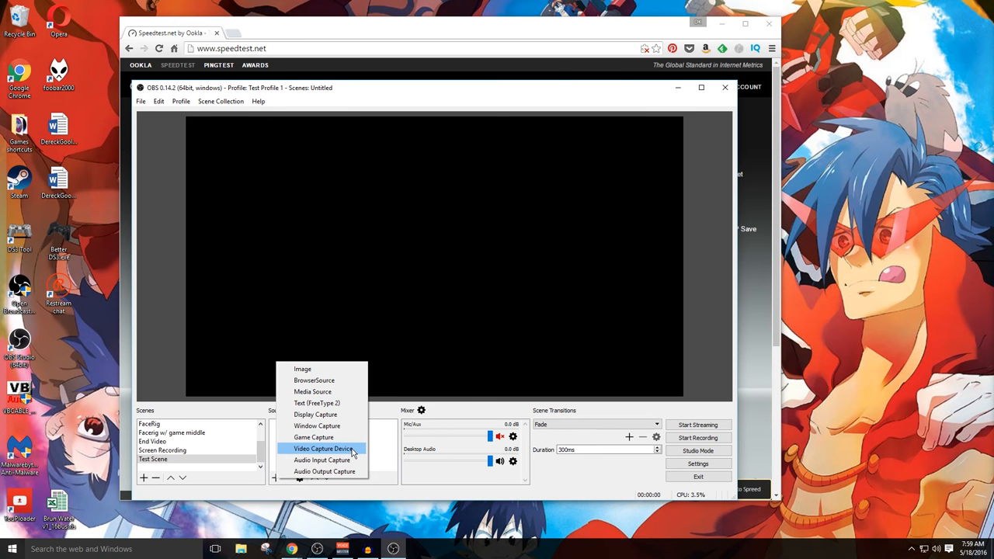
{"action": "mouse_move", "coordinate": [339, 449]}
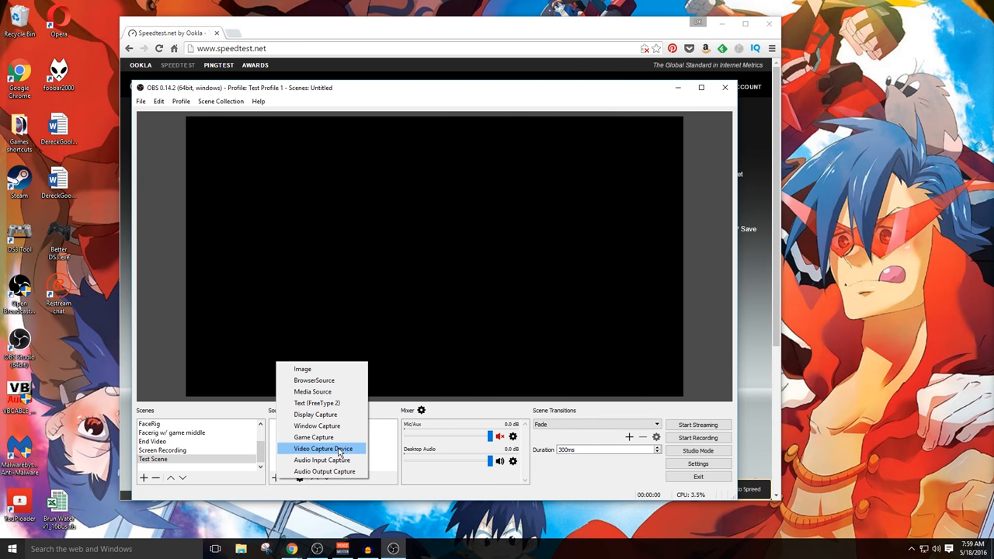
{"action": "mouse_move", "coordinate": [323, 460]}
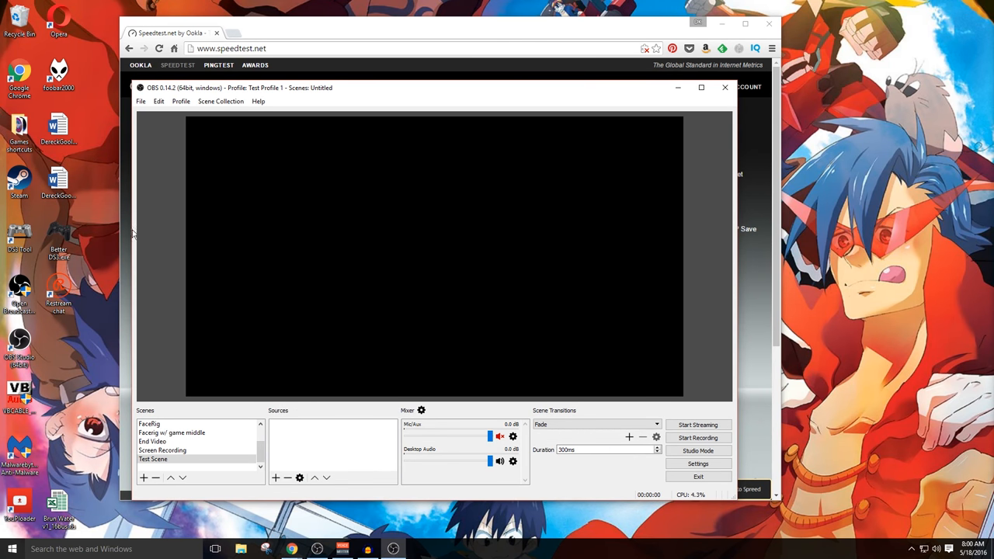
{"action": "left_click", "coordinate": [275, 479]}
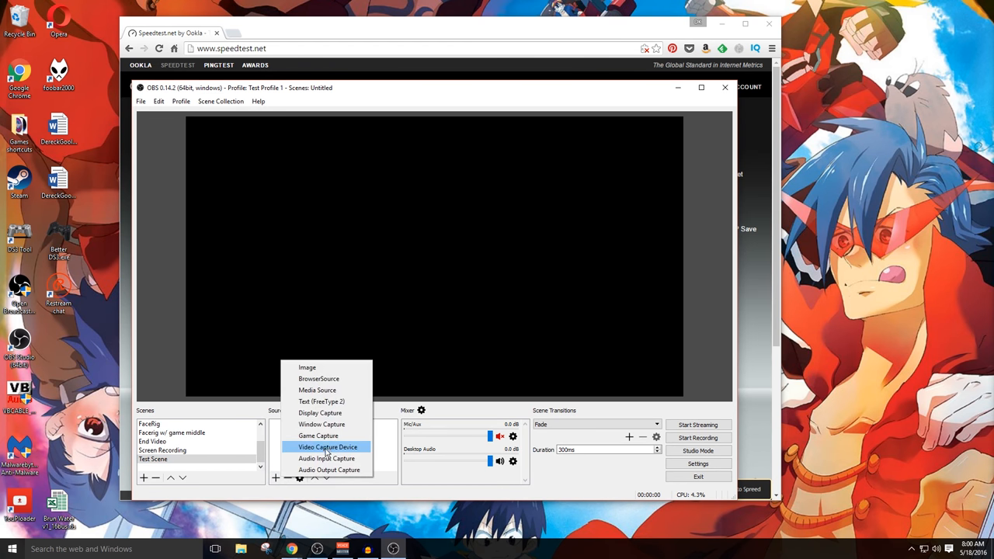
Switch between OBS's source menu and the Games shortcuts folder in File Explorer.
{"action": "left_click", "coordinate": [326, 448]}
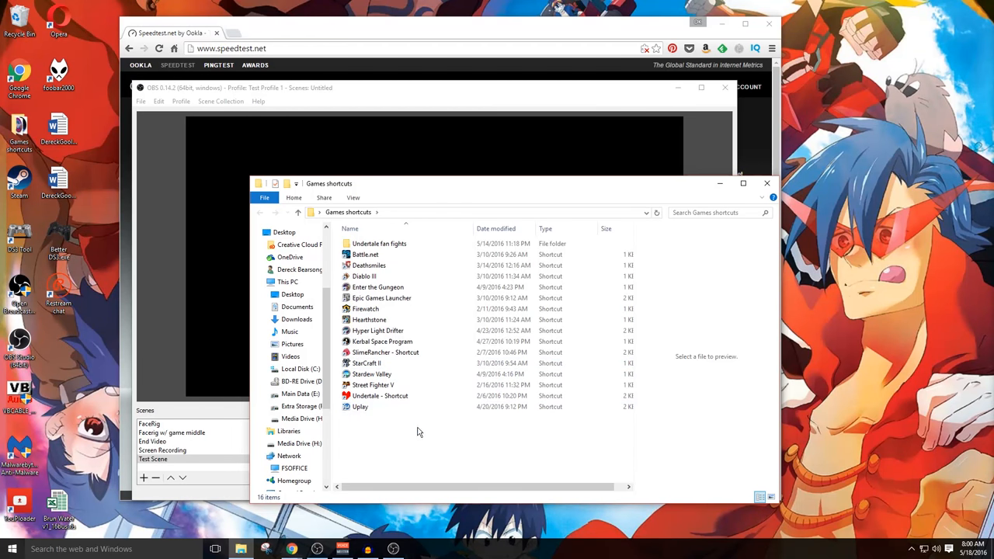
{"action": "mouse_move", "coordinate": [379, 396]}
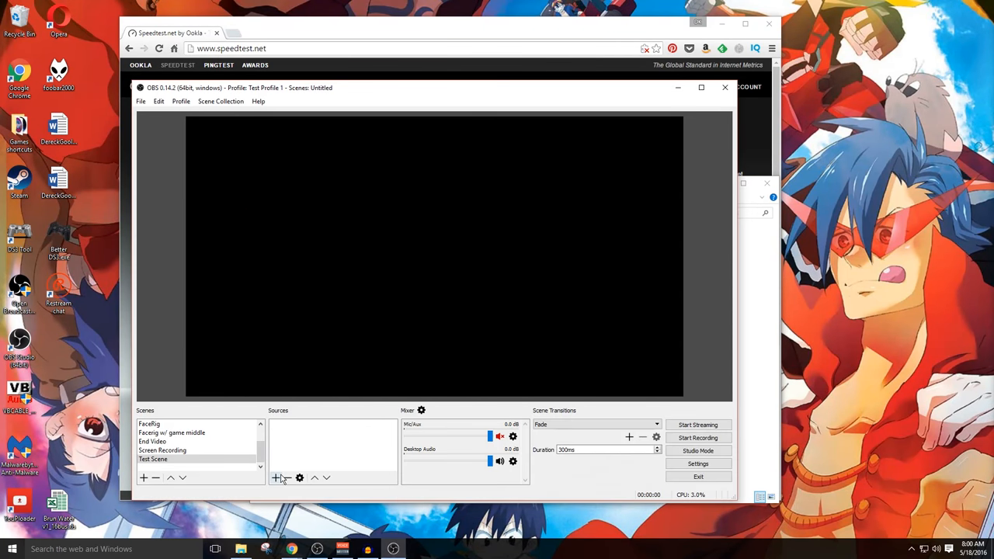
{"action": "left_click", "coordinate": [275, 478]}
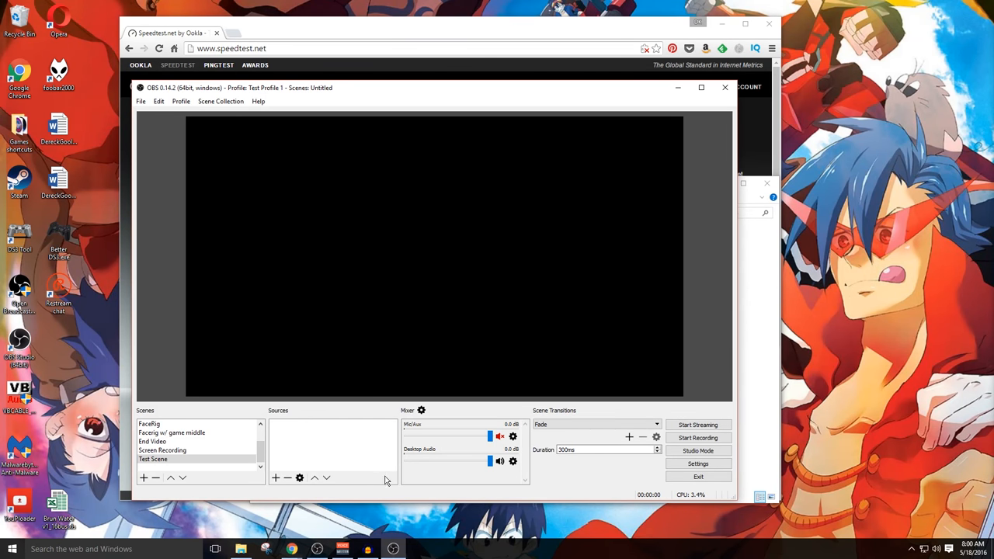
{"action": "mouse_move", "coordinate": [401, 491]}
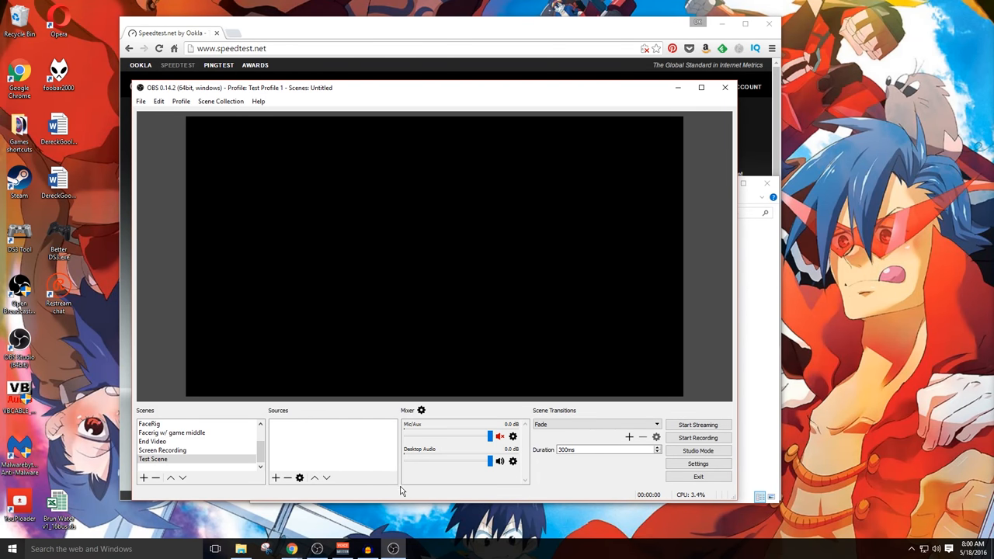
{"action": "left_click", "coordinate": [275, 479]}
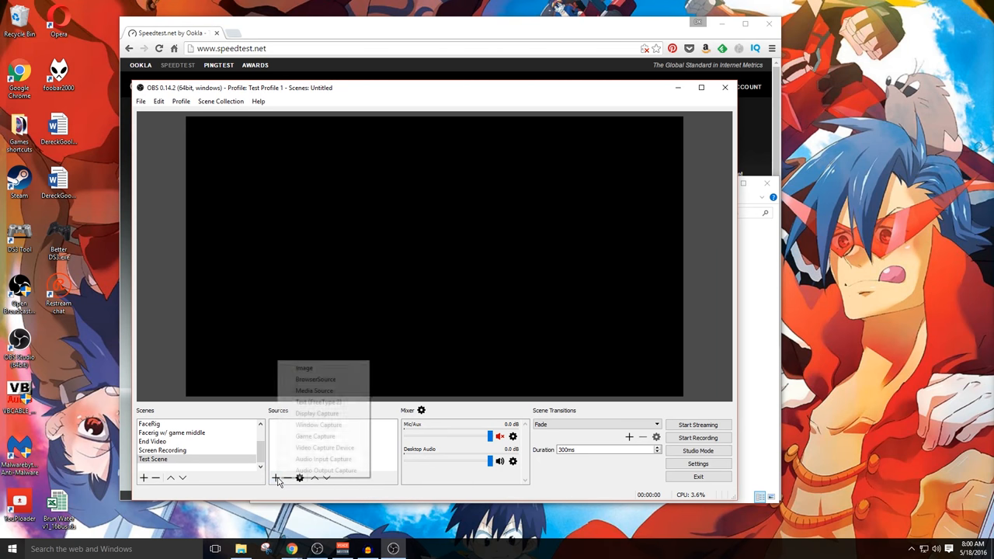
{"action": "left_click", "coordinate": [379, 451]}
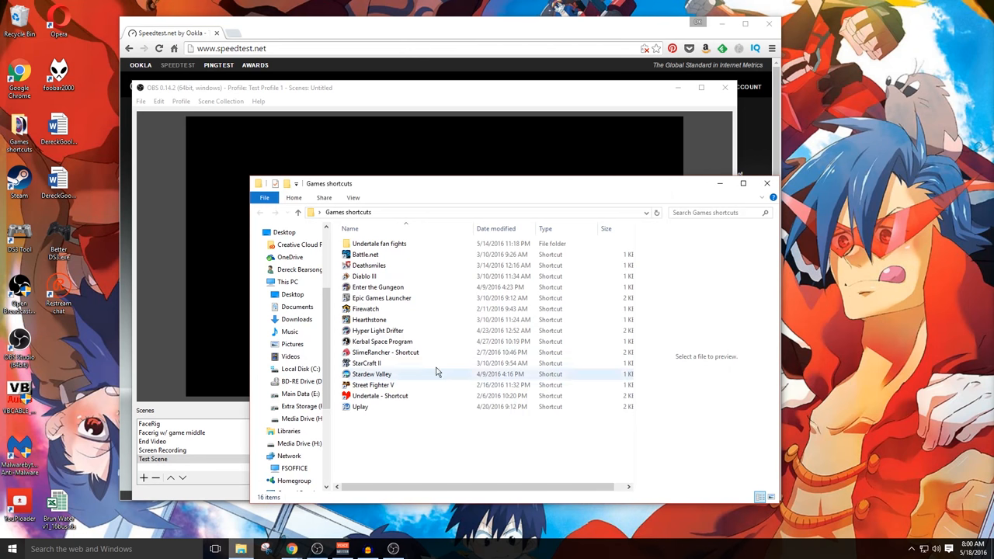
Launch Undertale from its shortcut.
{"action": "left_click", "coordinate": [379, 396]}
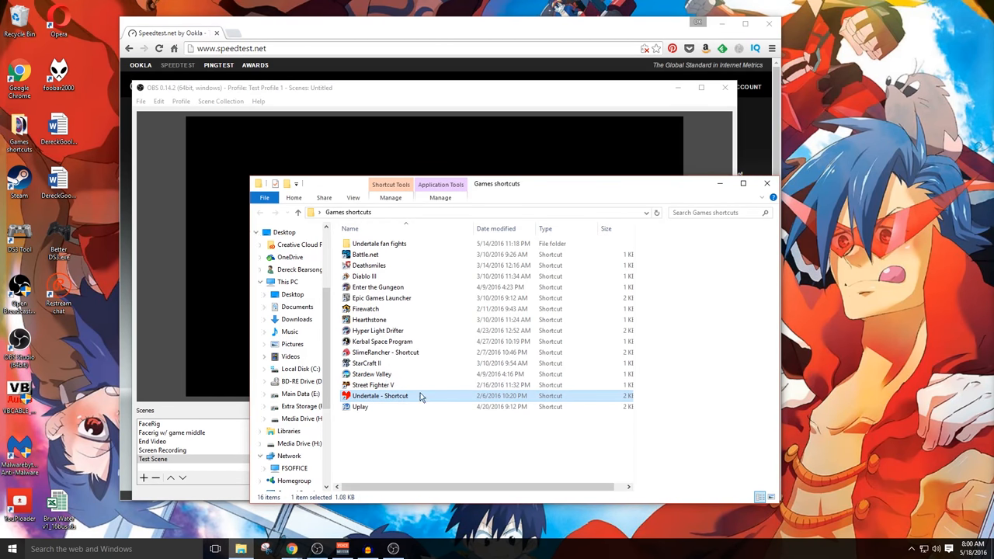
{"action": "double_click", "coordinate": [380, 396]}
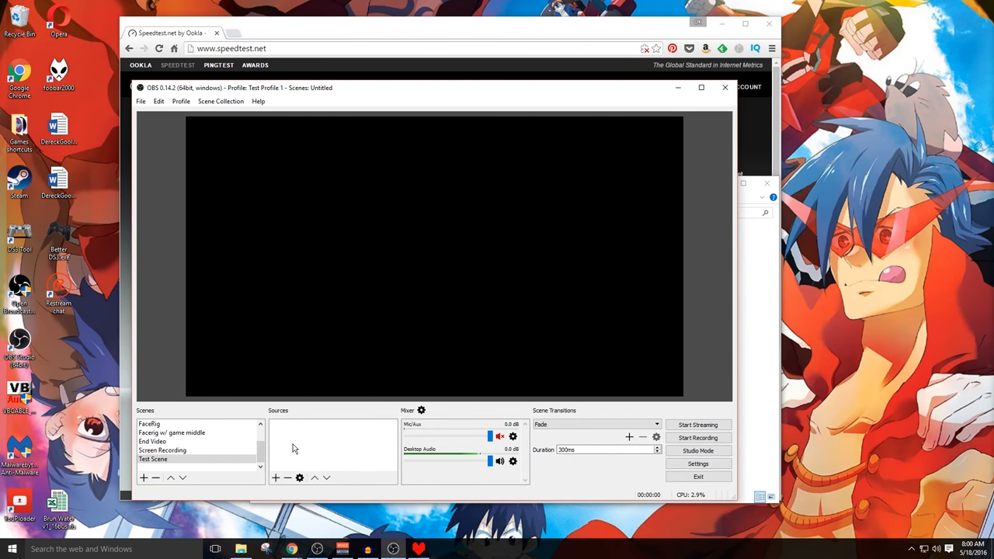
Create a Game Capture source named Game Capture 2 in Test Scene.
{"action": "left_click", "coordinate": [275, 479]}
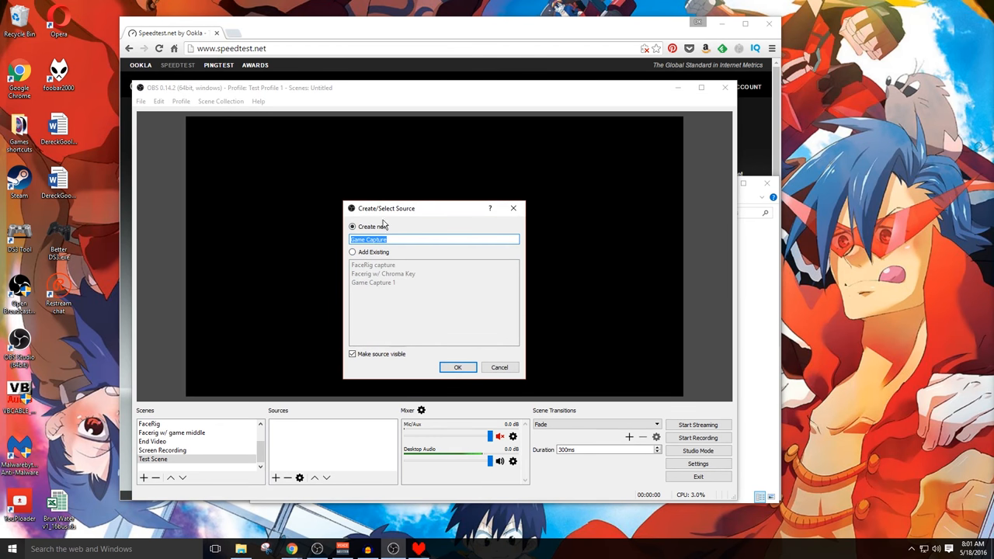
{"action": "type", "text": "Game Capture 5"}
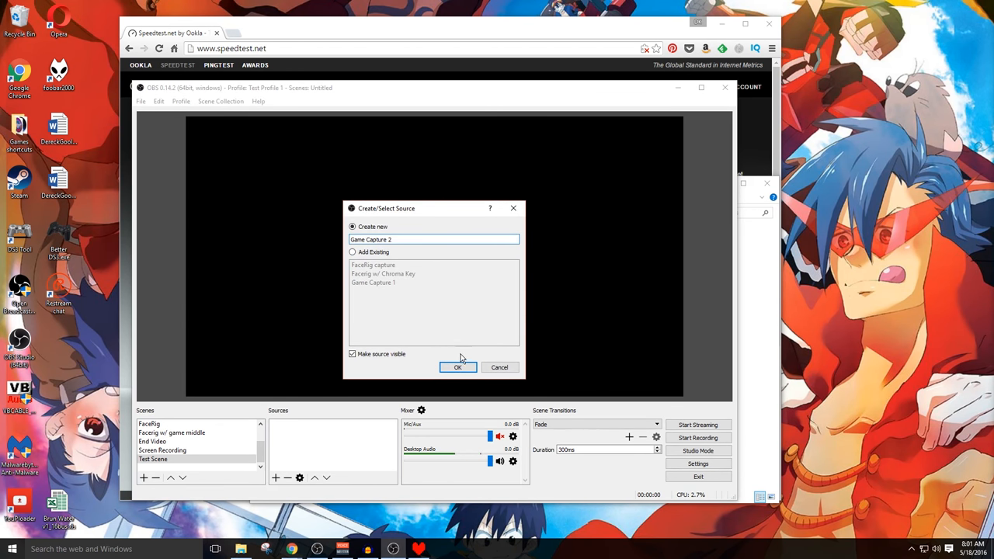
{"action": "left_click", "coordinate": [457, 366]}
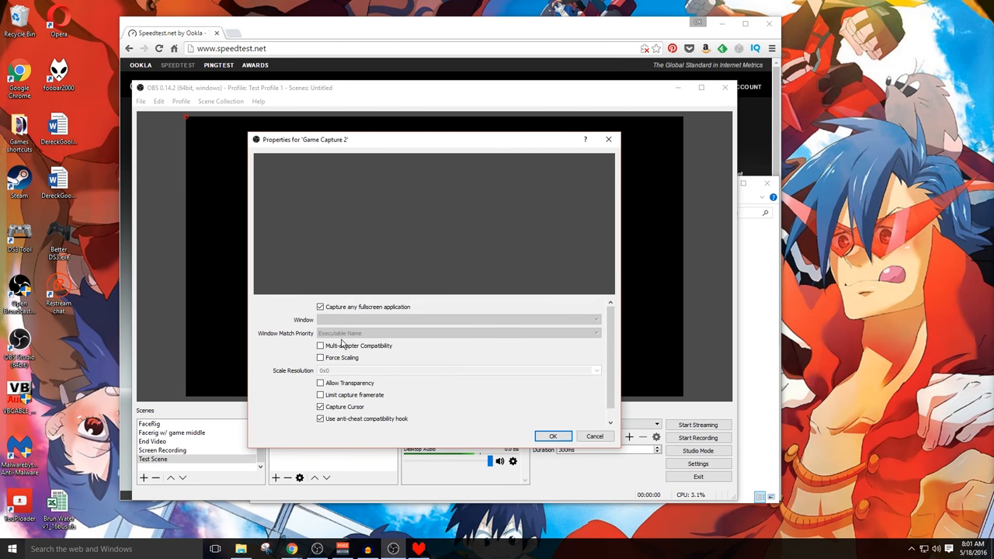
Disable fullscreen capture, select the UNDERTALE window, leave multi-adapter compatibility off, and confirm.
{"action": "left_click", "coordinate": [321, 307]}
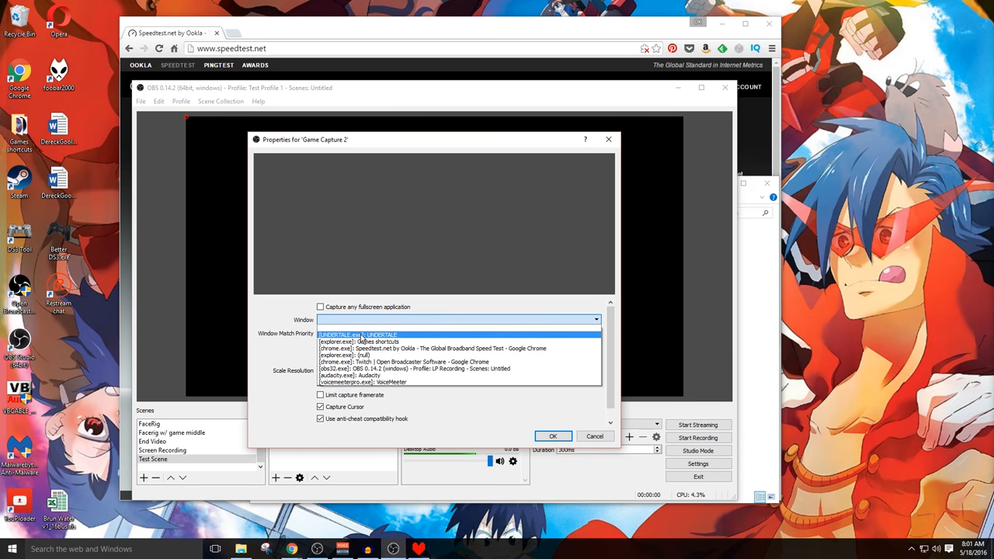
{"action": "left_click", "coordinate": [382, 334]}
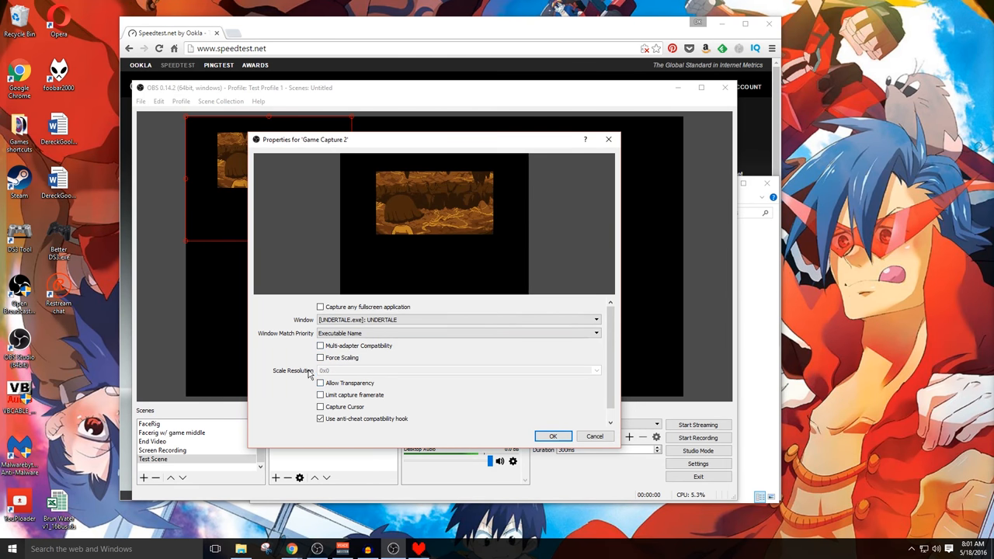
{"action": "left_click", "coordinate": [320, 345]}
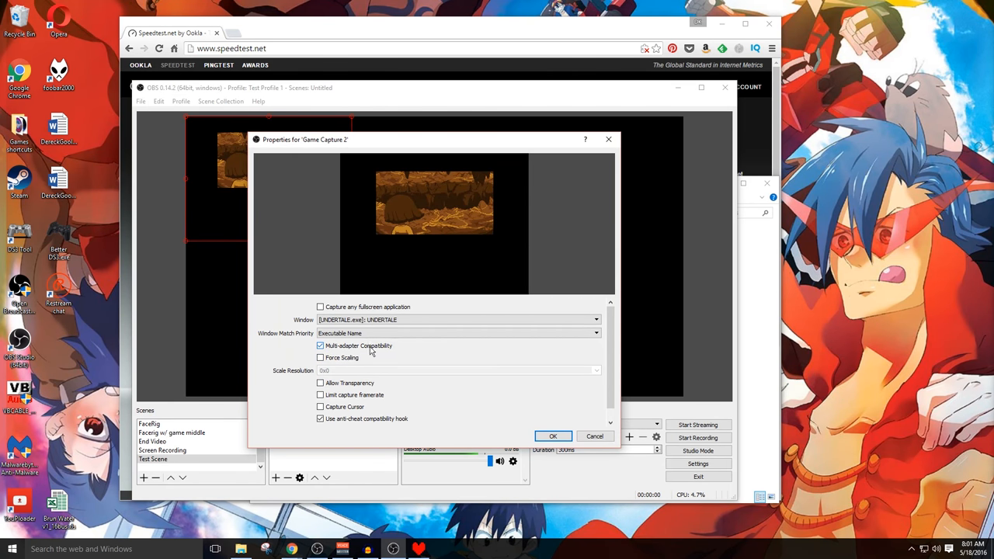
{"action": "left_click", "coordinate": [320, 345]}
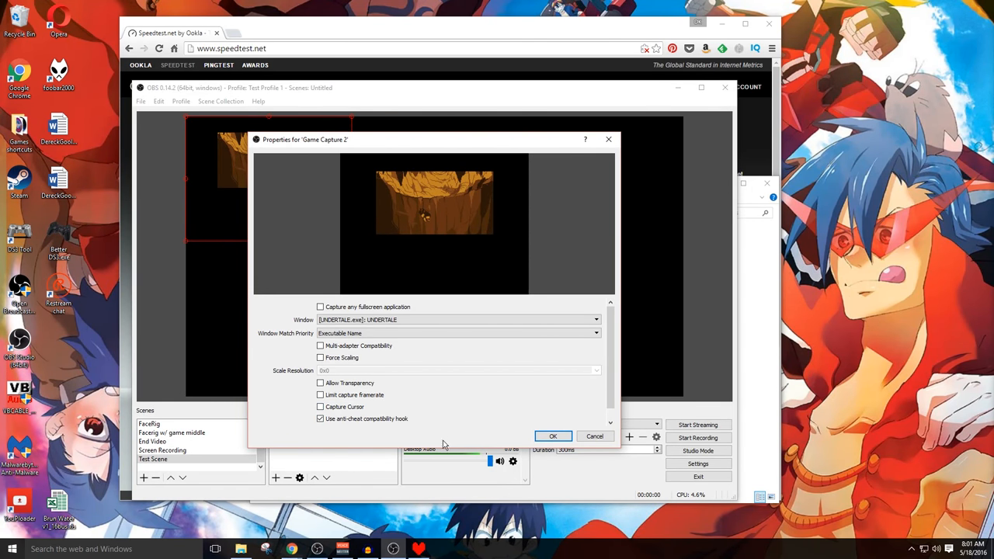
{"action": "left_click", "coordinate": [553, 435]}
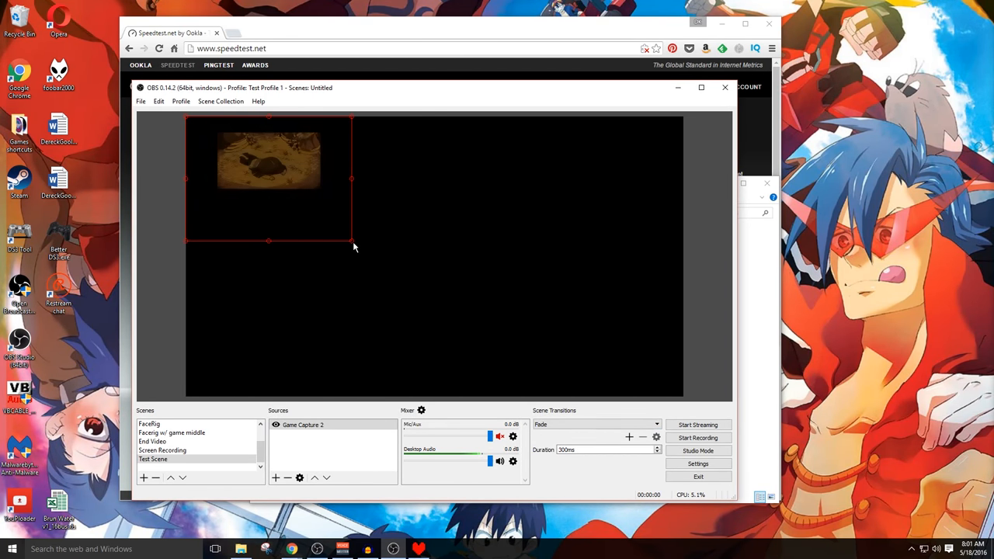
Stretch the Game Capture 2 bounding box so Undertale fills the preview canvas.
{"action": "left_click_drag", "start_coordinate": [352, 243], "coordinate": [541, 381]}
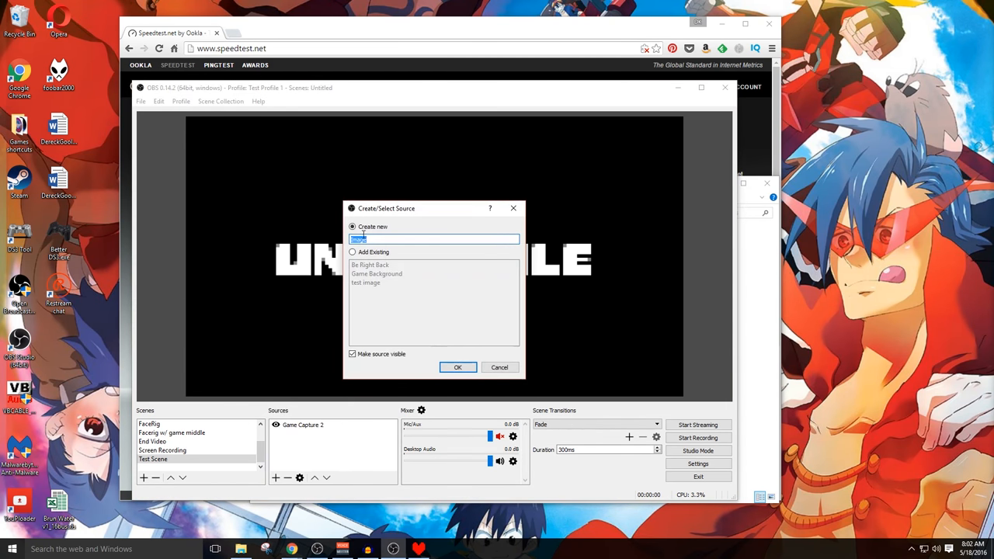
{"action": "mouse_move", "coordinate": [396, 355]}
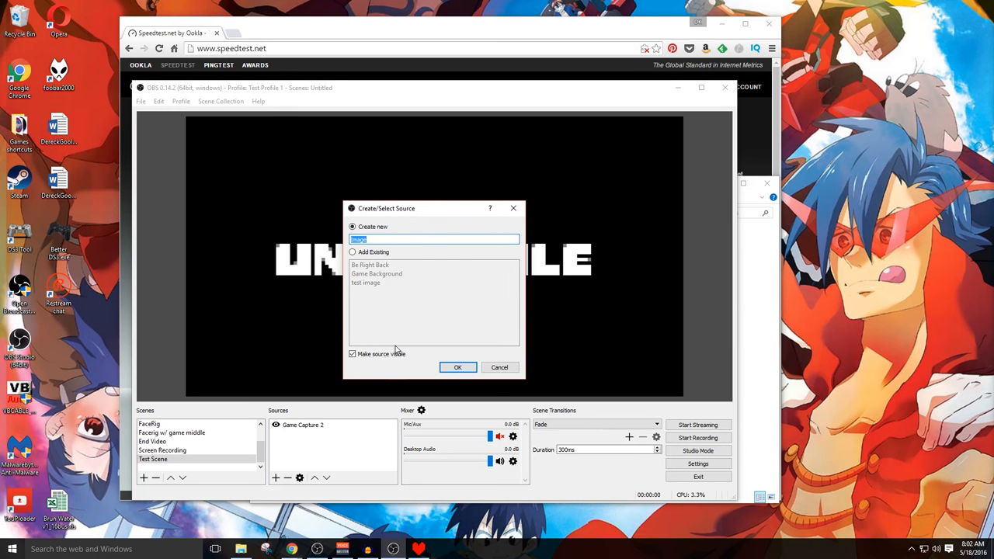
Name the new image source Background Image under Create new, after checking existing image sources.
{"action": "type", "text": "Backgound"}
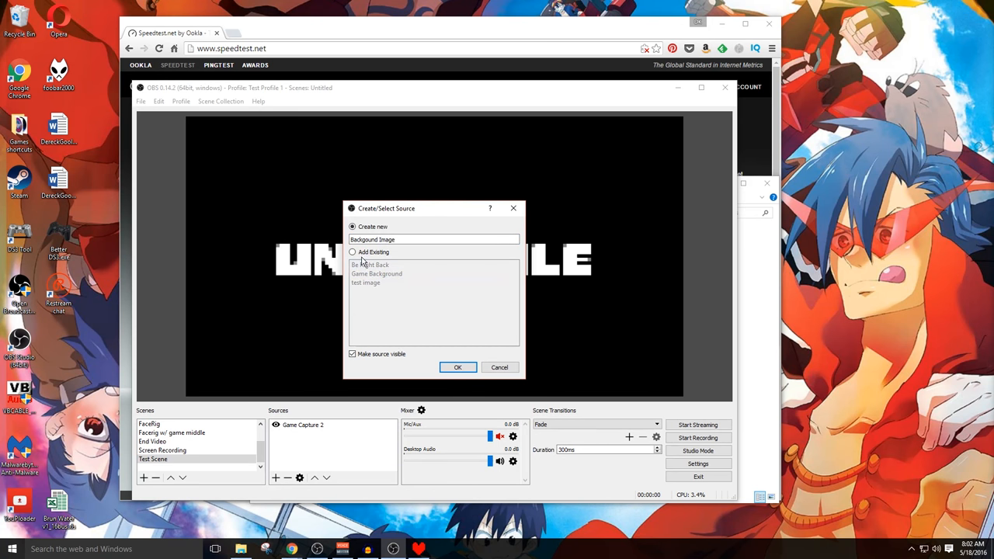
{"action": "left_click", "coordinate": [353, 252]}
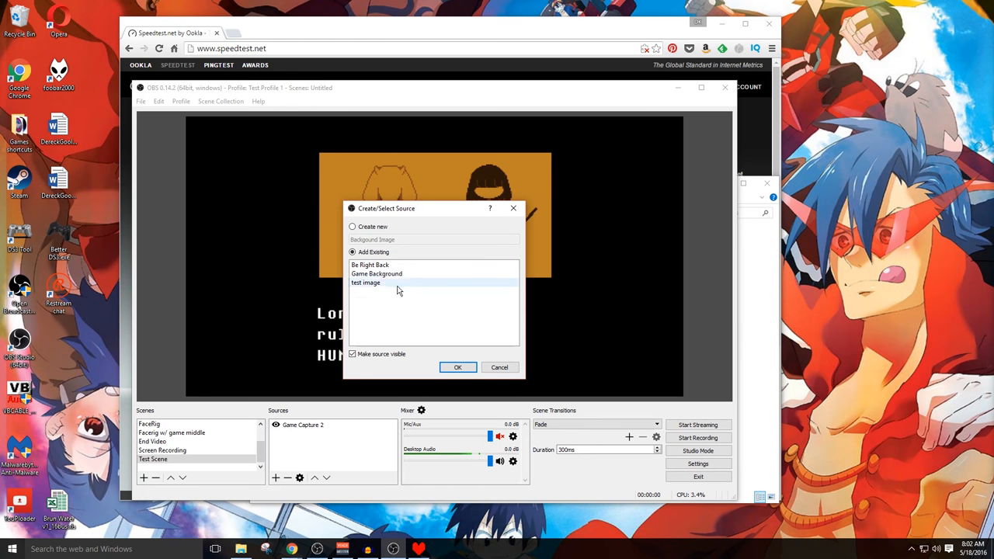
{"action": "left_click", "coordinate": [353, 227]}
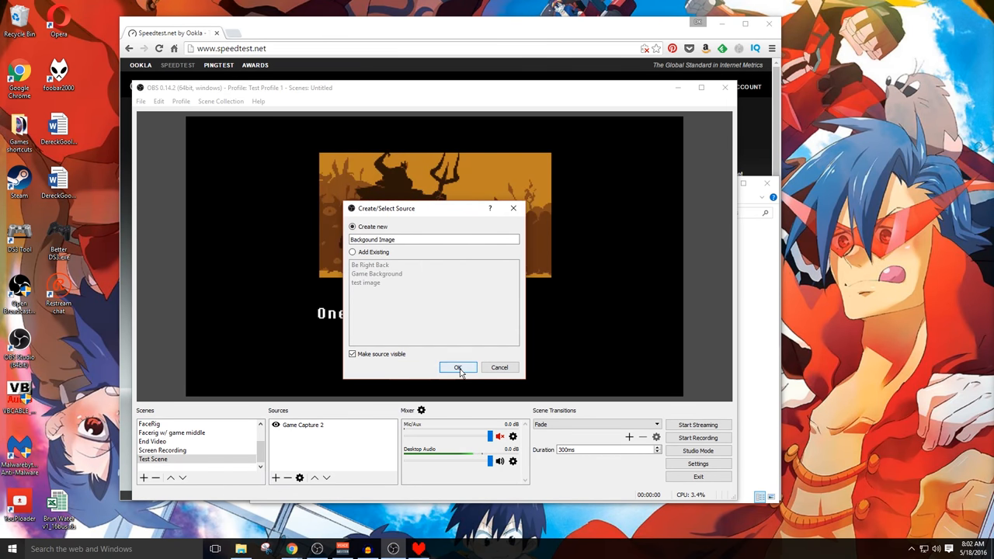
Confirm Background Image and load the EarthBound screenshot 531960.jpg from the backgrounds folder.
{"action": "left_click", "coordinate": [457, 367]}
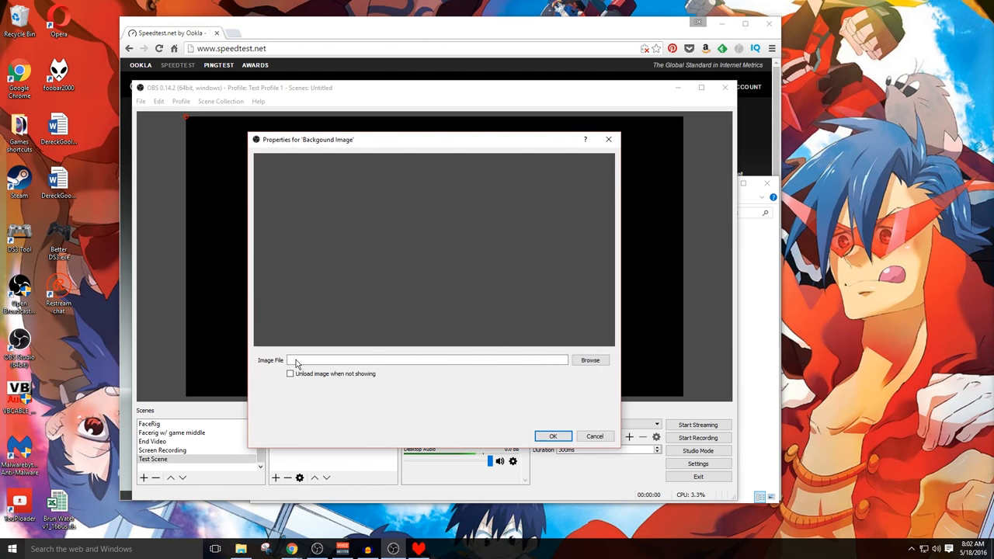
{"action": "left_click", "coordinate": [590, 361]}
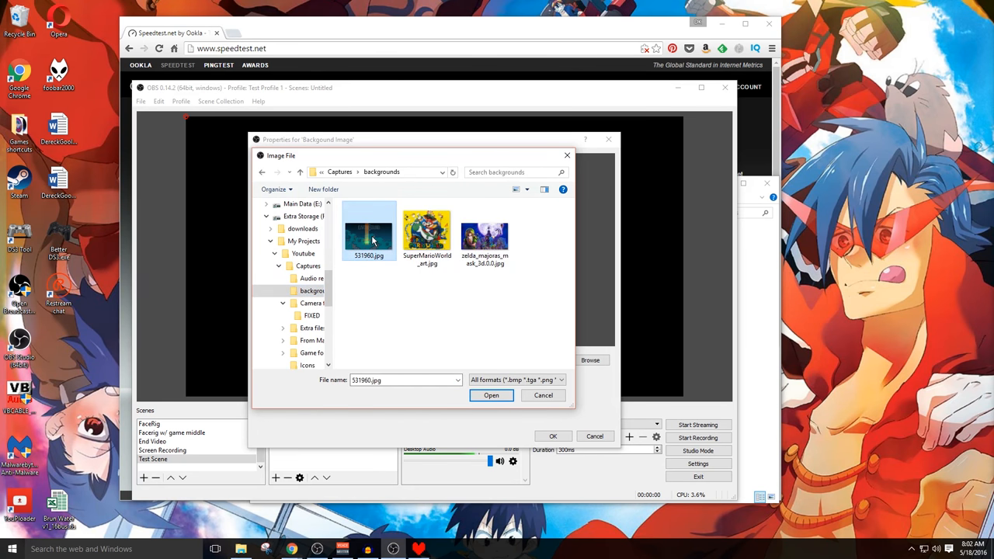
{"action": "left_click", "coordinate": [491, 396]}
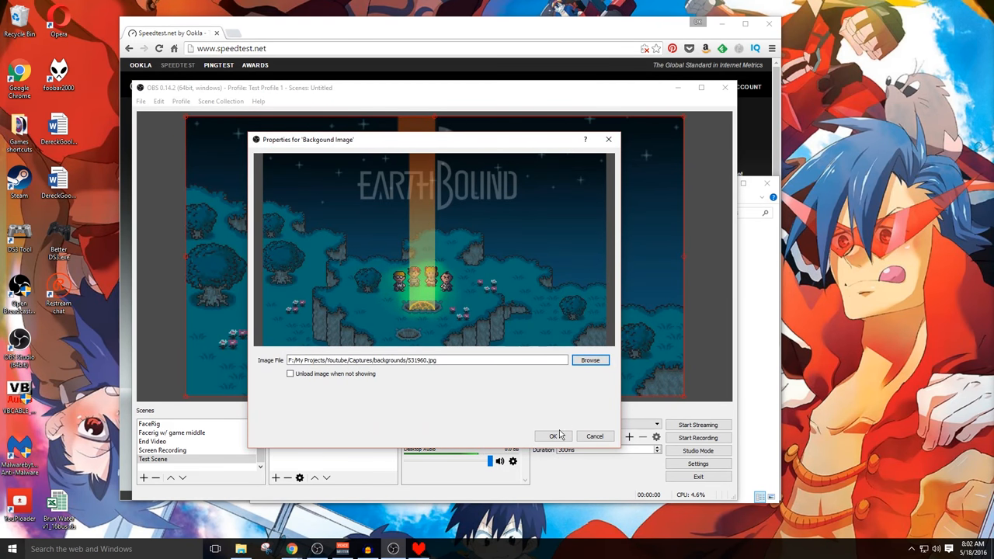
{"action": "left_click", "coordinate": [555, 435]}
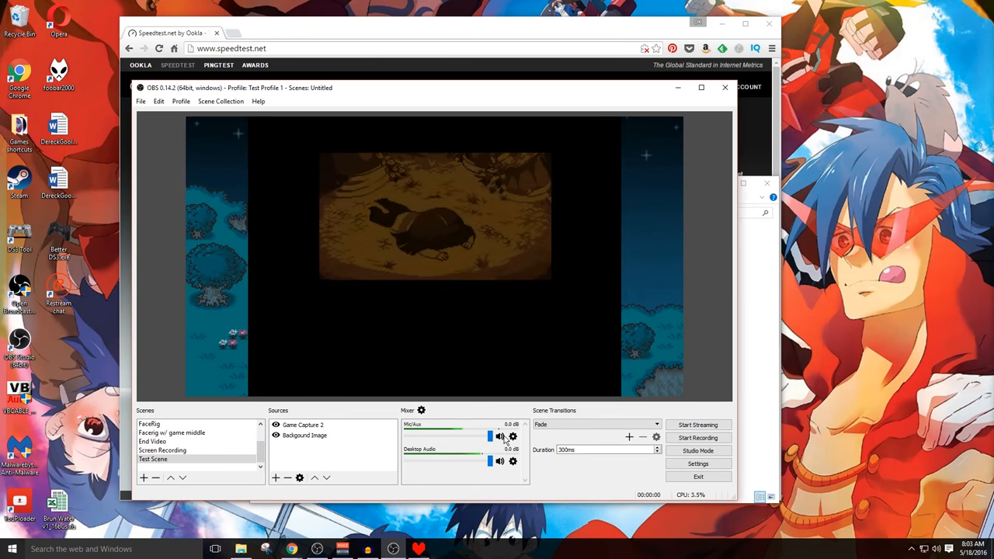
{"action": "left_click", "coordinate": [513, 436]}
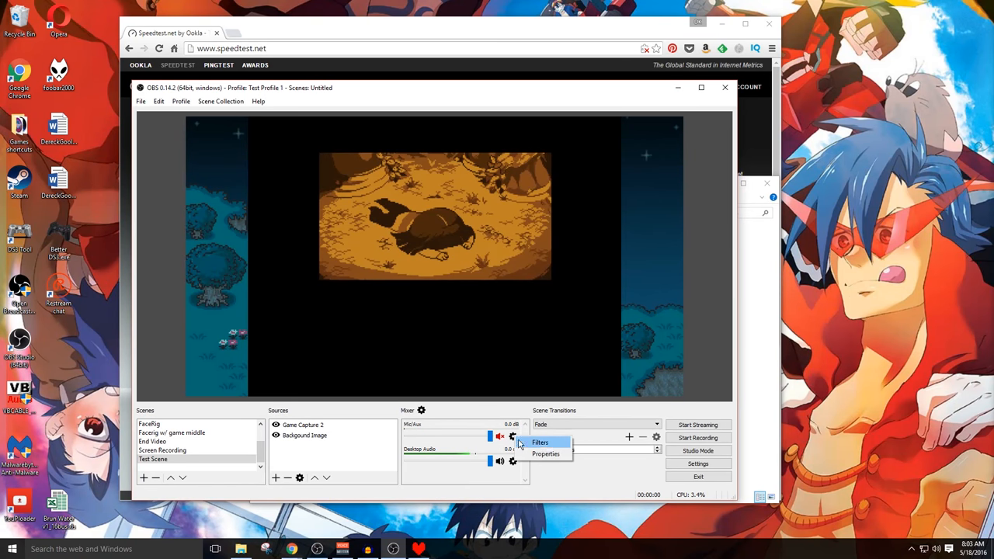
{"action": "mouse_move", "coordinate": [545, 453]}
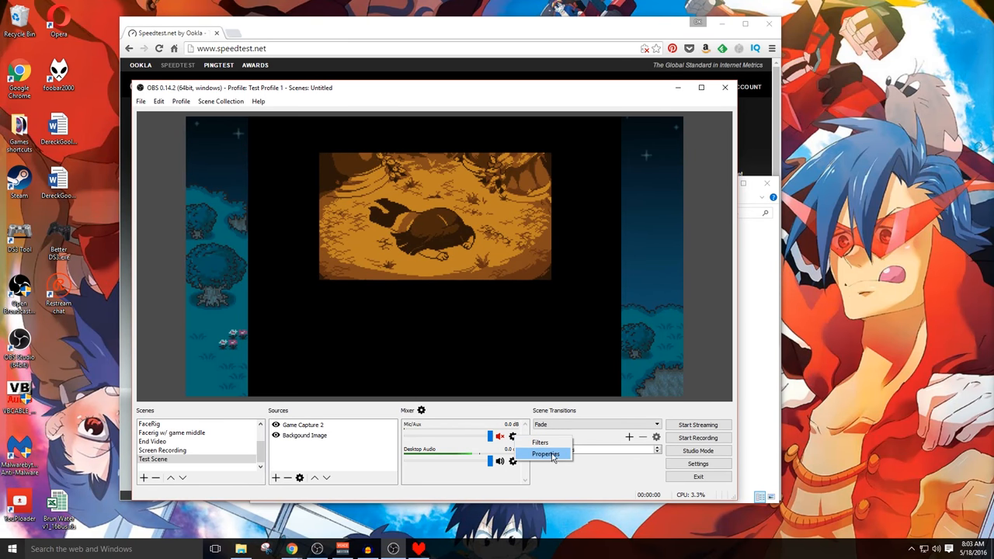
{"action": "left_click", "coordinate": [547, 454]}
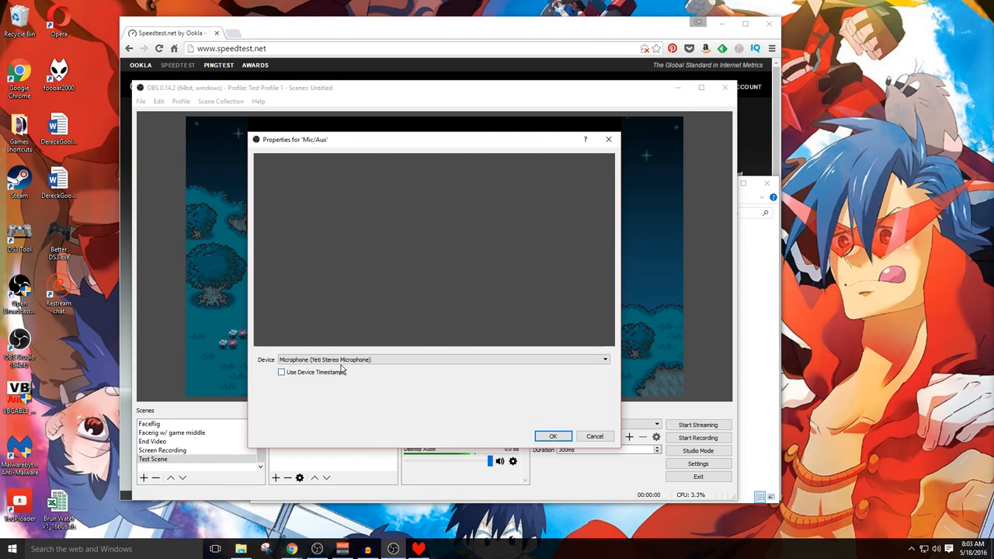
{"action": "left_click", "coordinate": [603, 360]}
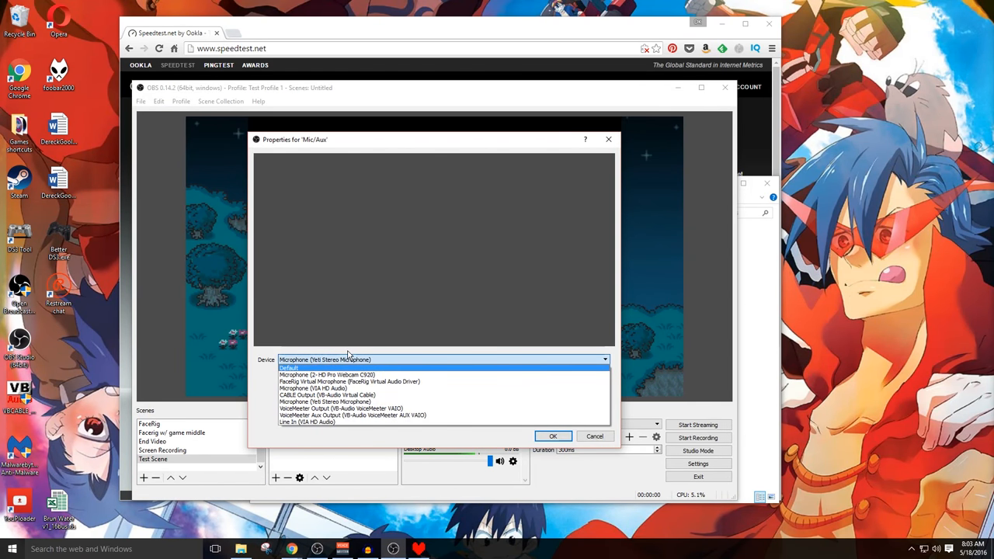
{"action": "left_click", "coordinate": [336, 401]}
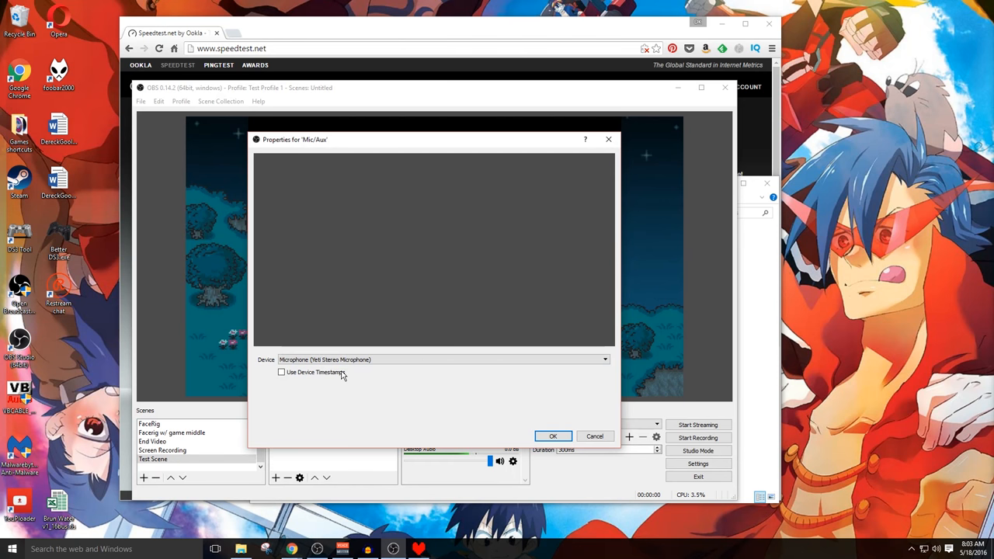
{"action": "left_click", "coordinate": [553, 435]}
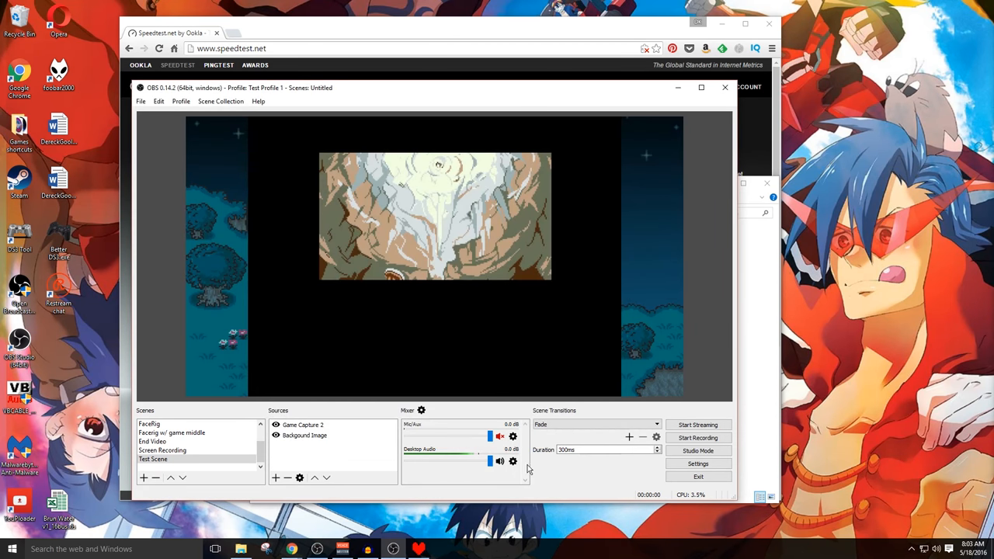
{"action": "left_click", "coordinate": [513, 461]}
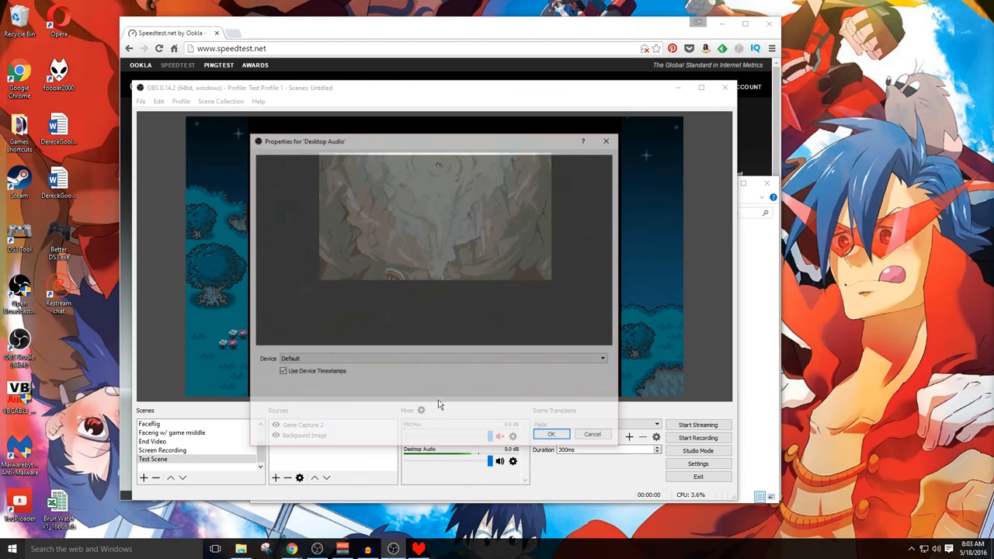
{"action": "left_click", "coordinate": [553, 435]}
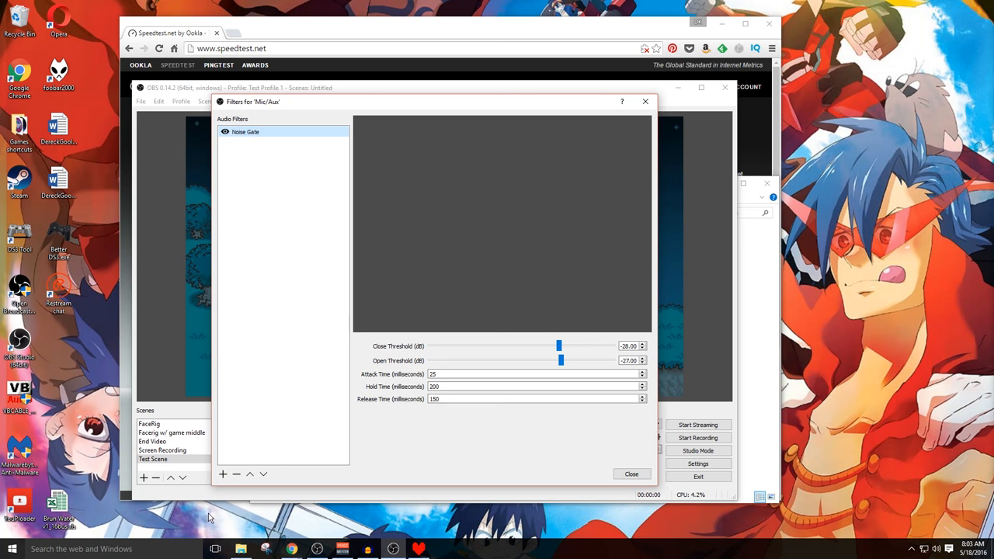
{"action": "left_click", "coordinate": [222, 474]}
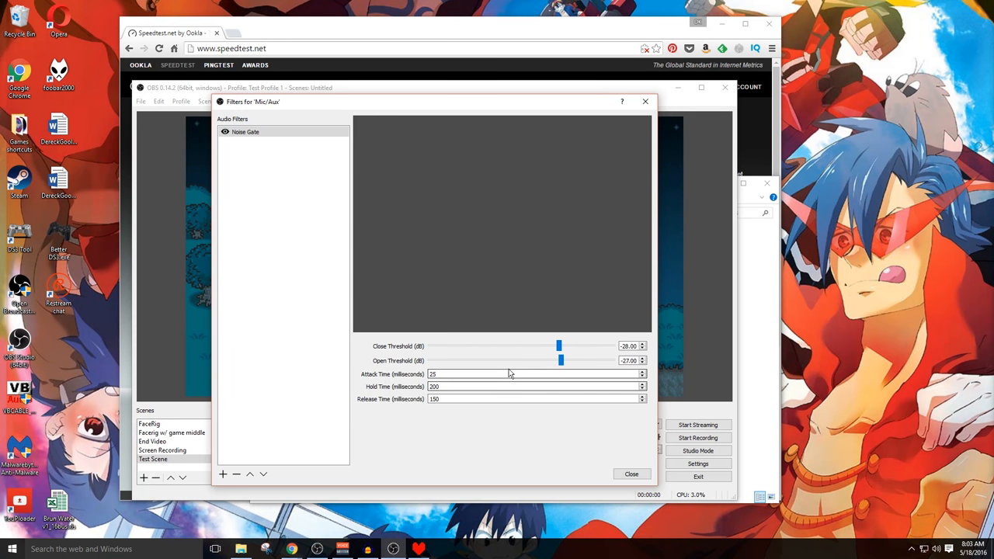
{"action": "mouse_move", "coordinate": [527, 356]}
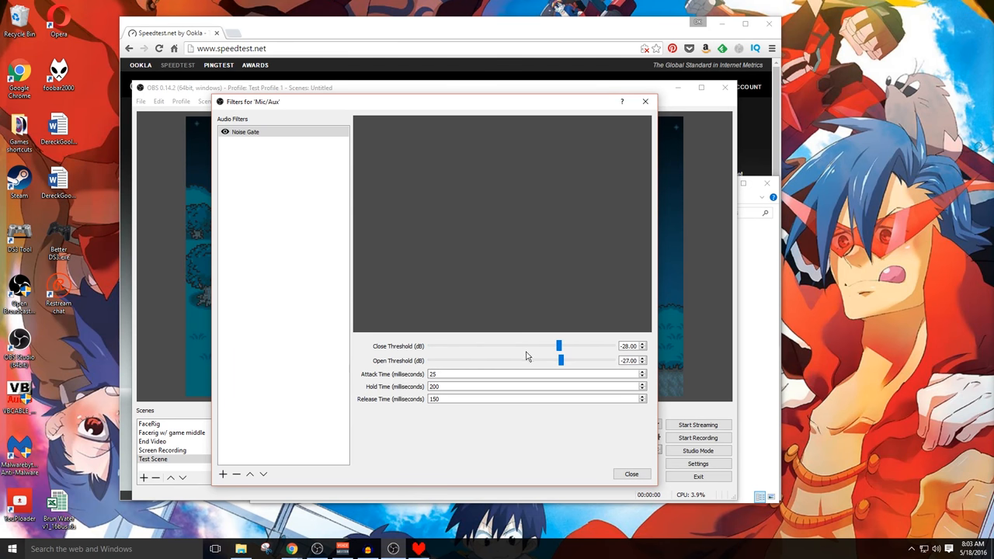
{"action": "mouse_move", "coordinate": [652, 356]}
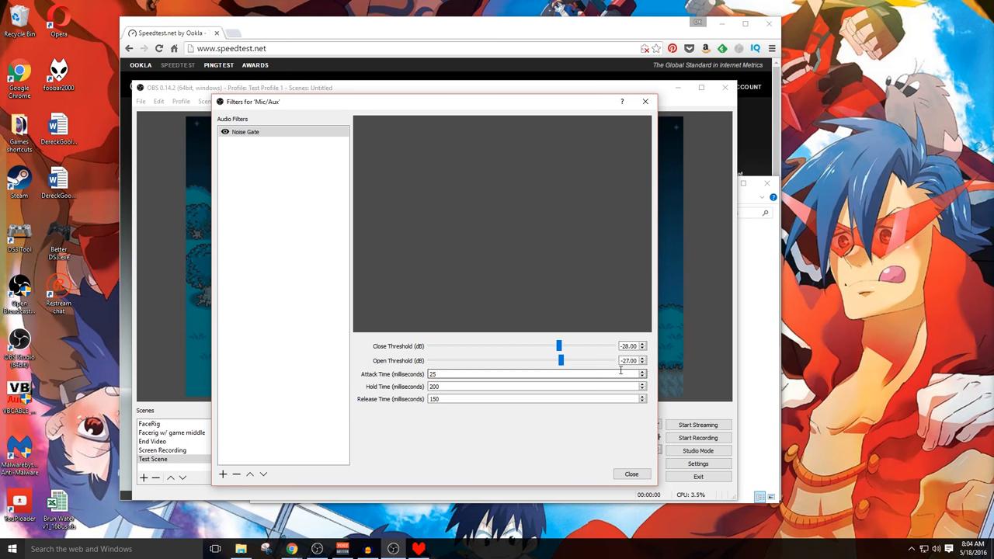
{"action": "left_click_drag", "start_coordinate": [560, 345], "coordinate": [541, 345]}
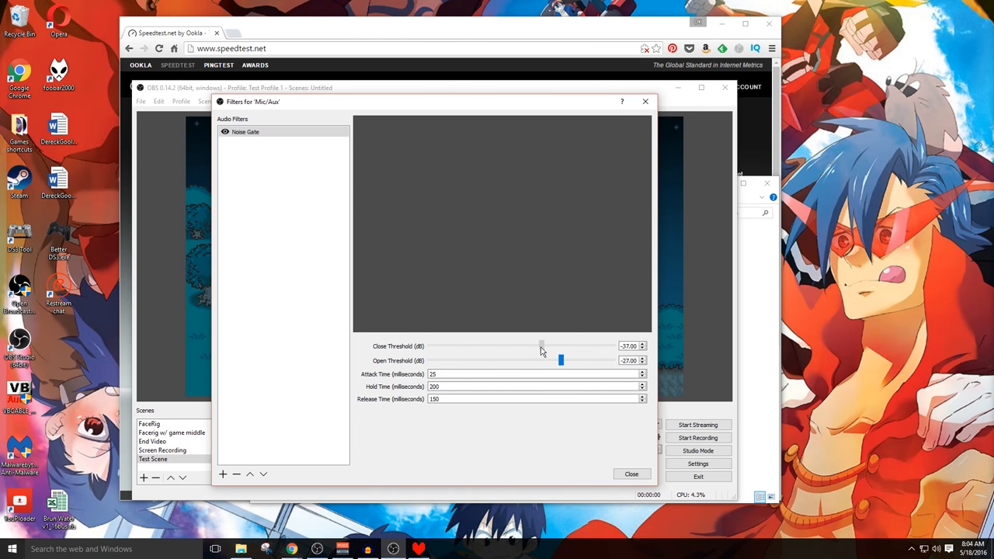
{"action": "left_click_drag", "start_coordinate": [541, 345], "coordinate": [556, 345]}
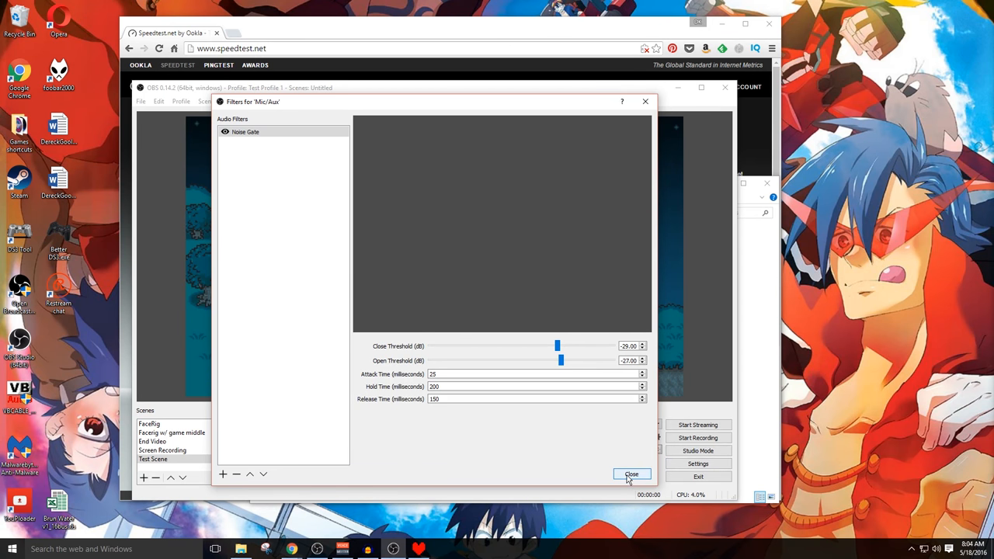
{"action": "left_click", "coordinate": [631, 474]}
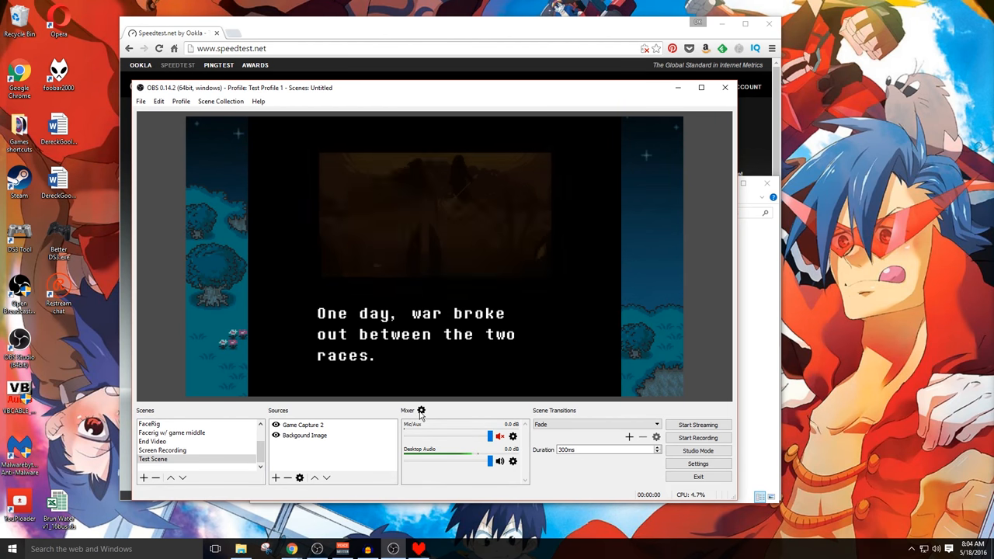
In Advanced Audio Properties, toggle track checkboxes for Mic/Aux and Desktop Audio.
{"action": "left_click", "coordinate": [421, 410]}
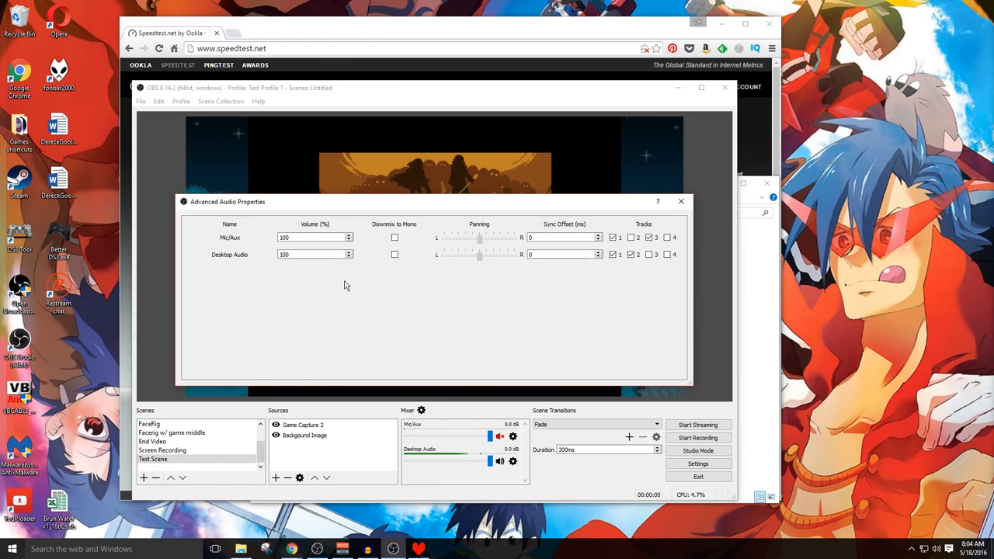
{"action": "left_click", "coordinate": [646, 236]}
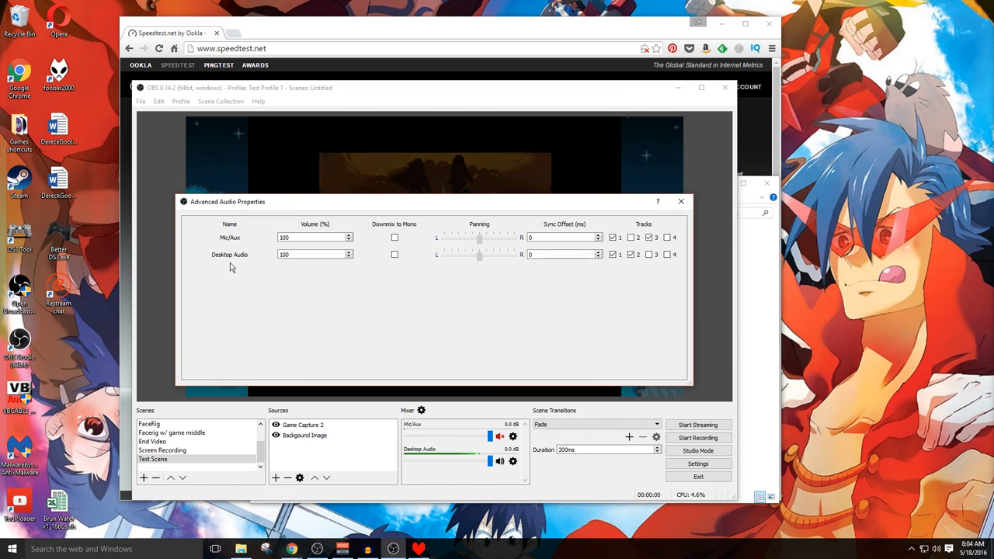
{"action": "mouse_move", "coordinate": [401, 233]}
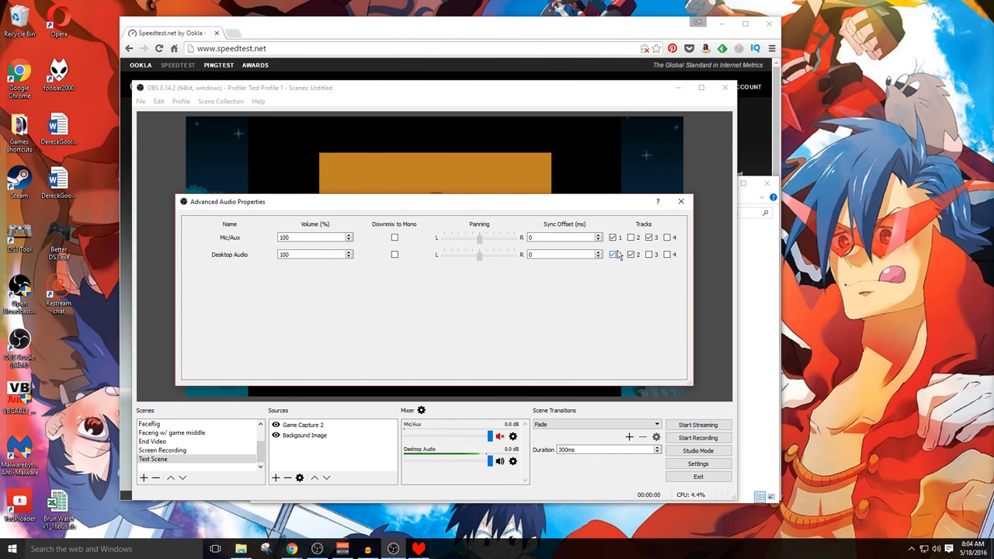
{"action": "left_click", "coordinate": [614, 254]}
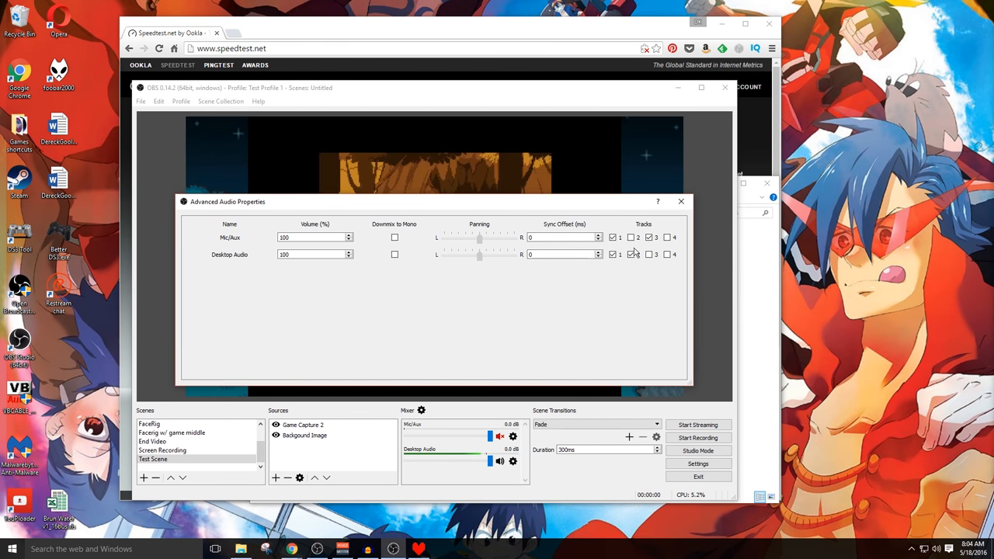
{"action": "left_click", "coordinate": [631, 255]}
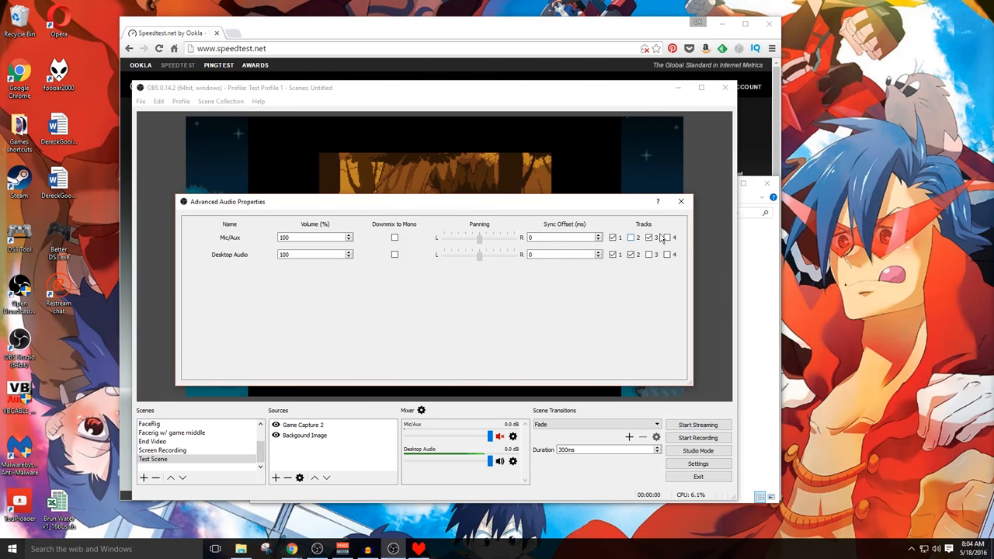
Restore Mic/Aux to tracks 1 and 3 and Desktop Audio to tracks 1 and 2, then close the properties.
{"action": "left_click", "coordinate": [633, 255]}
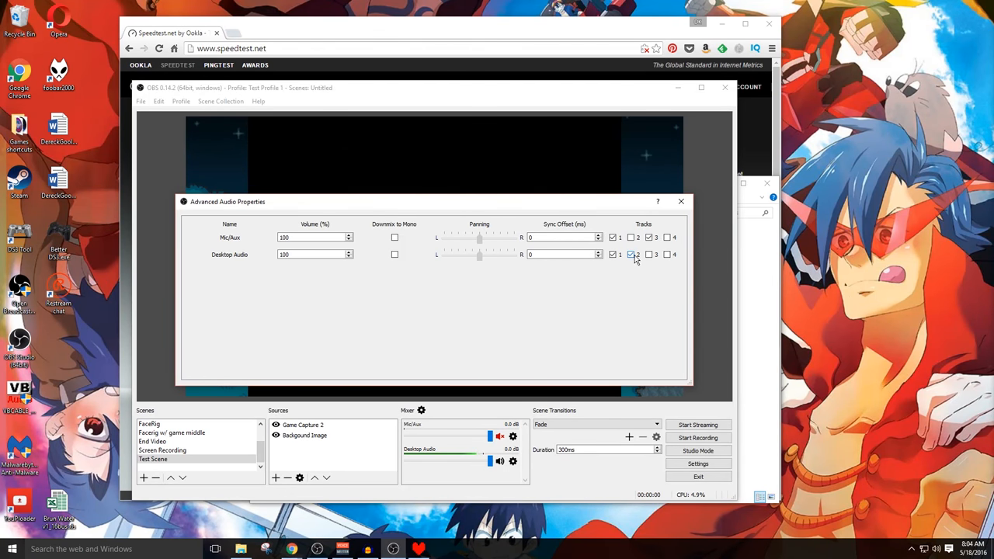
{"action": "left_click", "coordinate": [631, 255]}
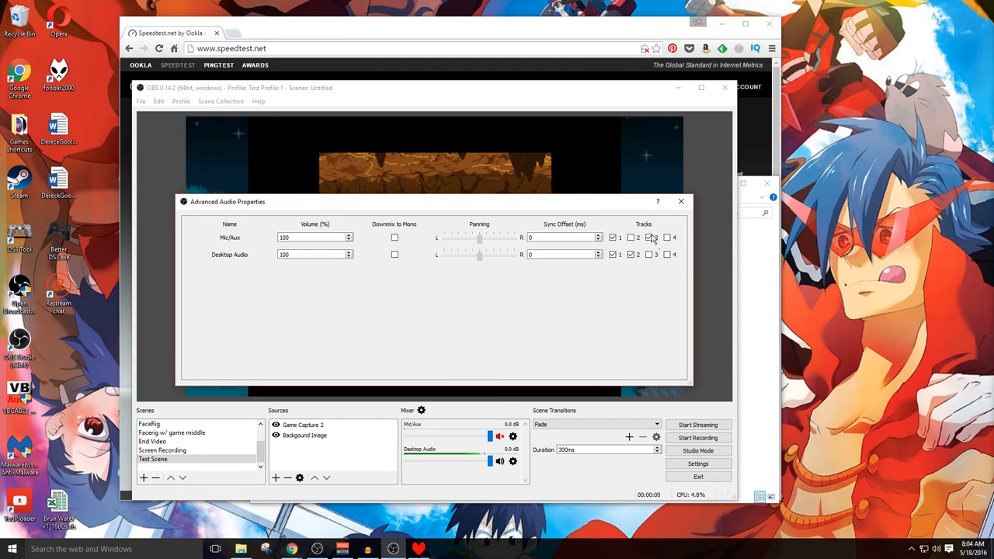
{"action": "left_click", "coordinate": [648, 236]}
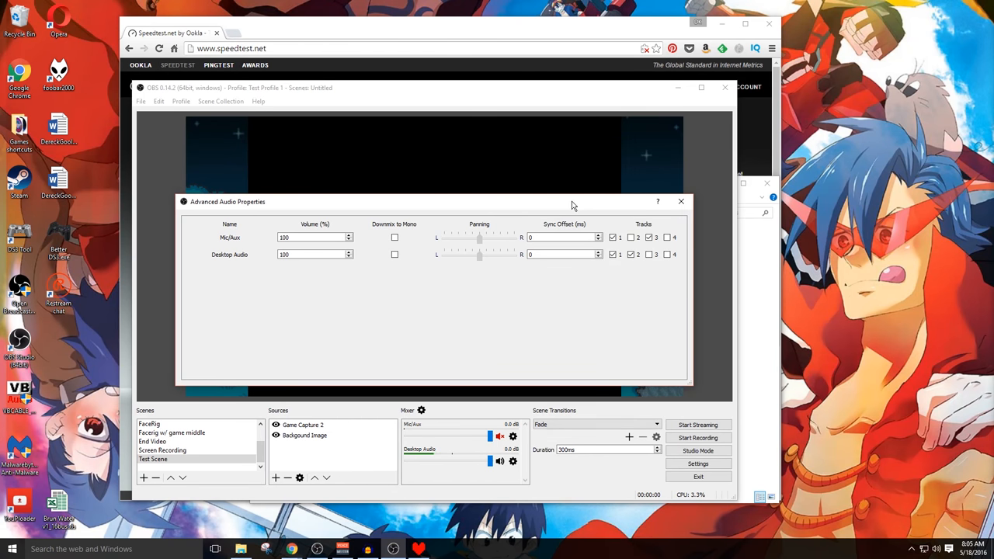
{"action": "left_click", "coordinate": [681, 202]}
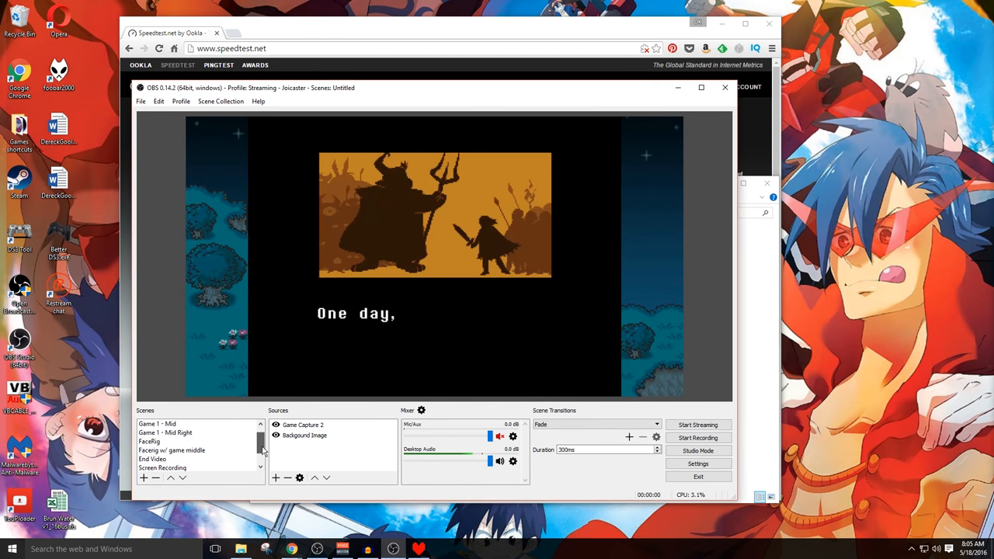
Preview the End Video scene, then return to Test Scene with Undertale over the EarthBound background.
{"action": "left_click", "coordinate": [152, 460]}
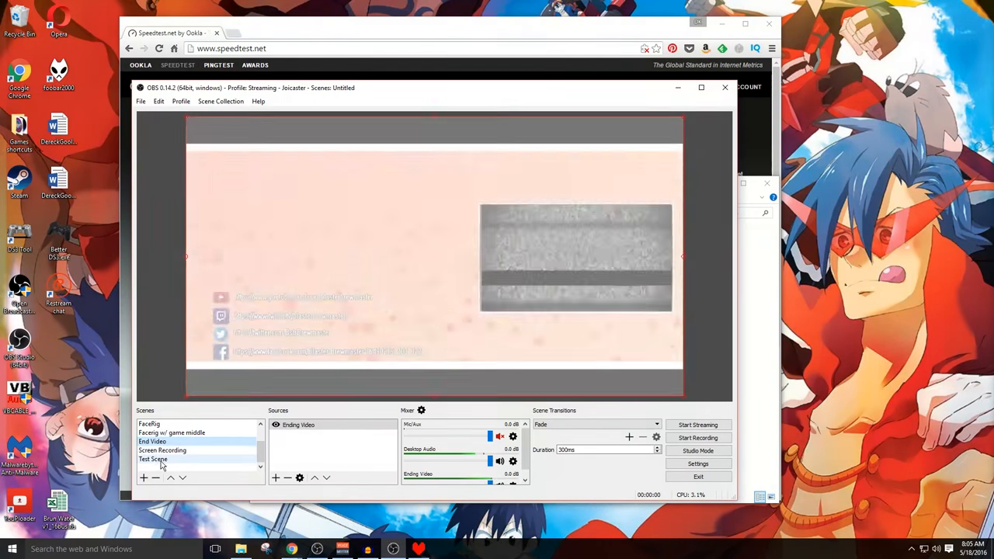
{"action": "left_click", "coordinate": [152, 460]}
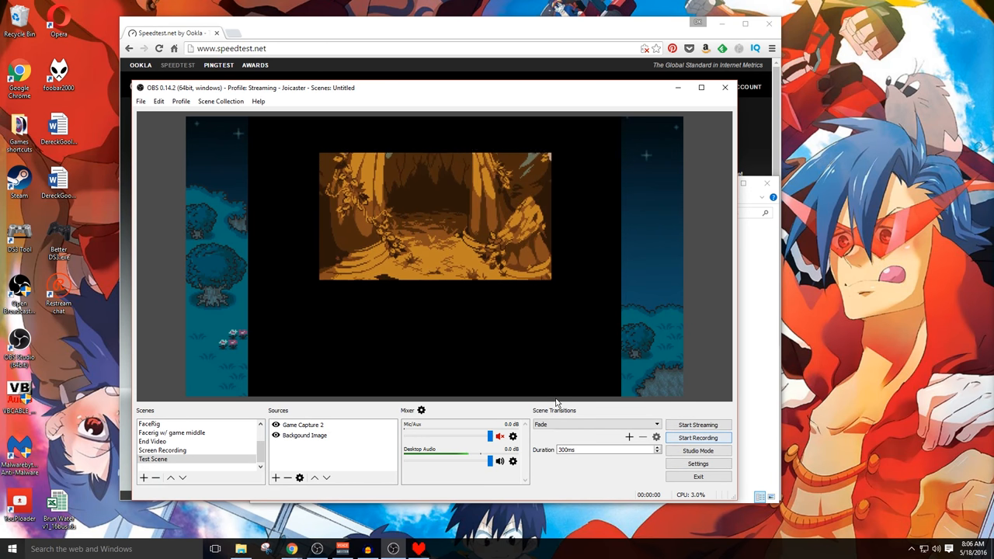
Start recording and streaming Test Scene, then bring up Settings to view the locked Video options.
{"action": "left_click", "coordinate": [697, 439]}
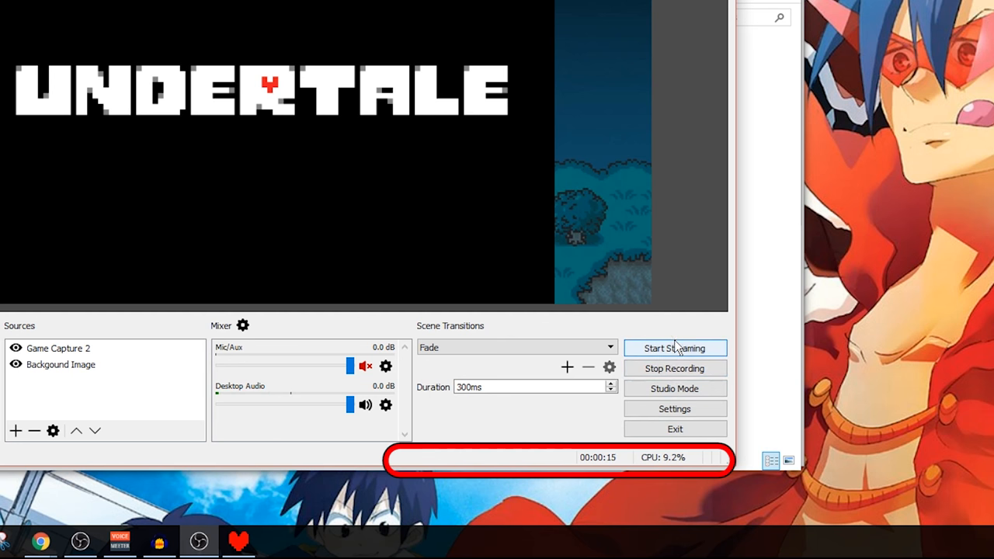
{"action": "left_click", "coordinate": [675, 348]}
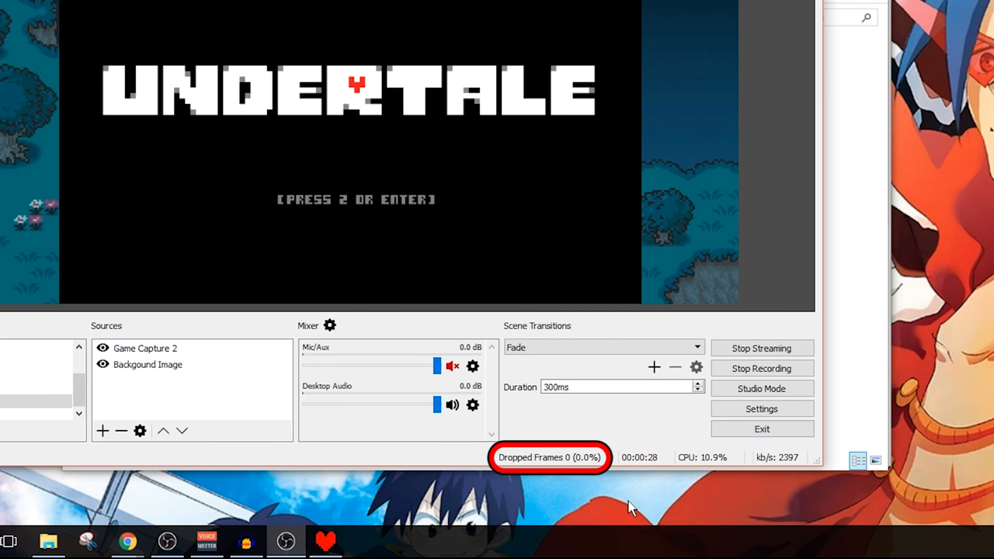
{"action": "mouse_move", "coordinate": [180, 66]}
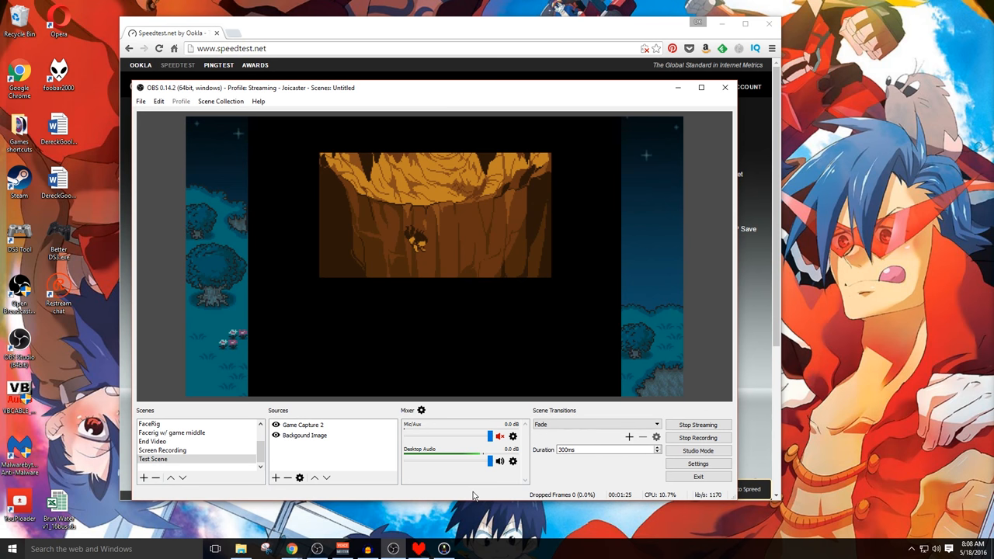
{"action": "left_click", "coordinate": [697, 463]}
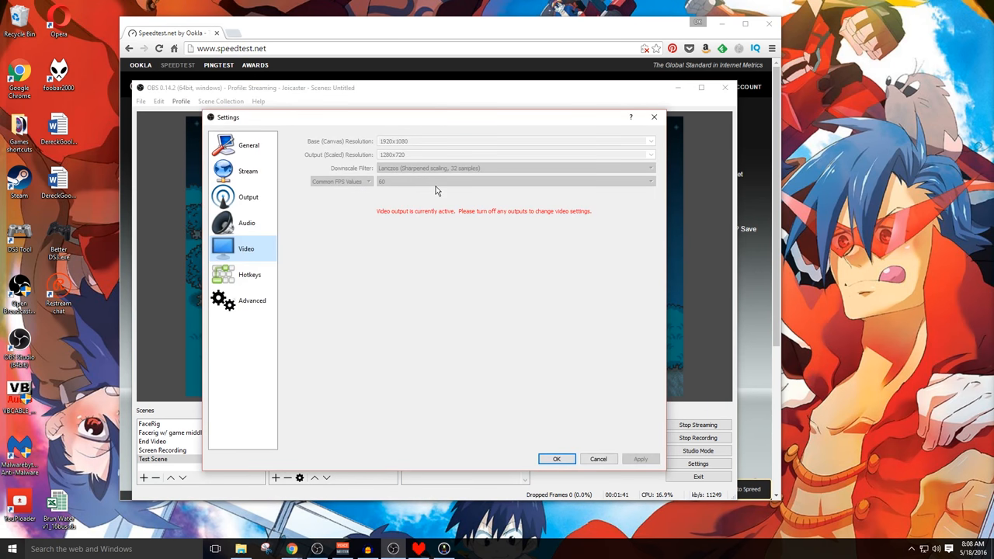